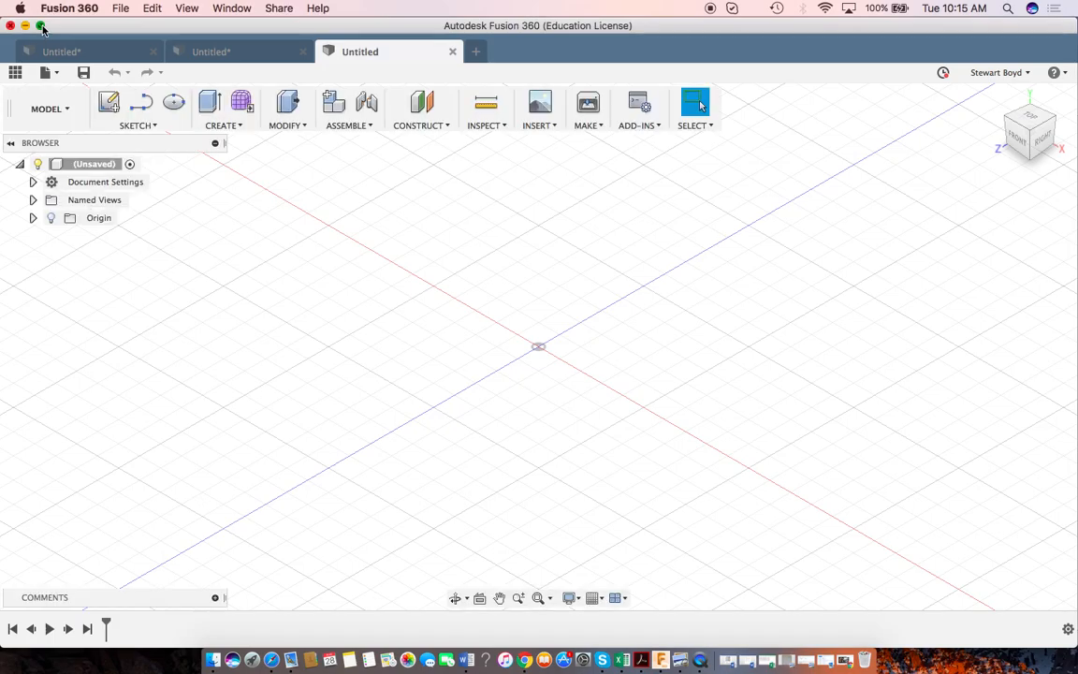
# Expand the empty Fusion 360 design window to fill the screen.
pyautogui.click(41, 25)
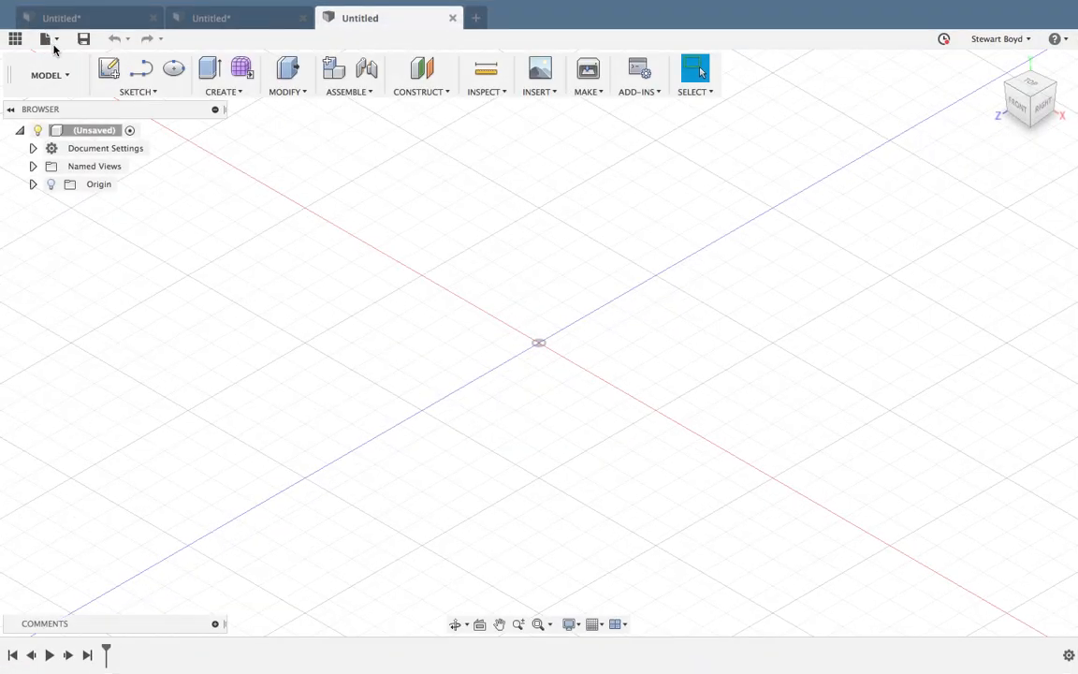
pyautogui.moveTo(48, 47)
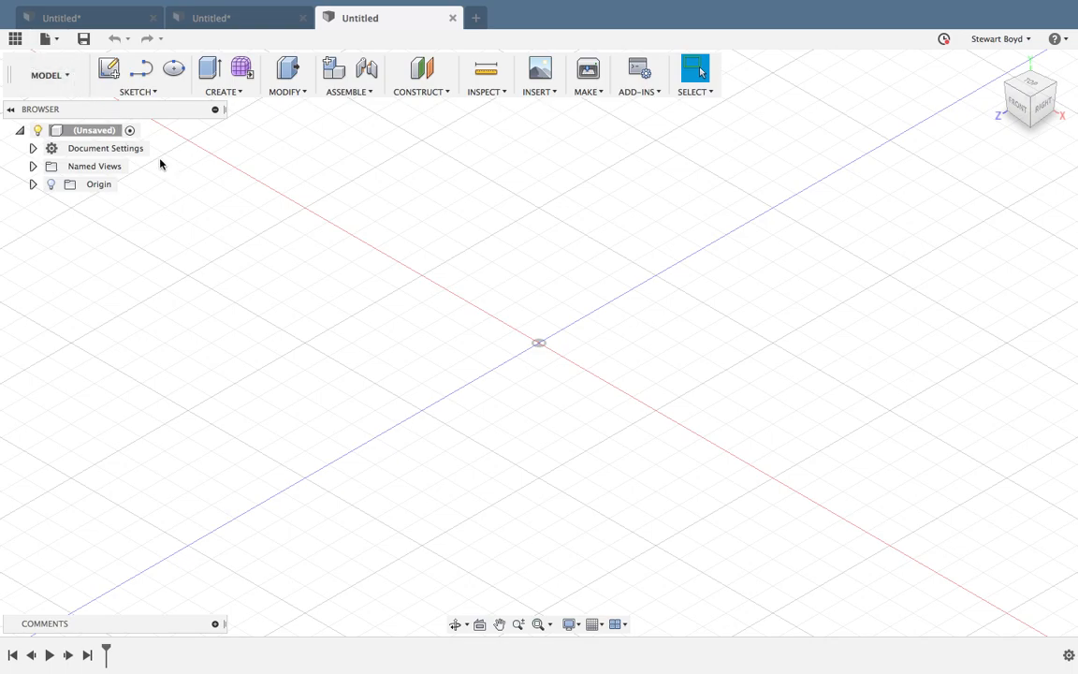
pyautogui.moveTo(434, 337)
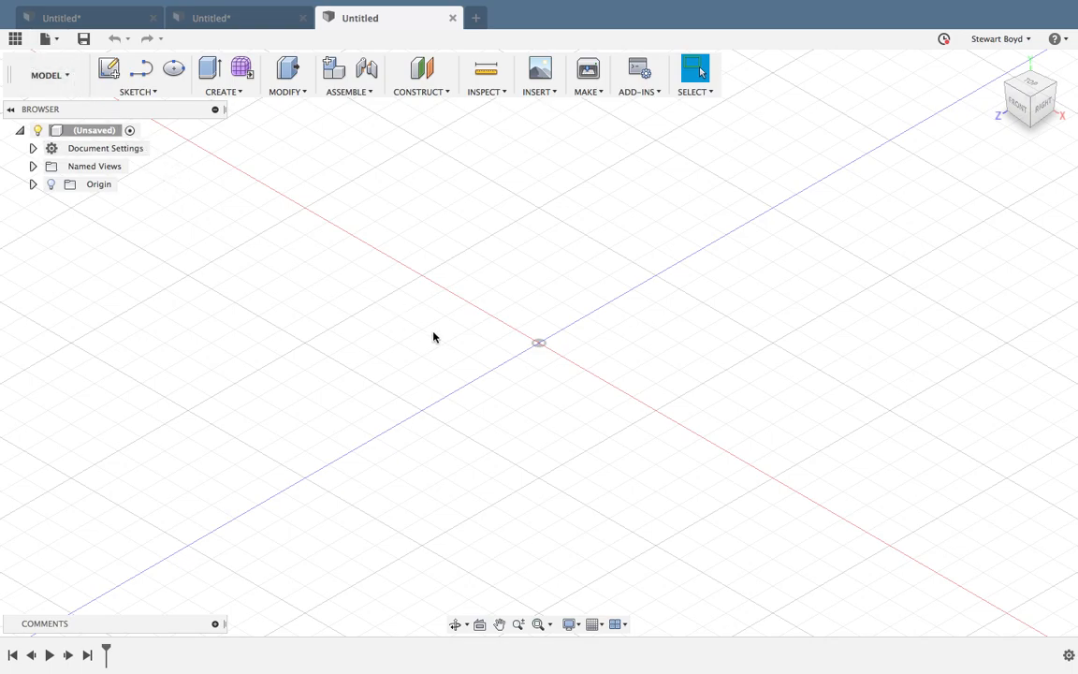
pyautogui.moveTo(432, 333)
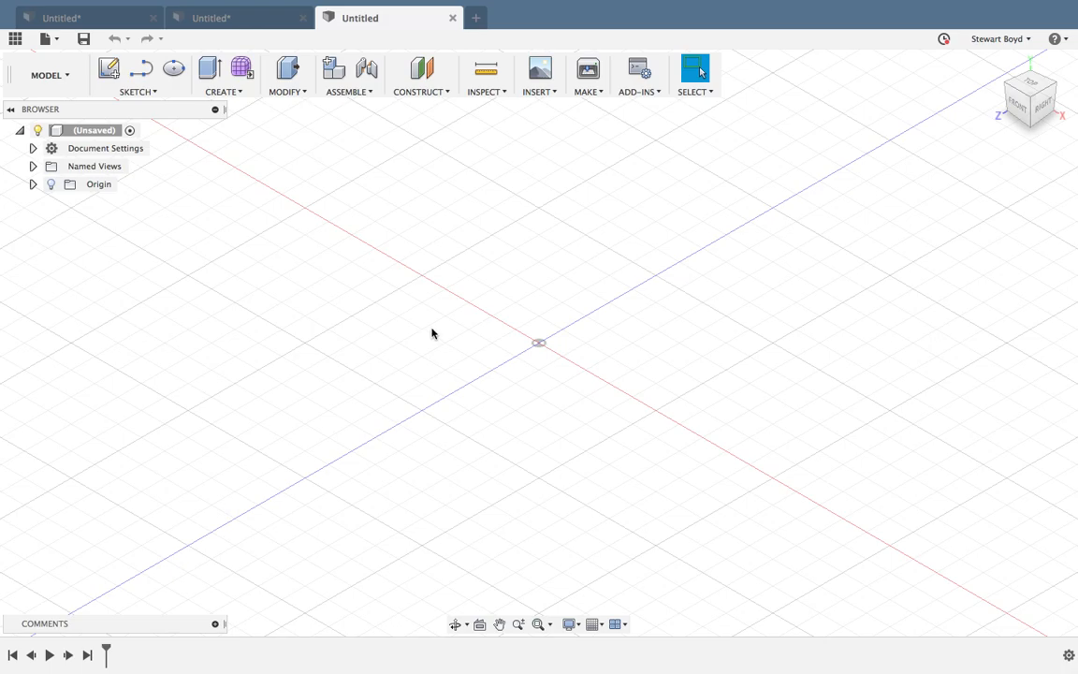
pyautogui.moveTo(287, 274)
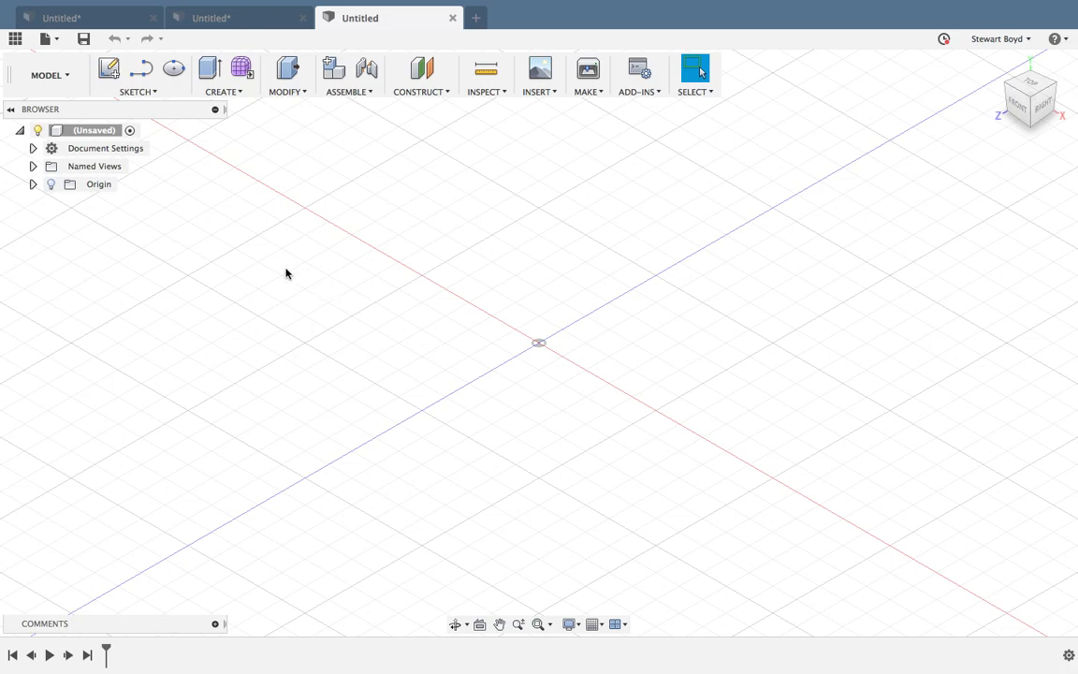
pyautogui.moveTo(288, 271)
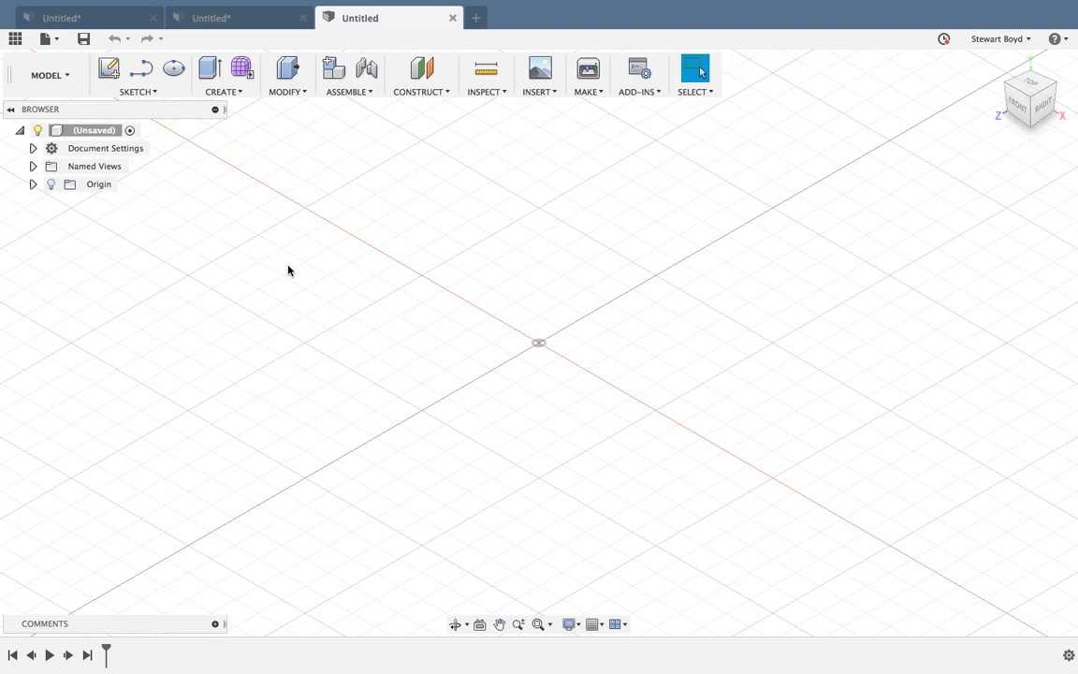
pyautogui.moveTo(237, 141)
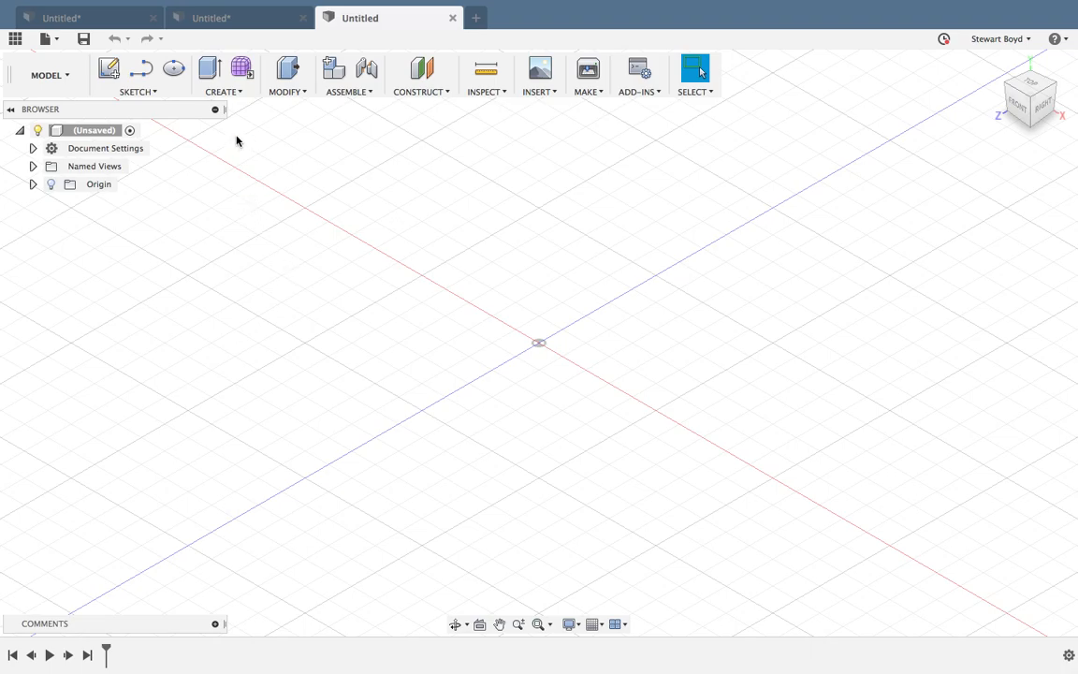
# Create a new component from the Create menu and name it 'Bottle Top'.
pyautogui.click(223, 75)
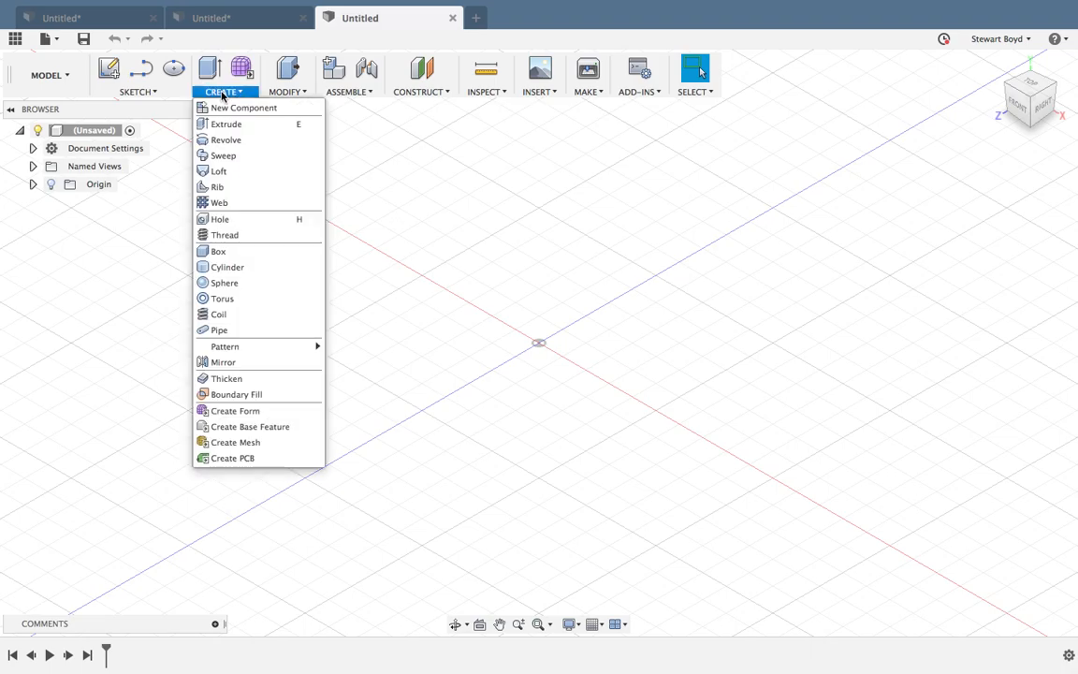
pyautogui.click(243, 108)
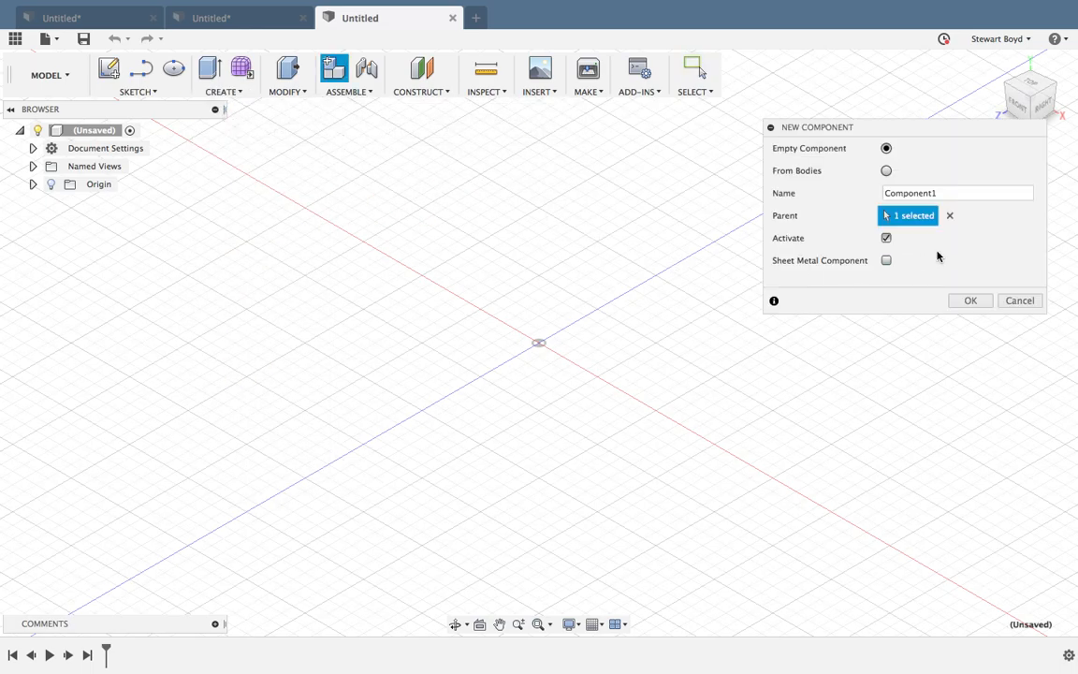
pyautogui.click(957, 193)
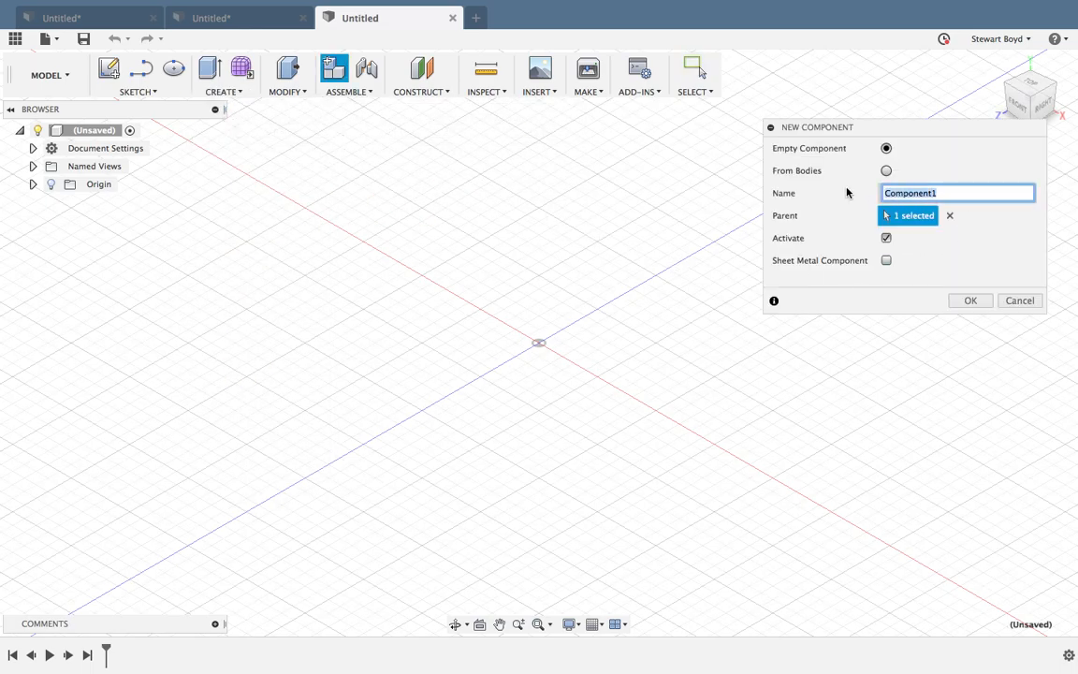
pyautogui.write('8')
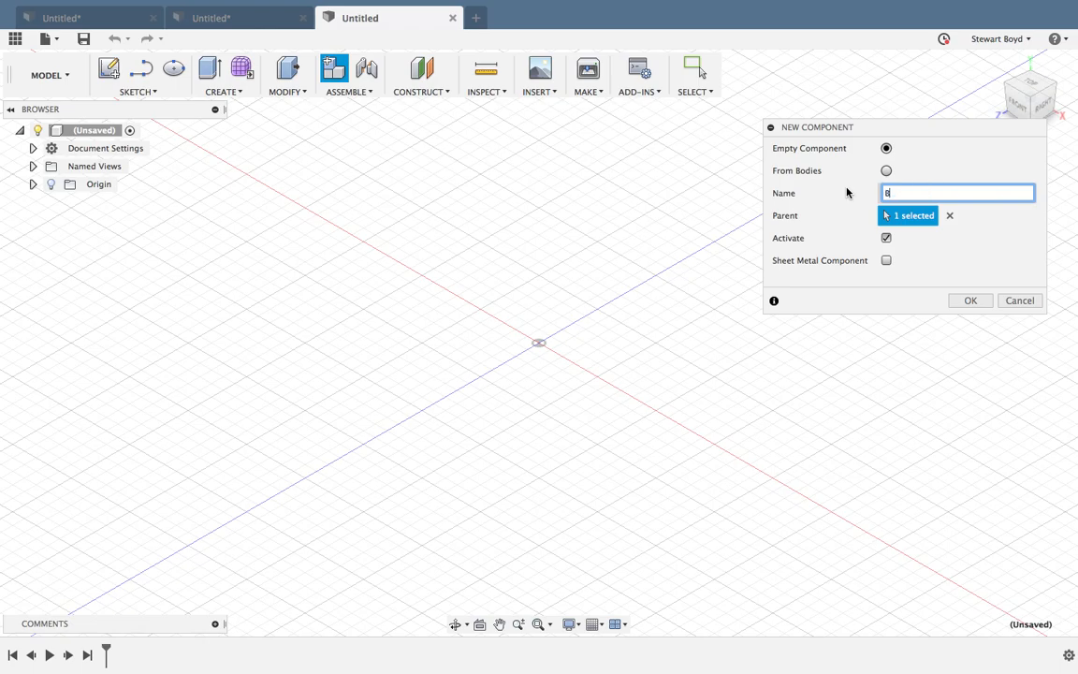
pyautogui.write('Bottle')
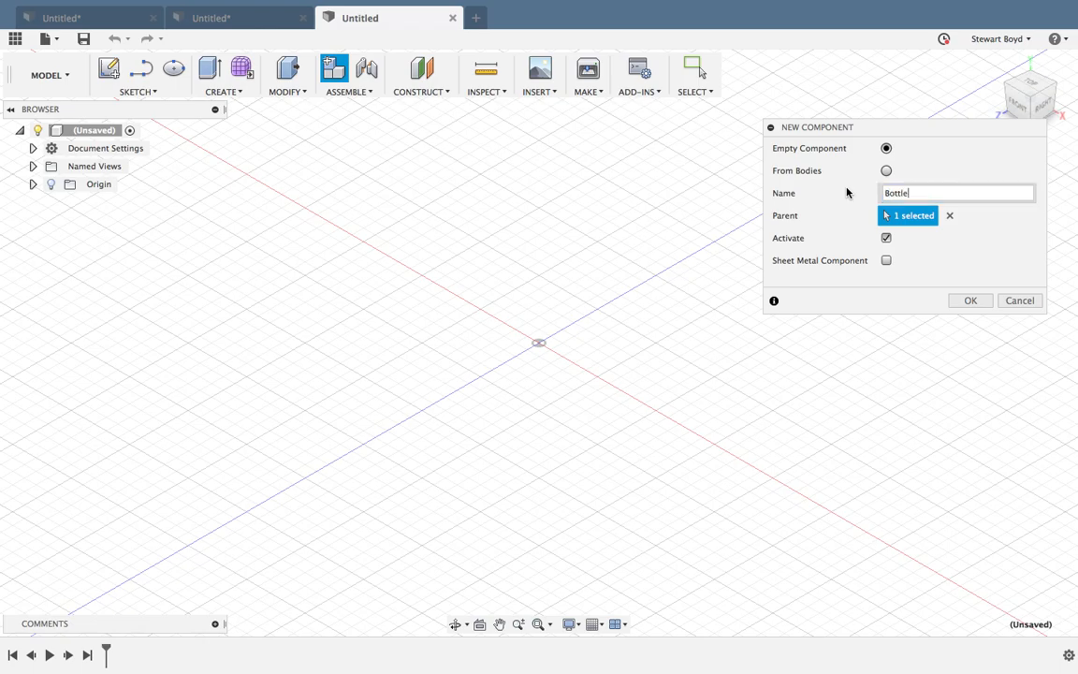
pyautogui.write('Top')
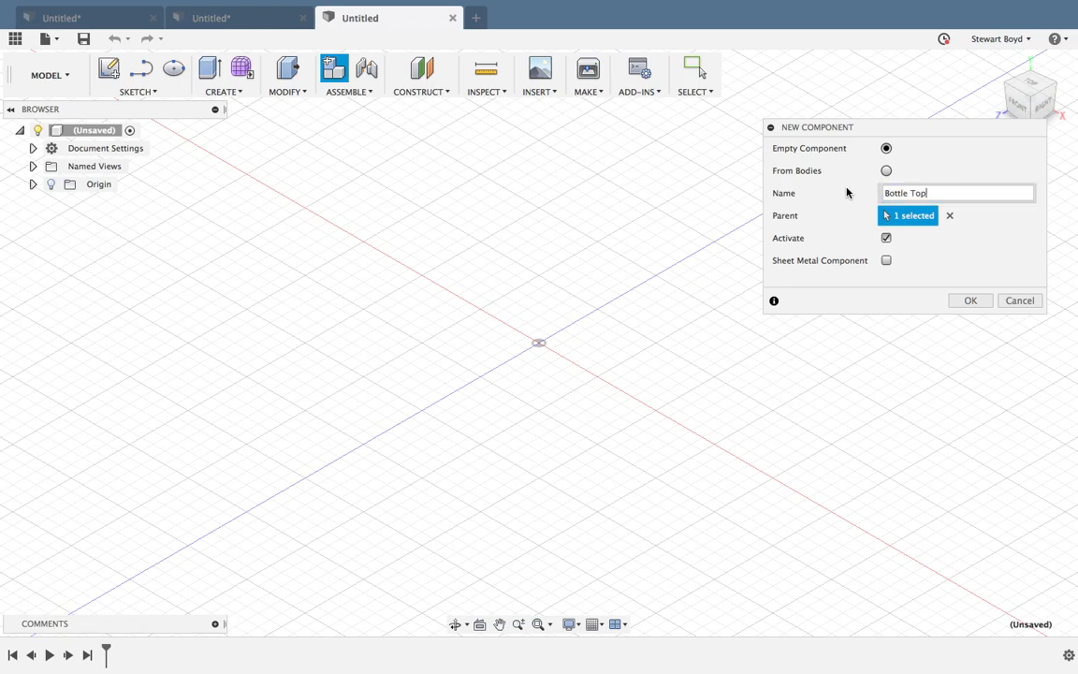
pyautogui.click(971, 300)
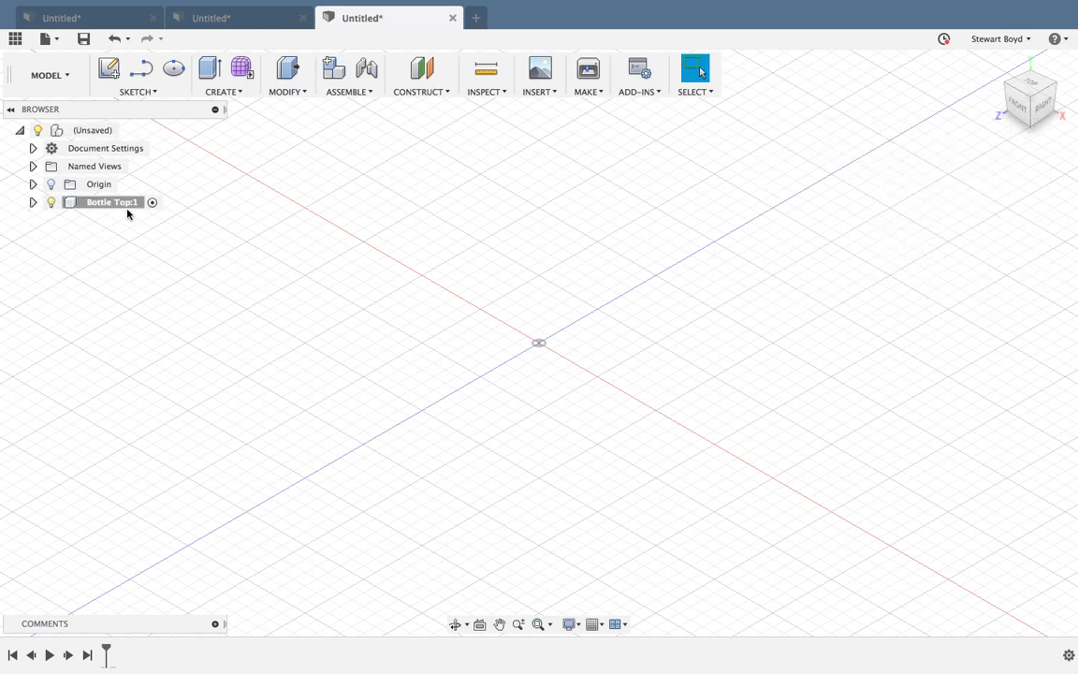
pyautogui.moveTo(223, 346)
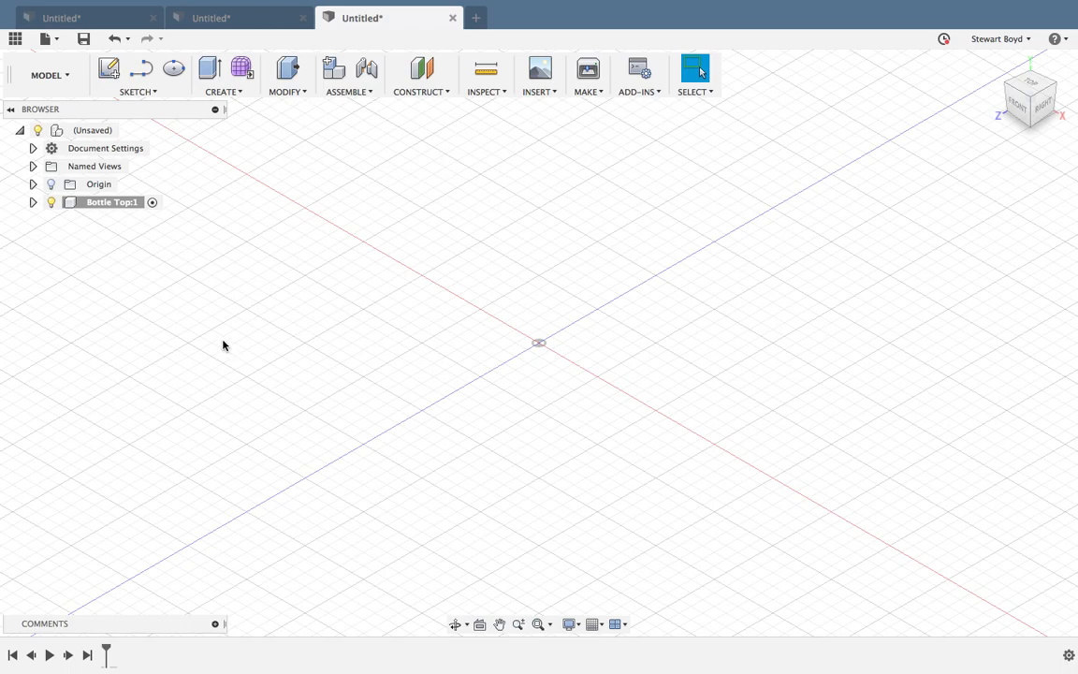
pyautogui.moveTo(152, 202)
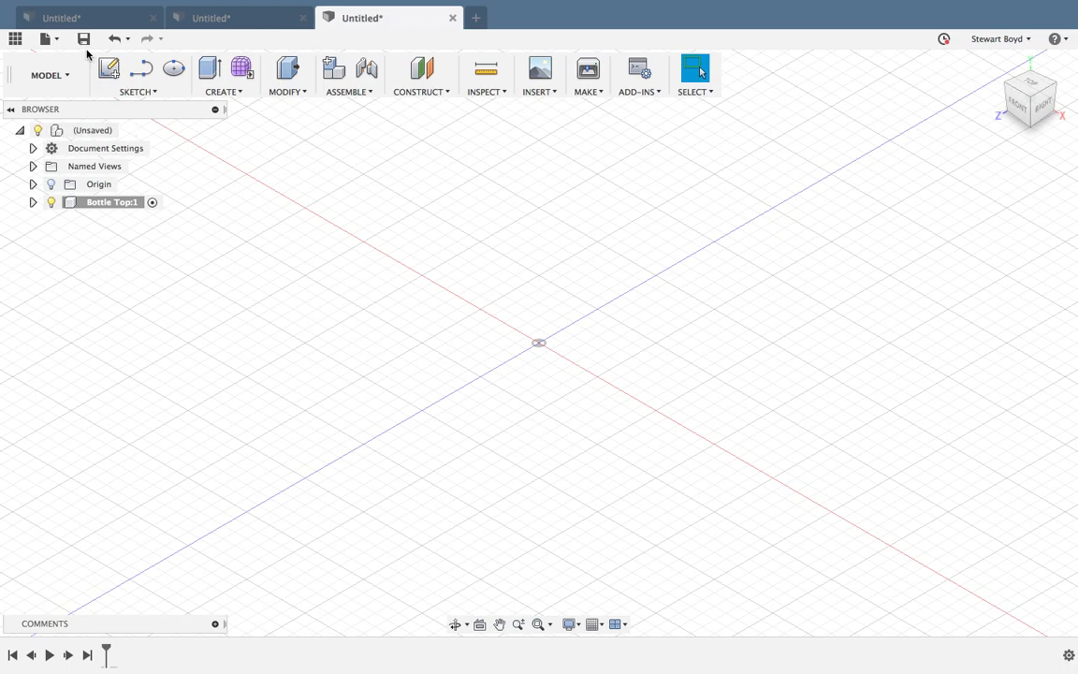
# Save the design as 'TOP' in the First Project.
pyautogui.click(83, 38)
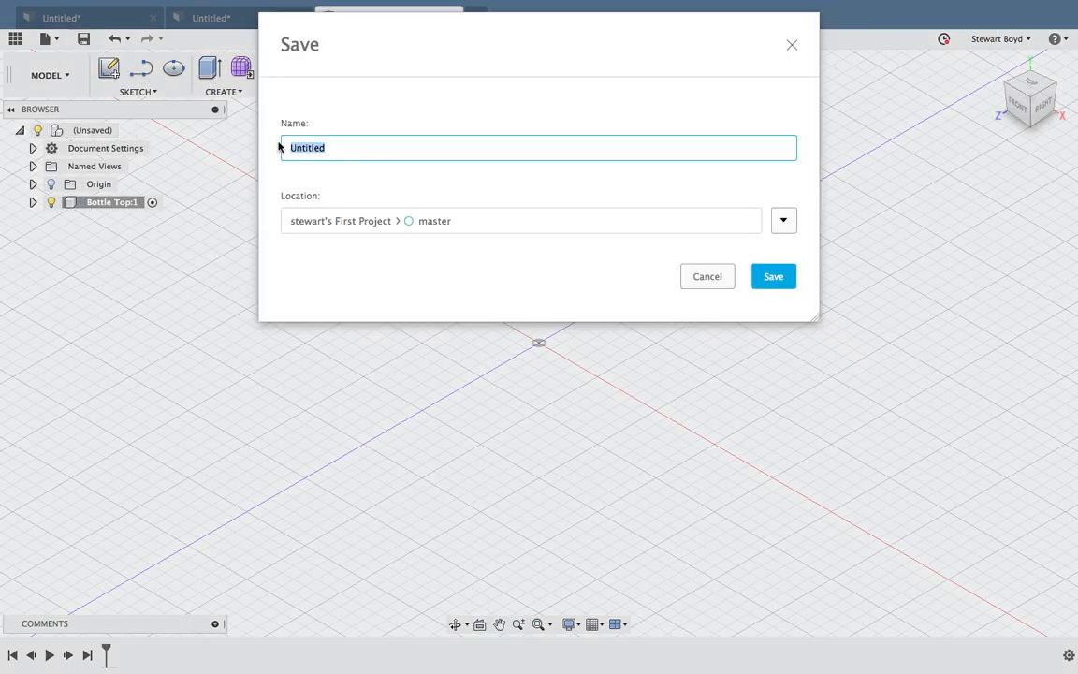
pyautogui.write('T')
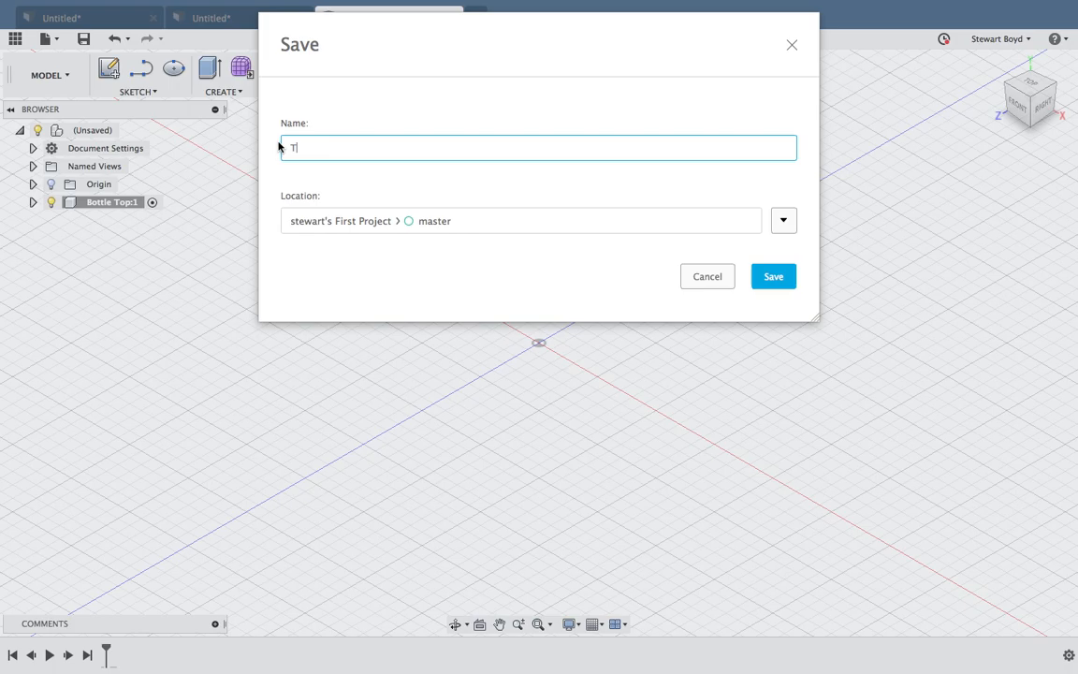
pyautogui.click(773, 276)
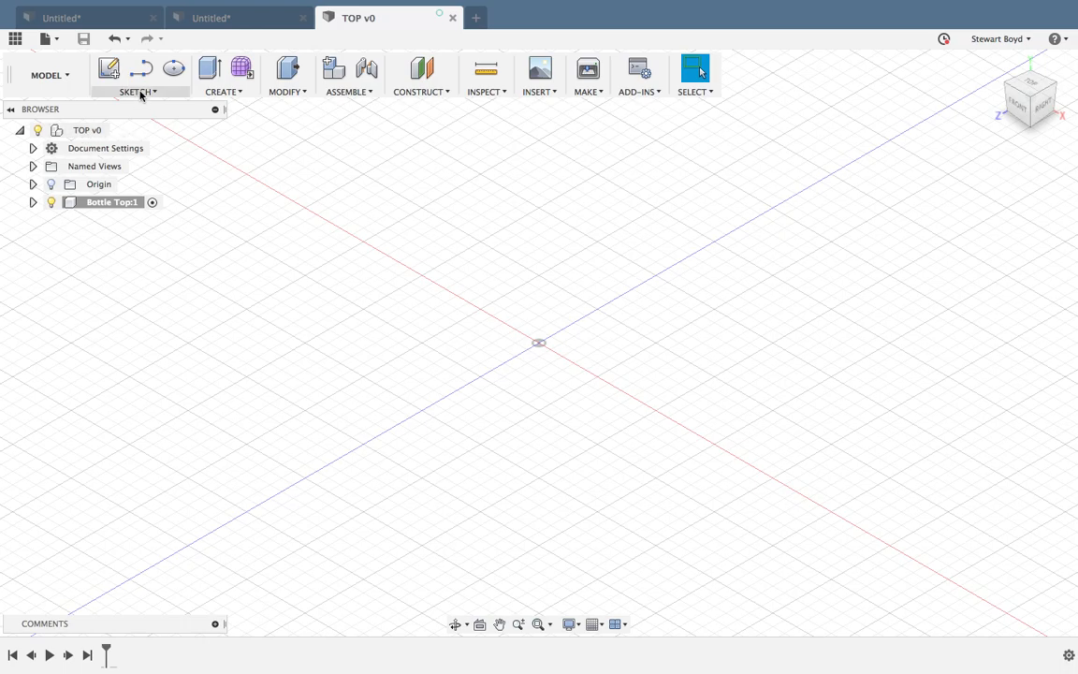
pyautogui.moveTo(137, 91)
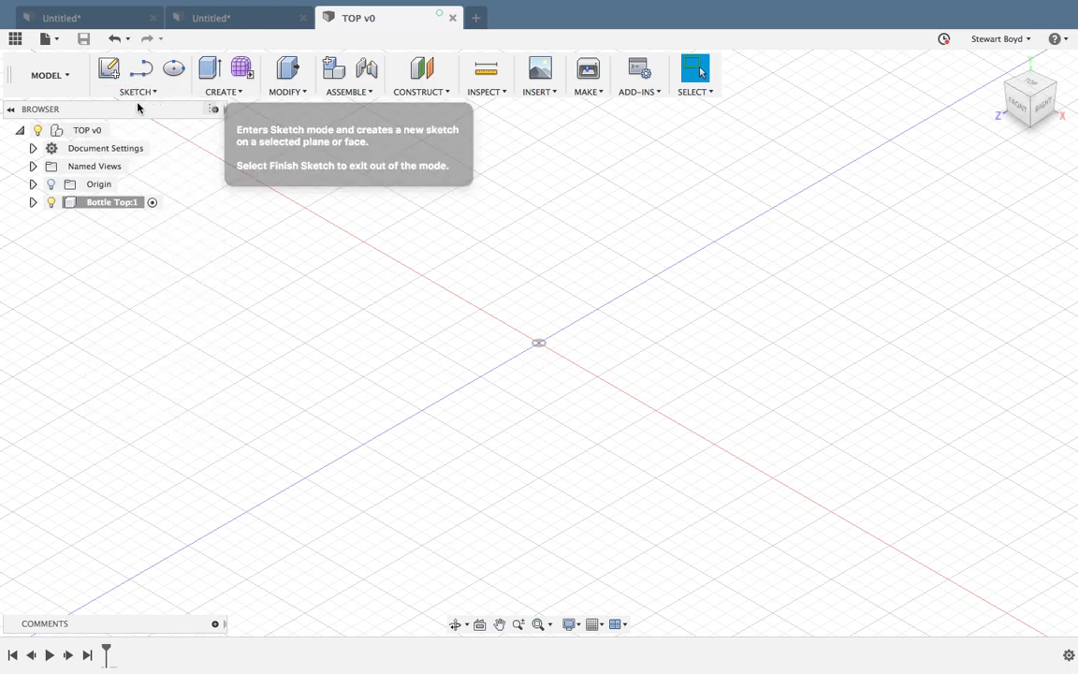
# Sketch a 50 mm center-diameter circle at the origin on the ground plane and finish the sketch.
pyautogui.click(109, 68)
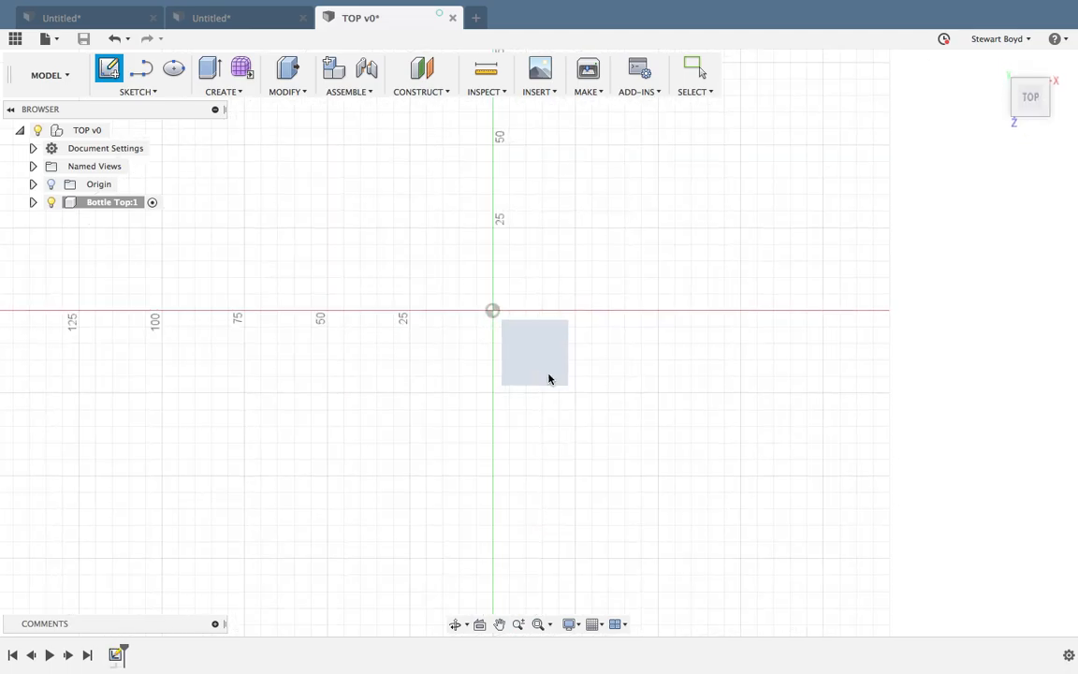
pyautogui.click(137, 75)
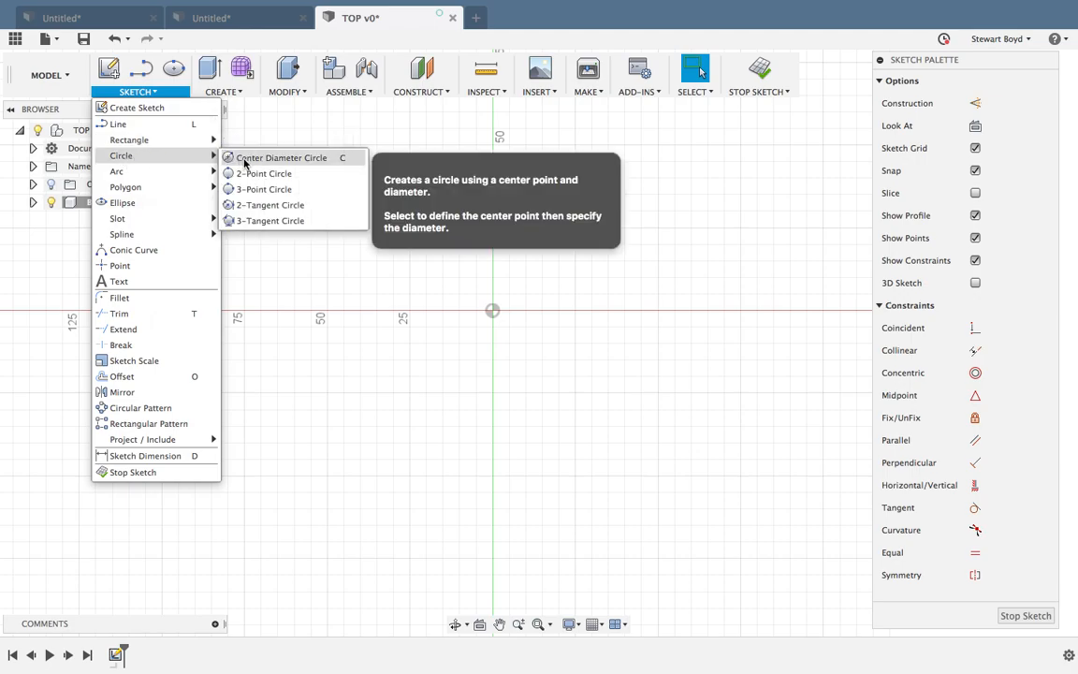
pyautogui.click(282, 158)
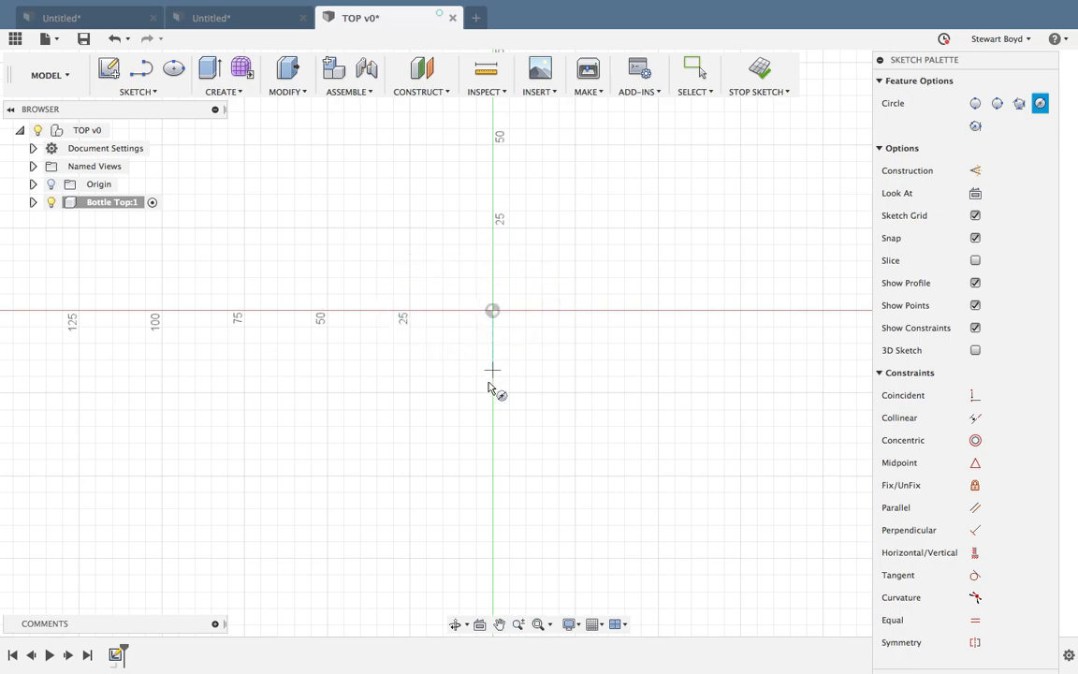
pyautogui.moveTo(493, 310)
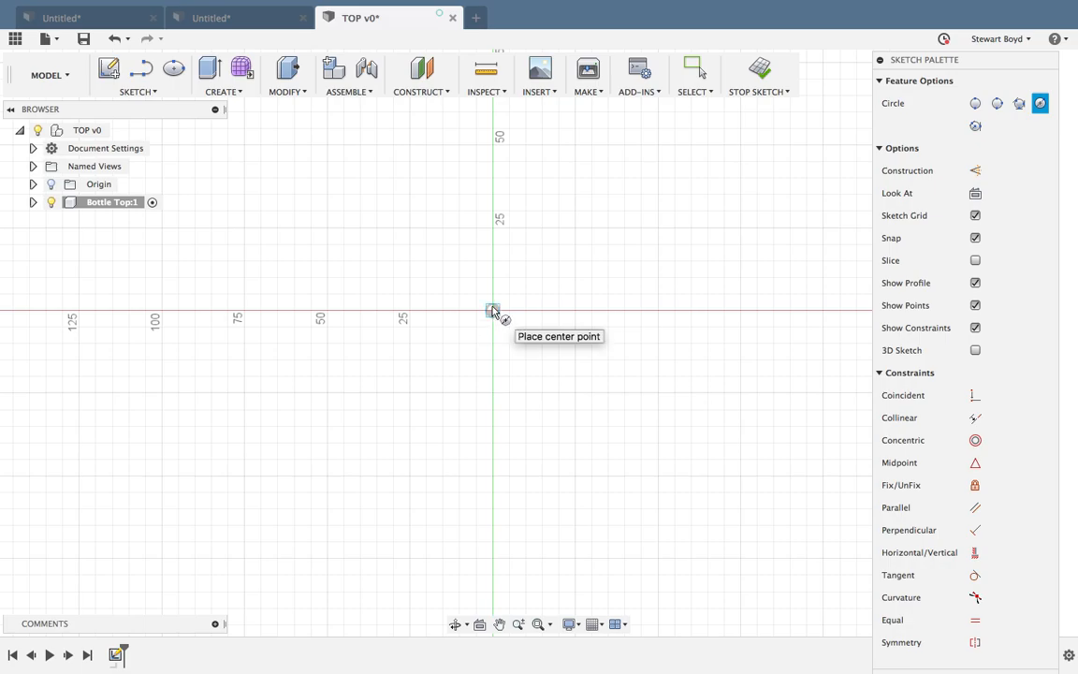
pyautogui.click(494, 310)
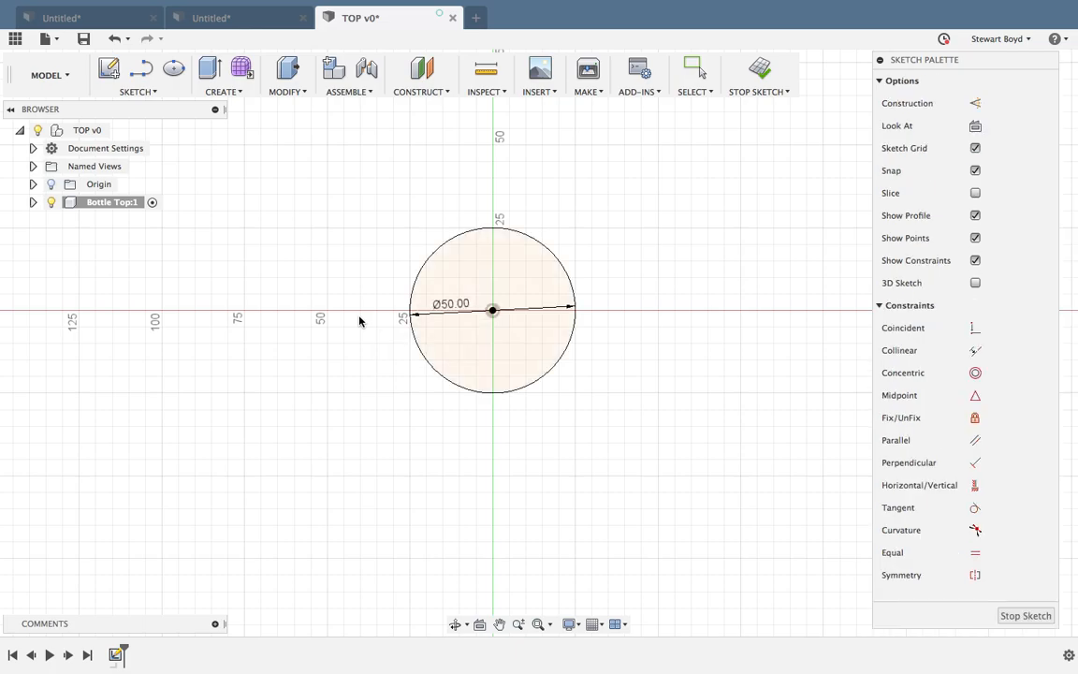
pyautogui.click(695, 68)
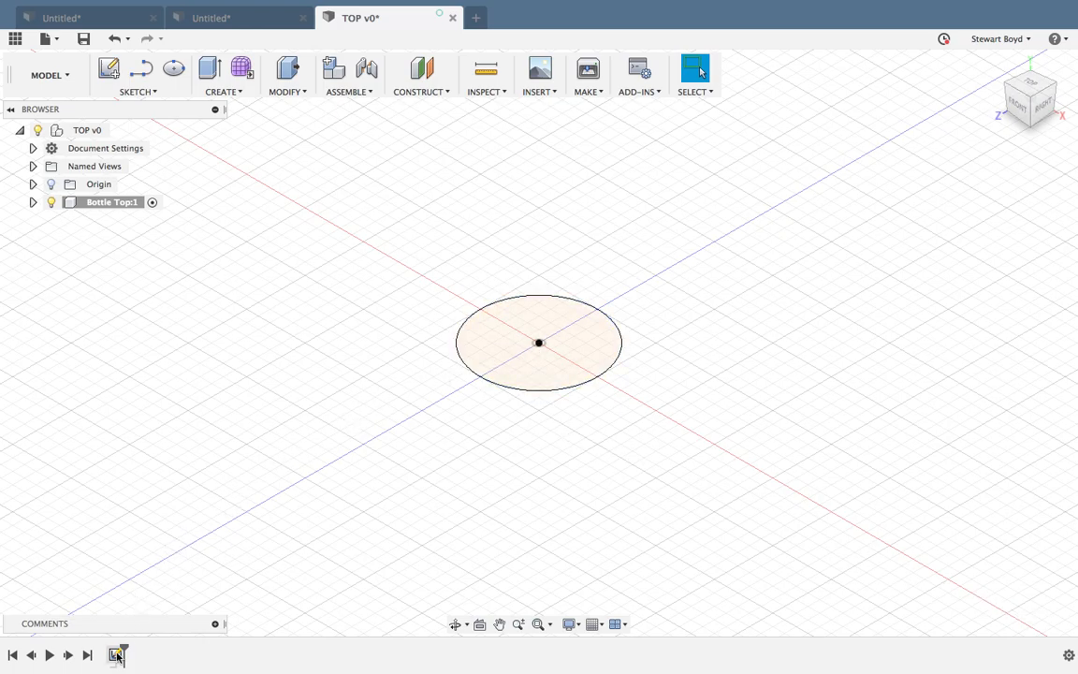
# Dimension the sketch circle to 54 mm diameter and finish the sketch.
pyautogui.click(117, 654)
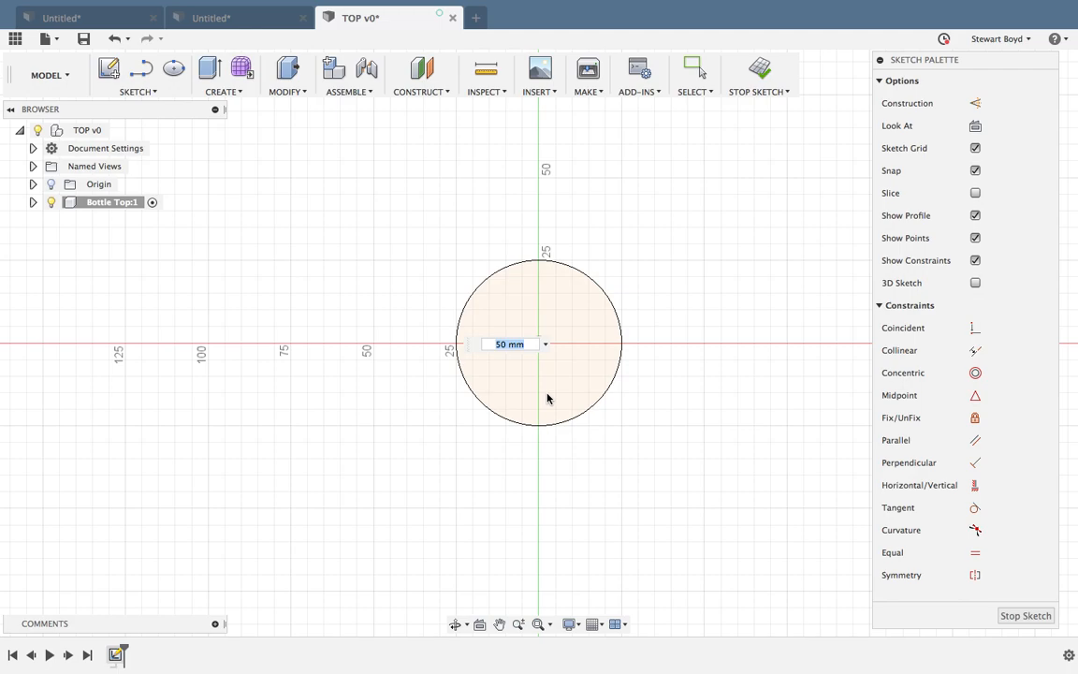
pyautogui.write('54.00')
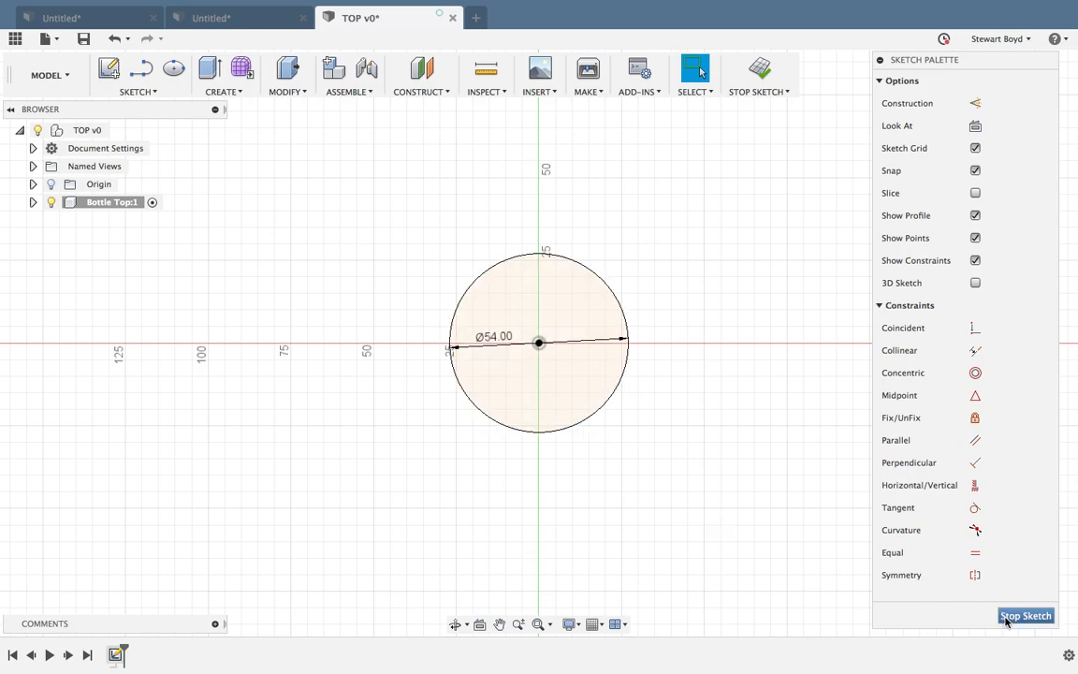
pyautogui.click(1026, 615)
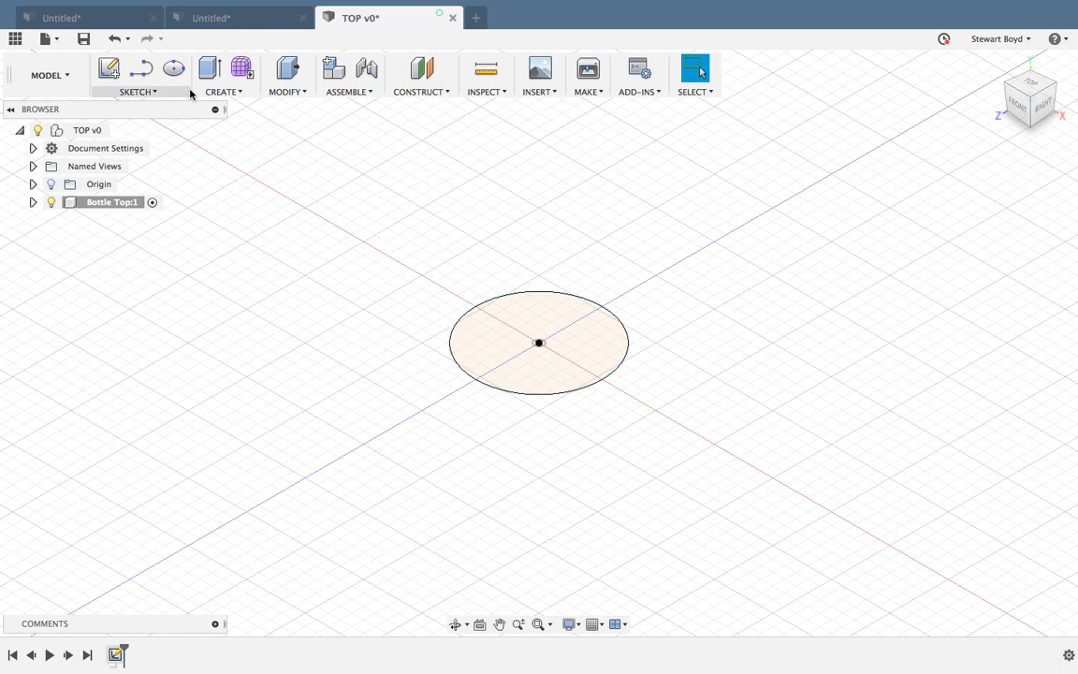
# Extrude the 54 mm circle profile 30 mm upward into a solid cylinder.
pyautogui.click(223, 91)
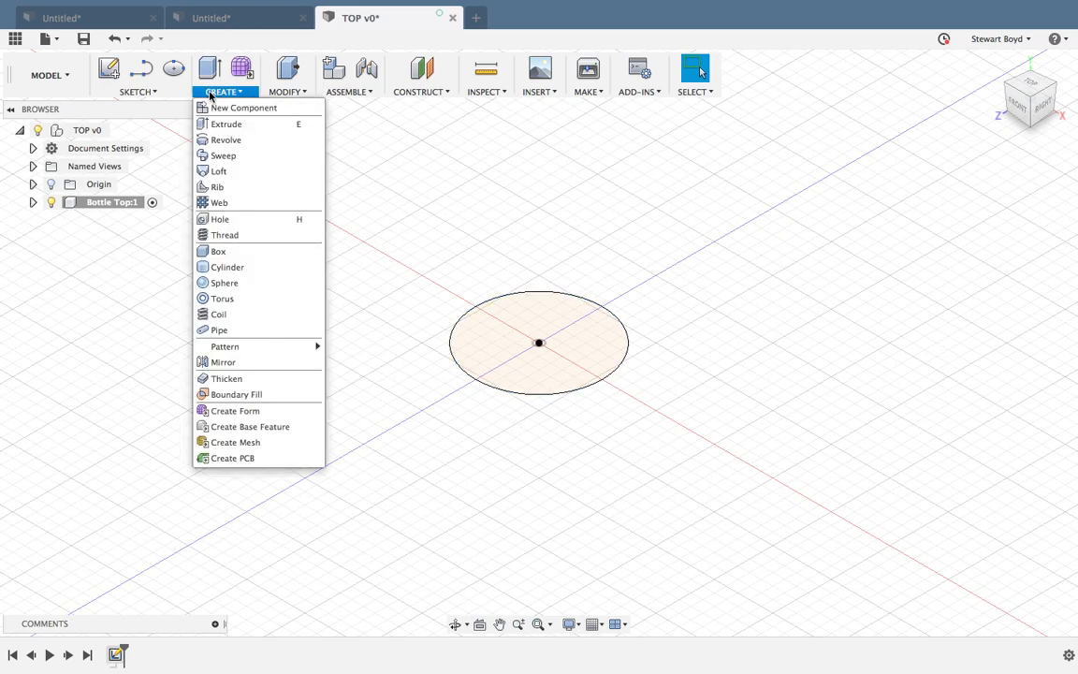
pyautogui.click(226, 123)
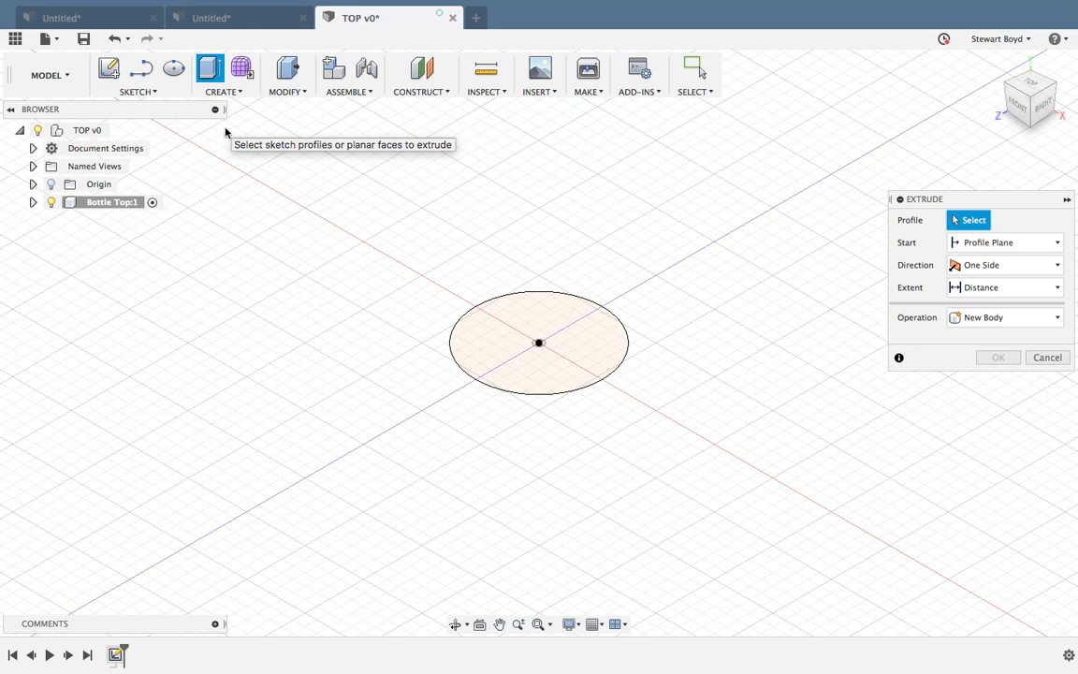
pyautogui.click(538, 342)
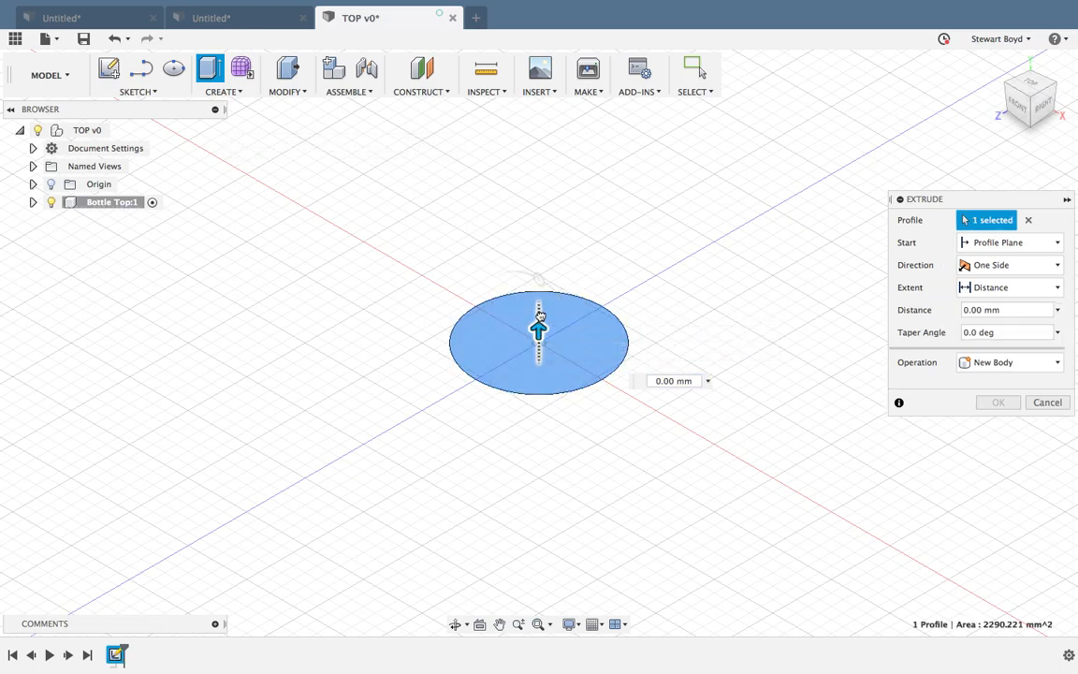
pyautogui.moveTo(538, 323); pyautogui.dragTo(538, 262)
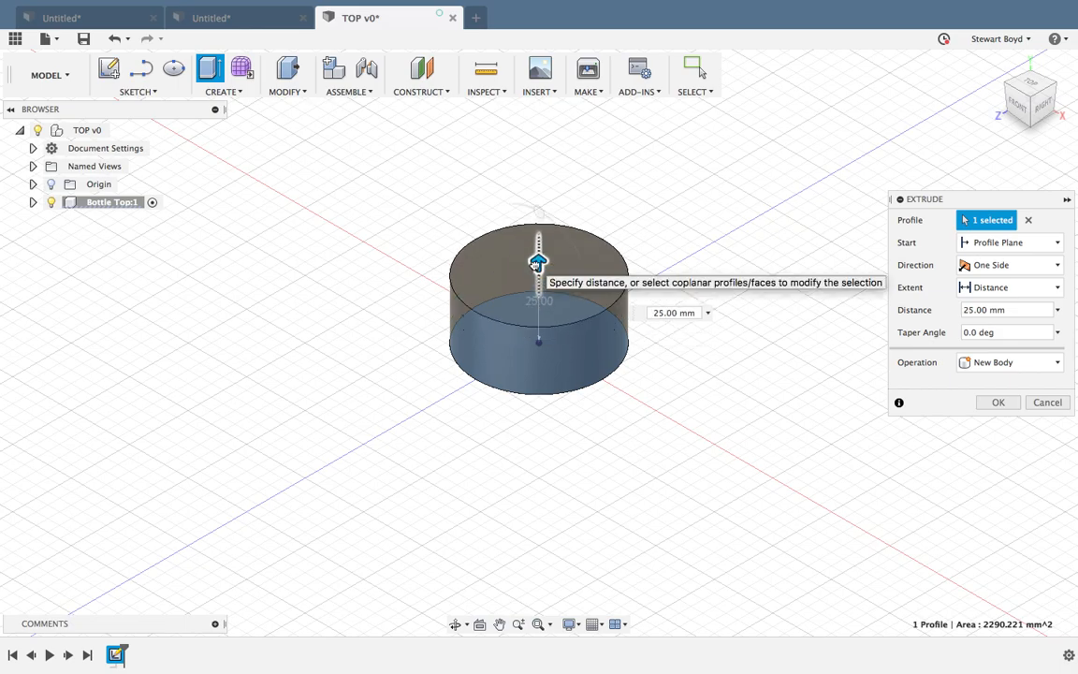
pyautogui.moveTo(538, 260); pyautogui.dragTo(538, 247)
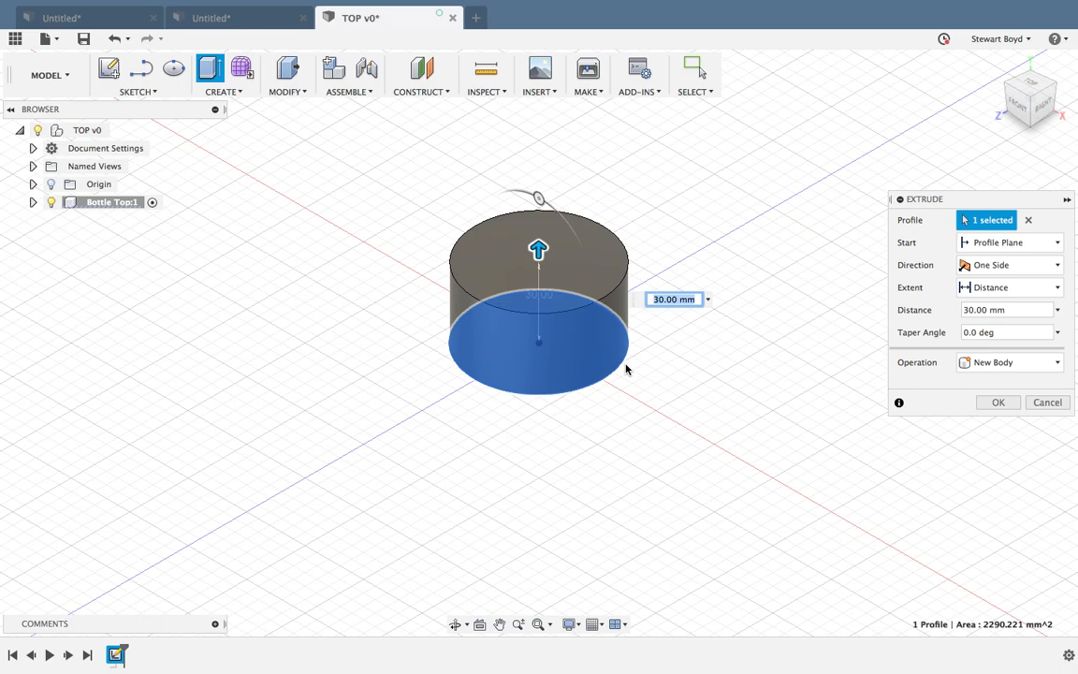
pyautogui.click(998, 401)
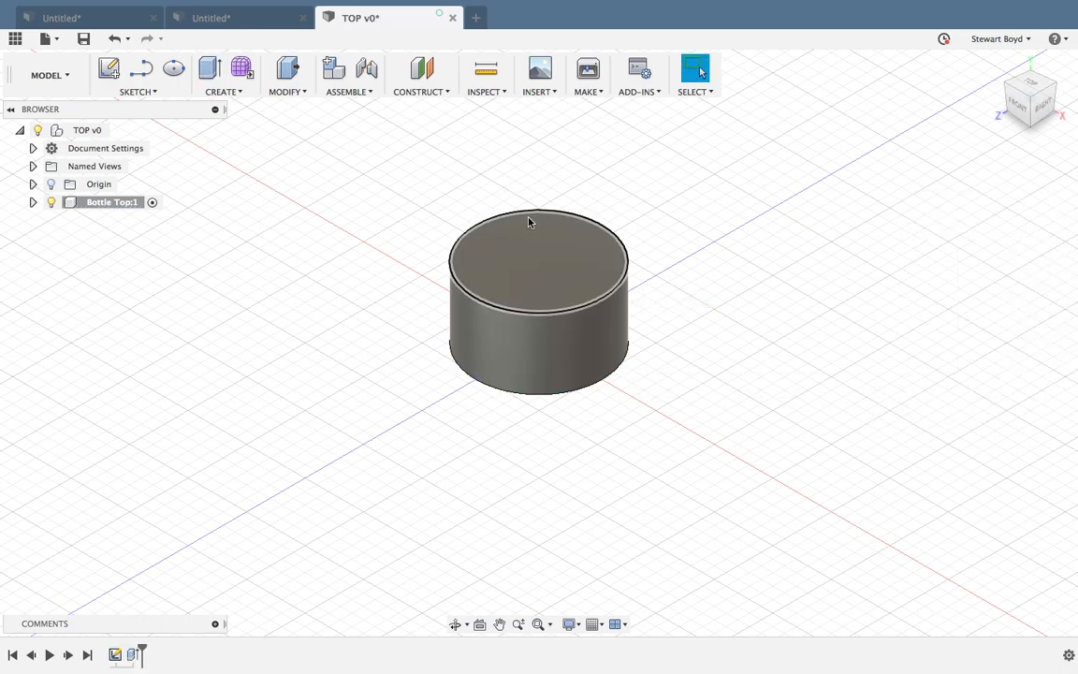
pyautogui.moveTo(597, 307)
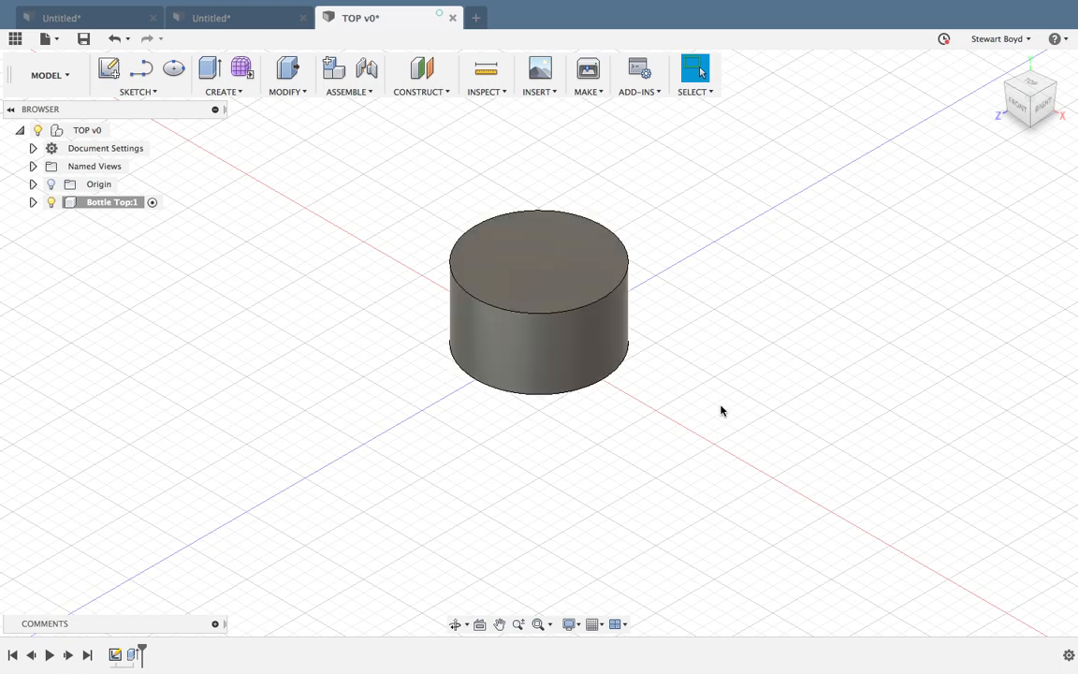
pyautogui.moveTo(313, 137)
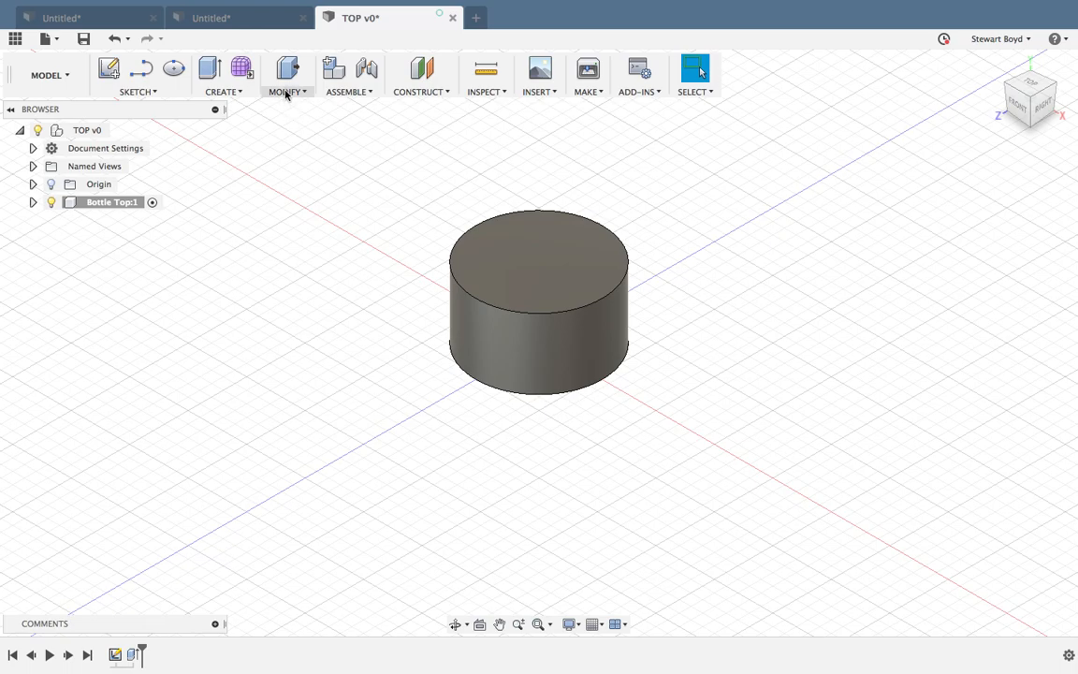
# Fillet the cylinder's top circular edge with a 2 mm radius.
pyautogui.click(288, 75)
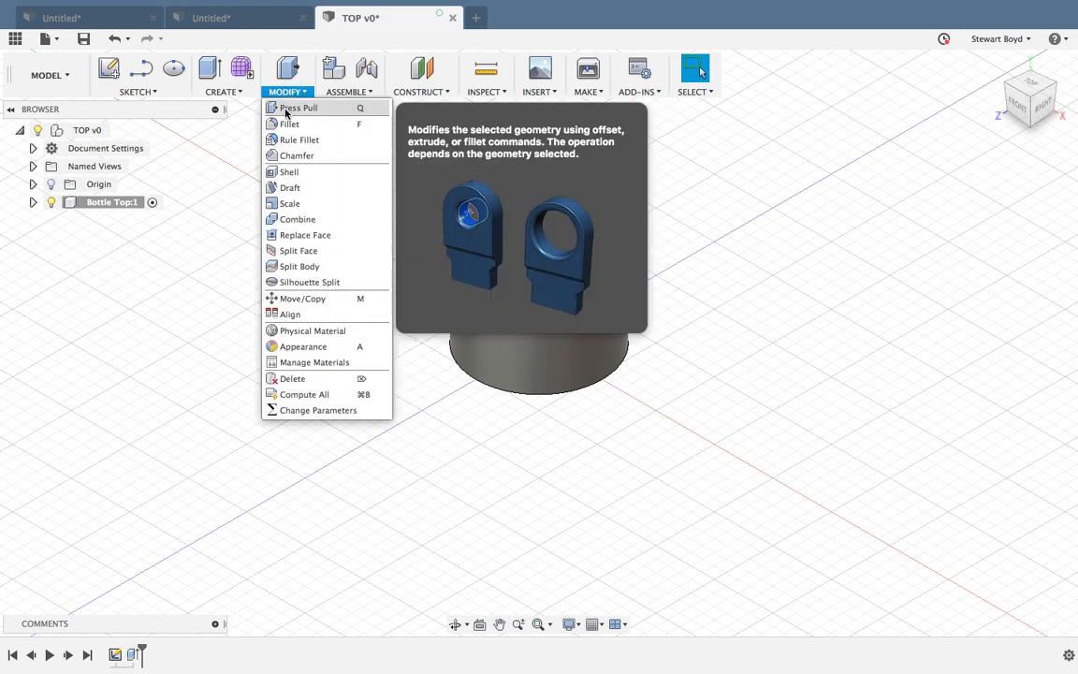
pyautogui.click(288, 124)
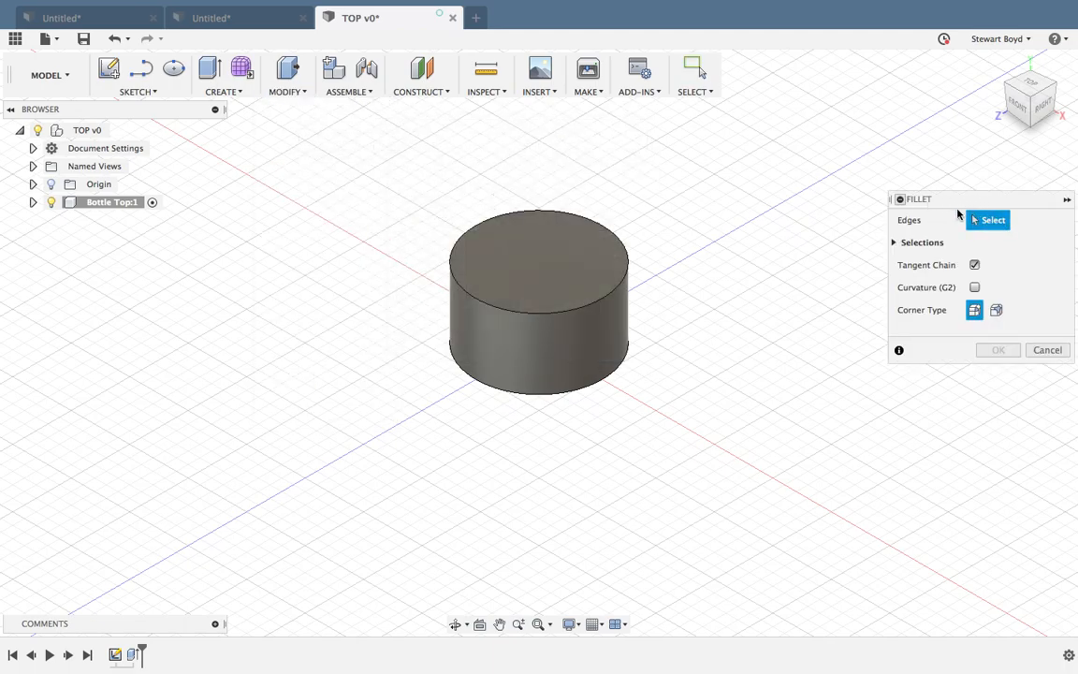
pyautogui.moveTo(920, 227)
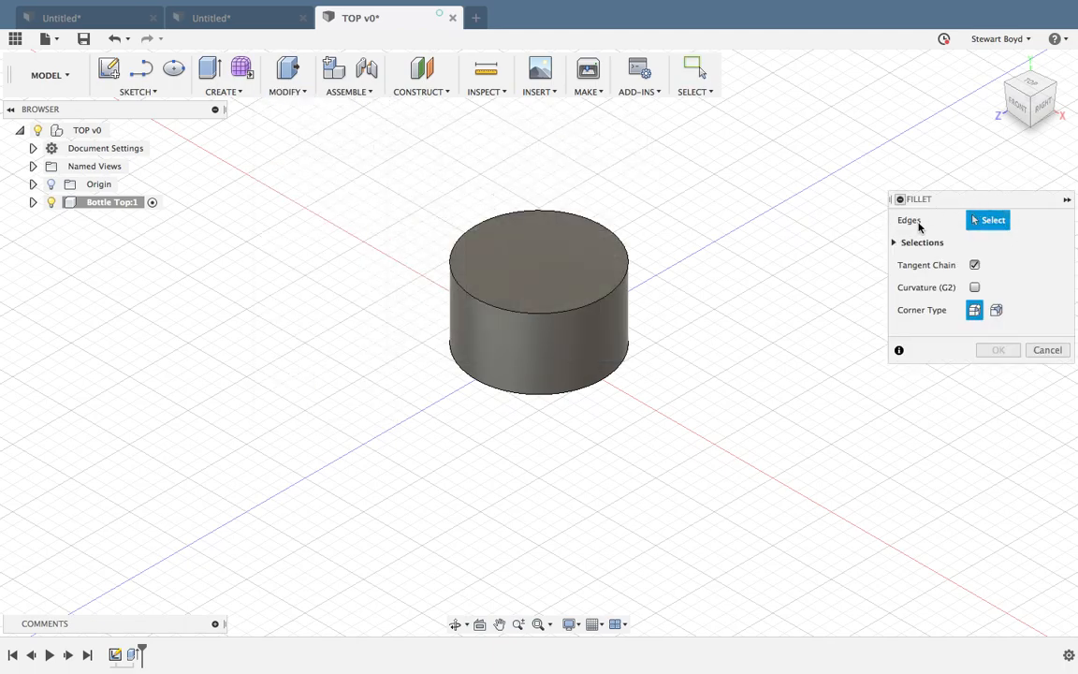
pyautogui.moveTo(588, 309)
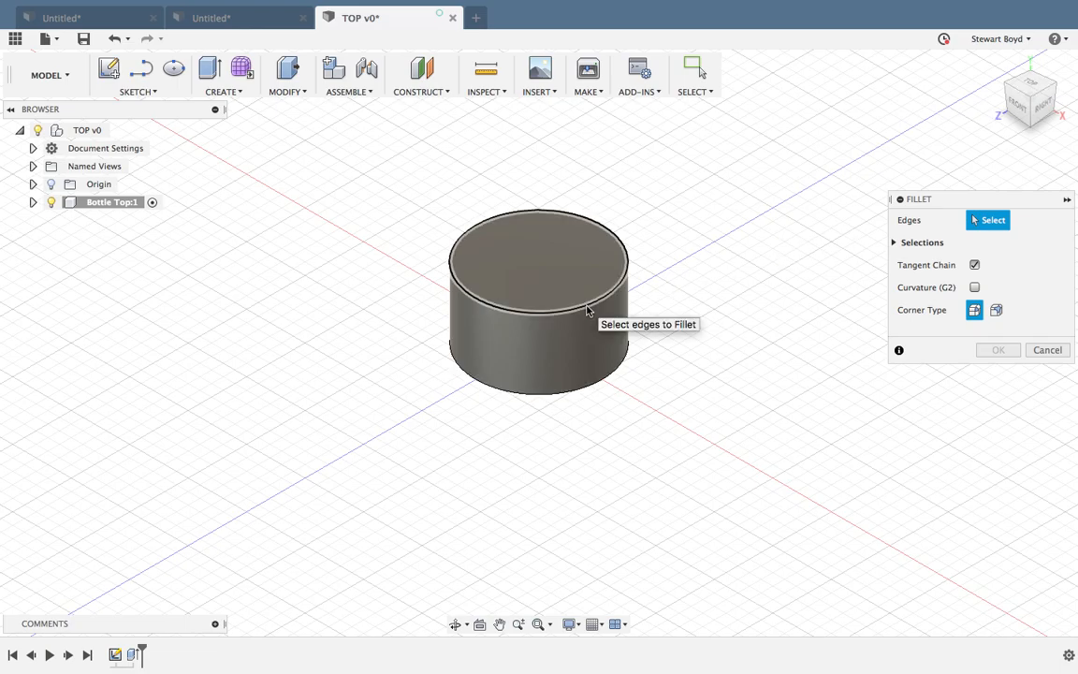
pyautogui.click(589, 303)
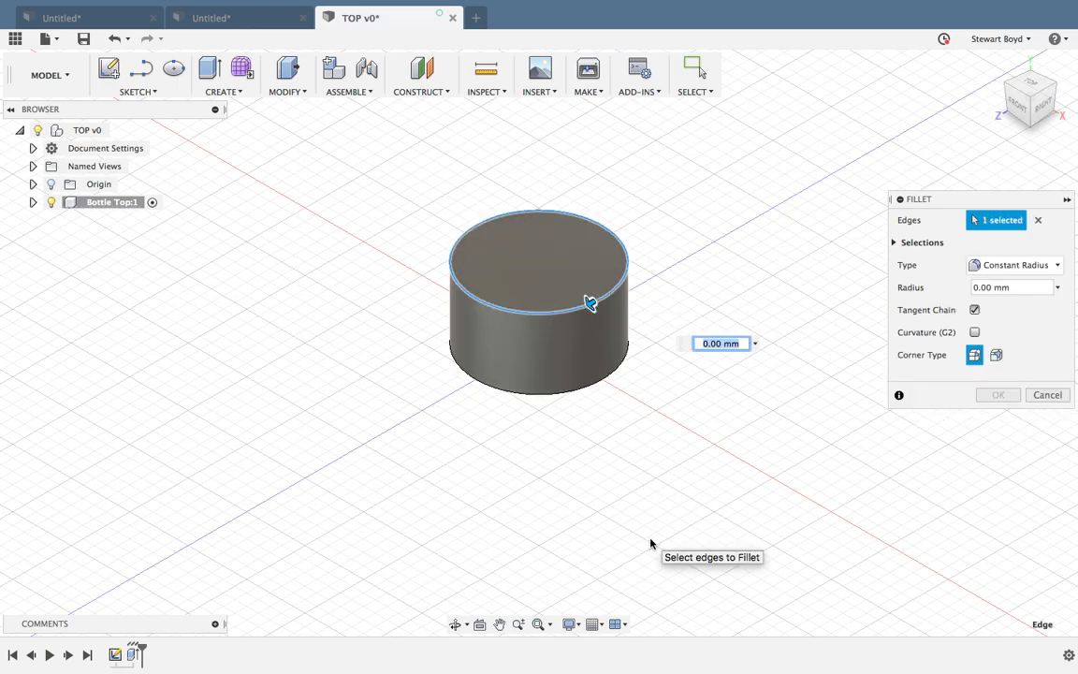
pyautogui.write('2')
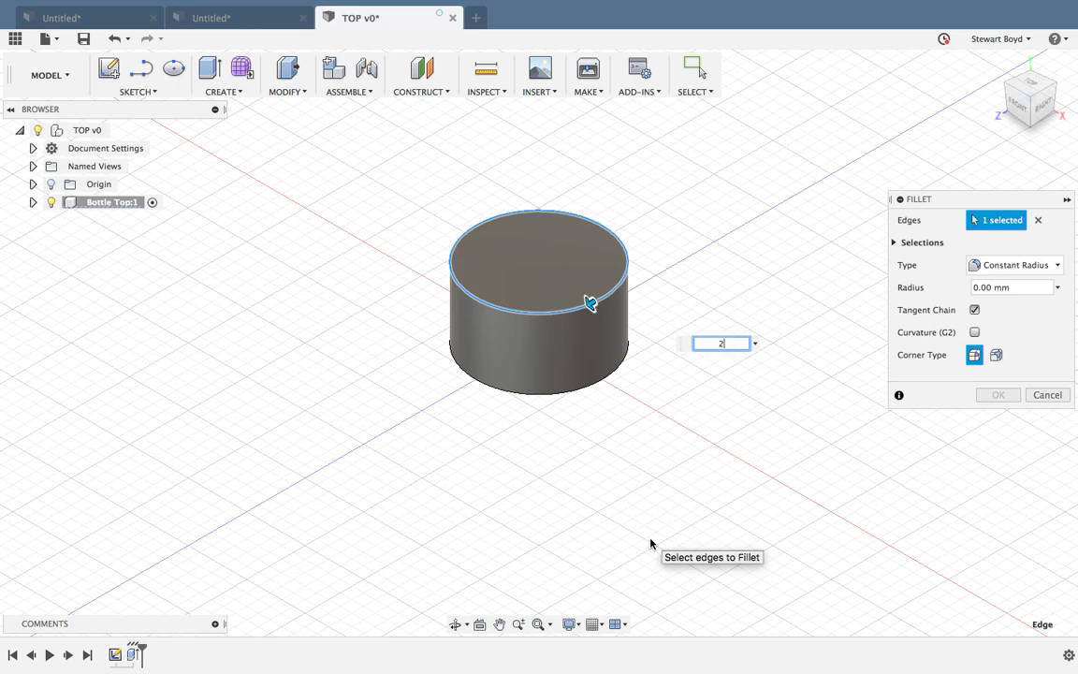
pyautogui.write('2')
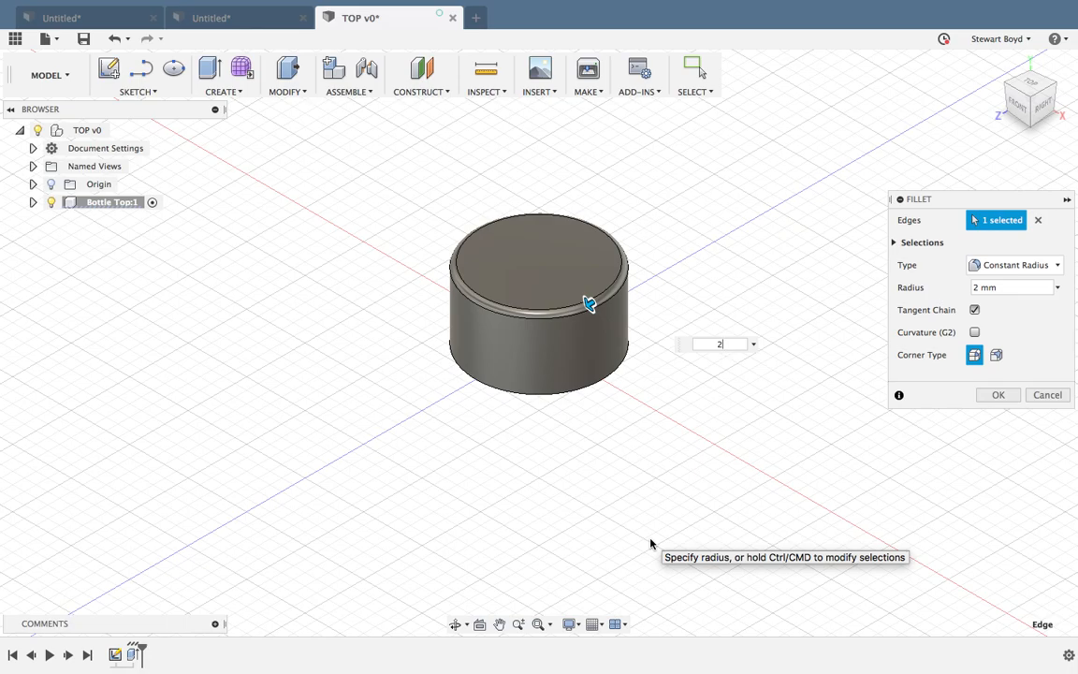
pyautogui.moveTo(998, 395)
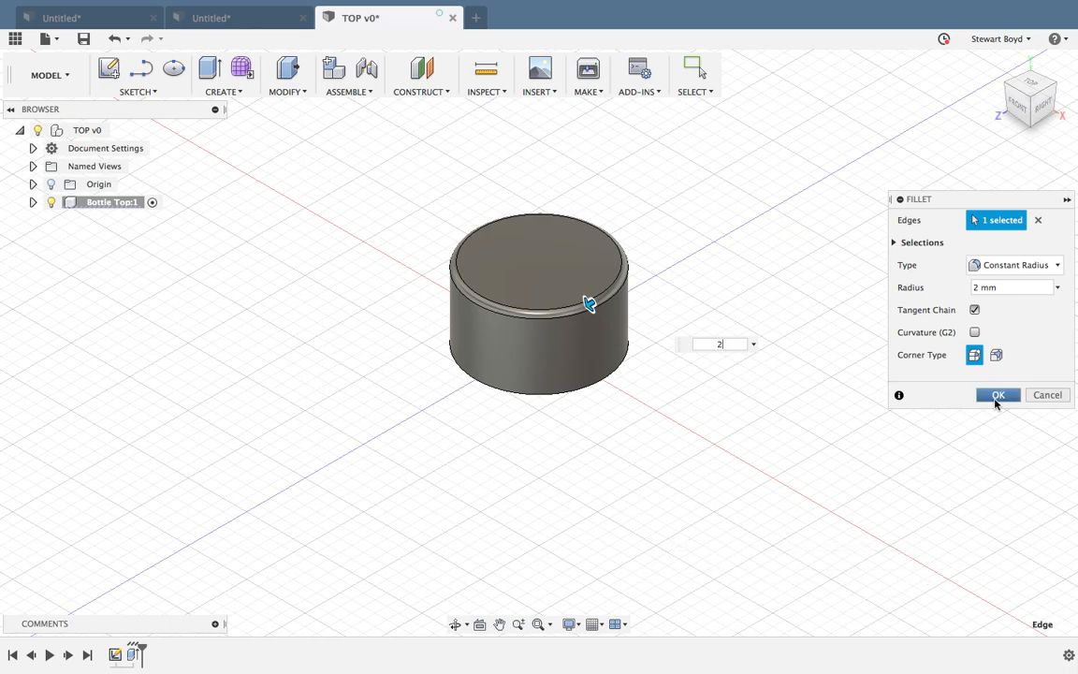
pyautogui.click(998, 394)
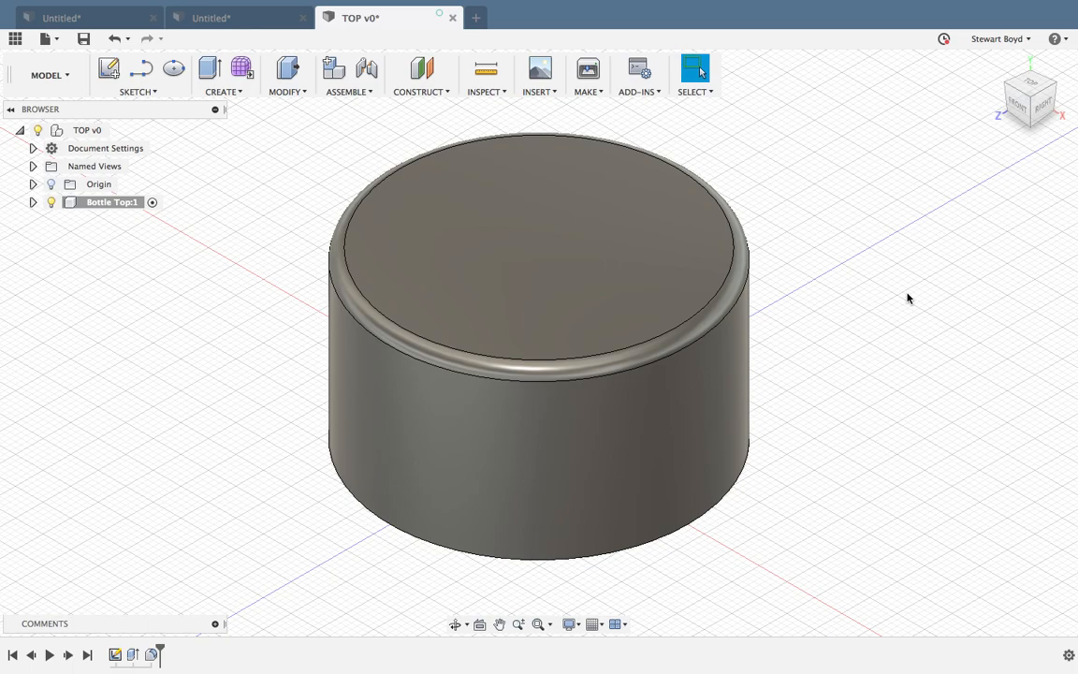
pyautogui.moveTo(196, 139)
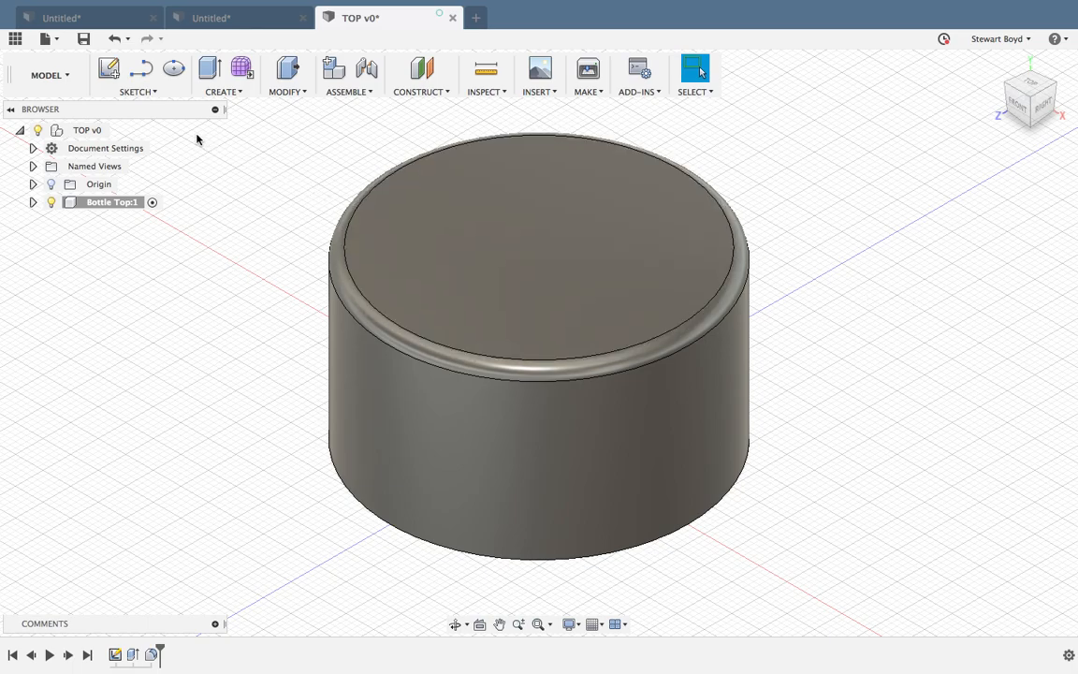
# Start a sketch on the cylinder's top face with the 2-Point Circle tool active.
pyautogui.click(137, 74)
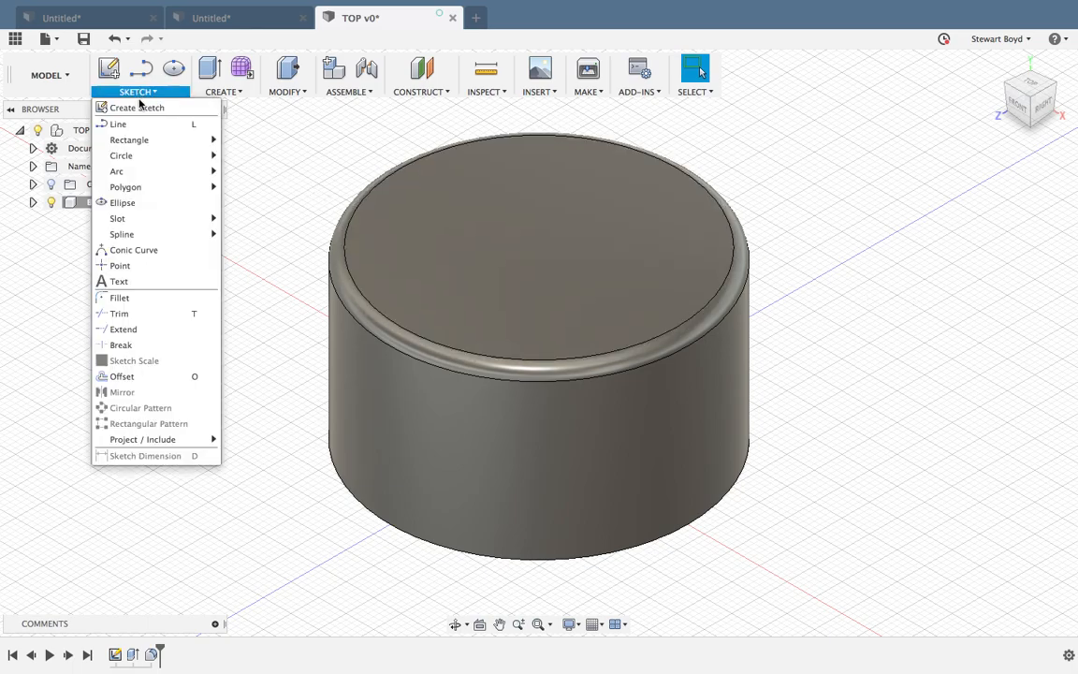
pyautogui.click(136, 106)
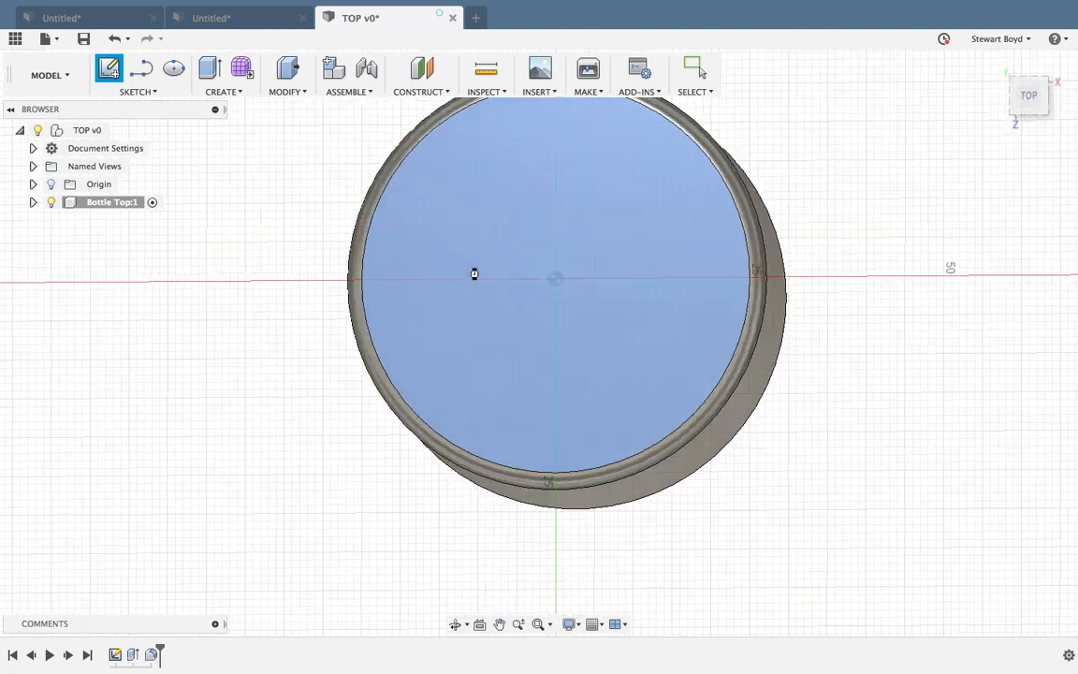
pyautogui.click(107, 67)
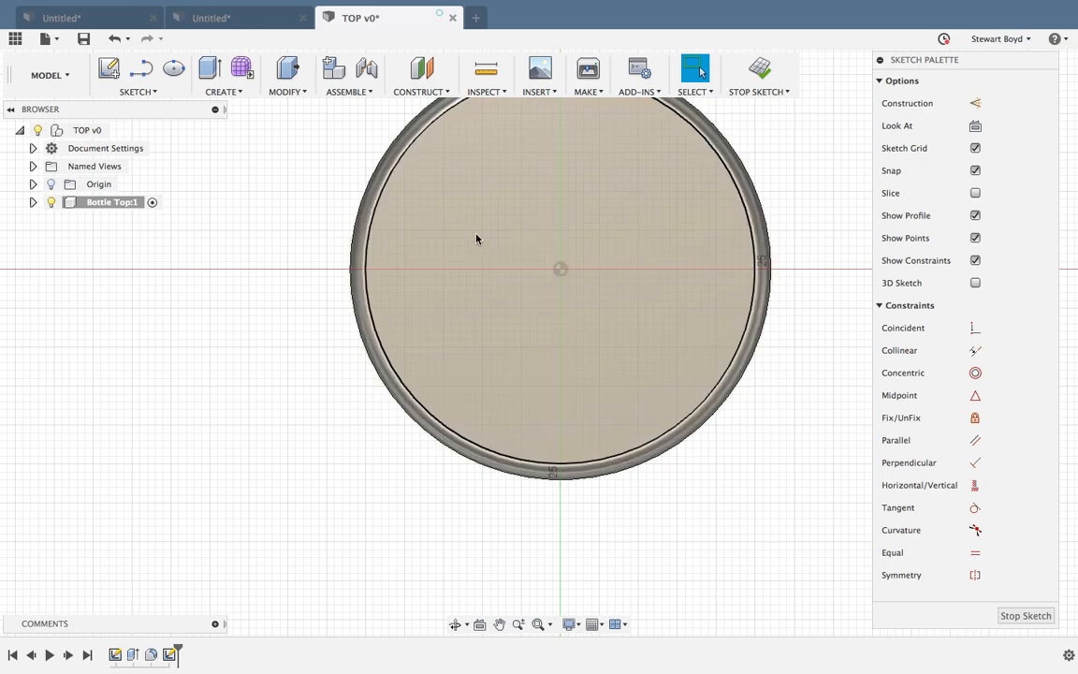
pyautogui.click(137, 75)
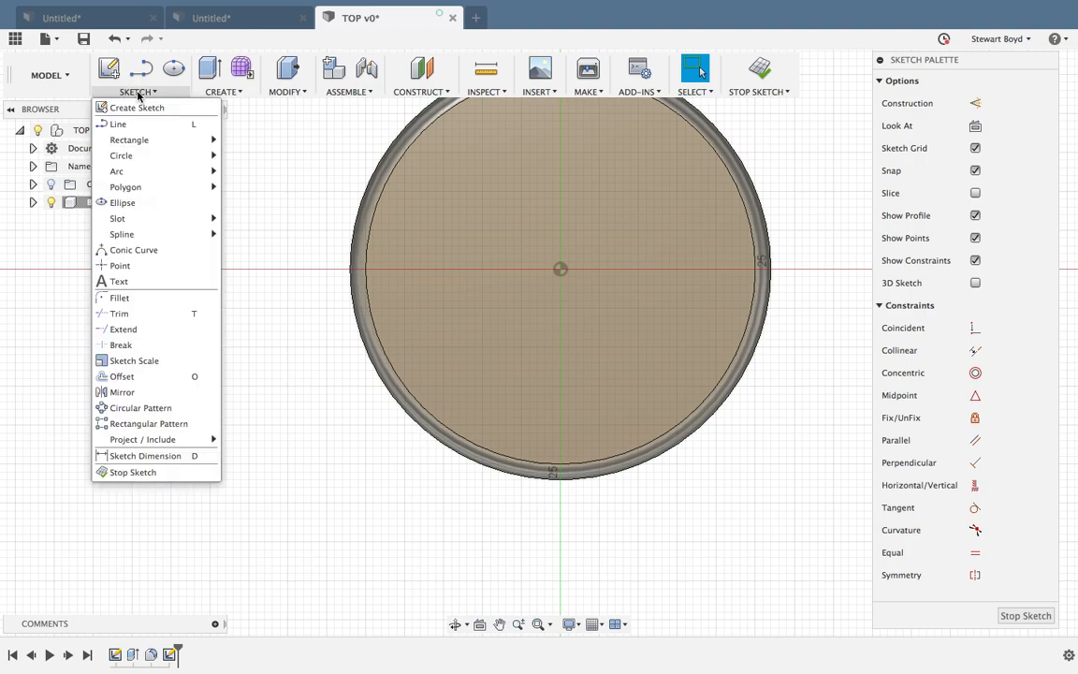
pyautogui.moveTo(120, 155)
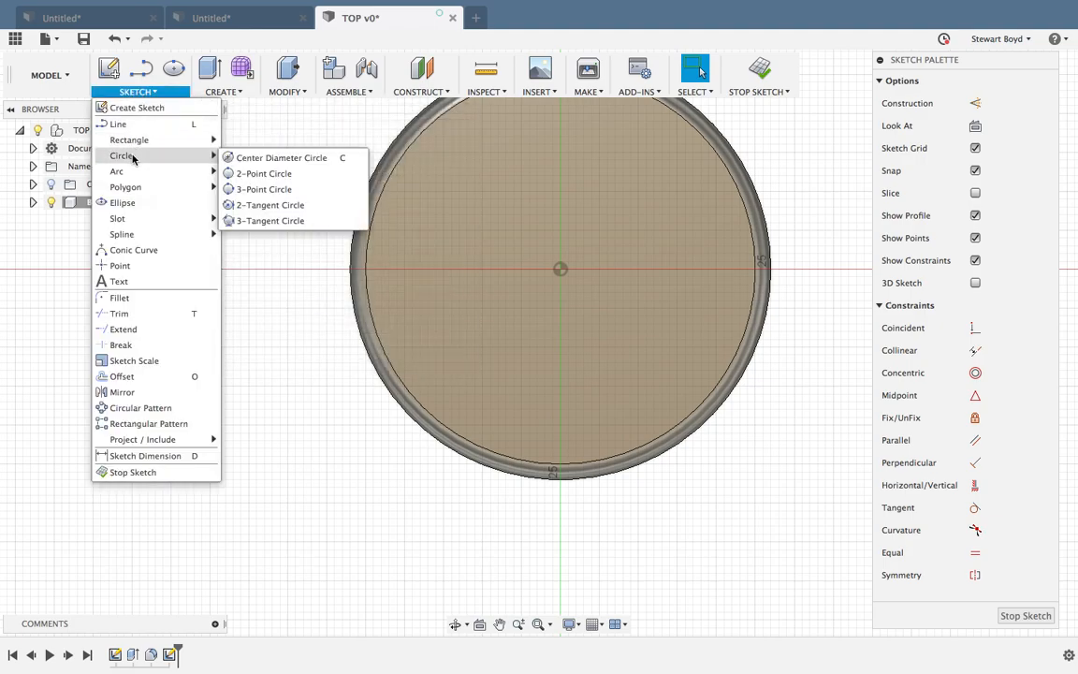
pyautogui.moveTo(264, 173)
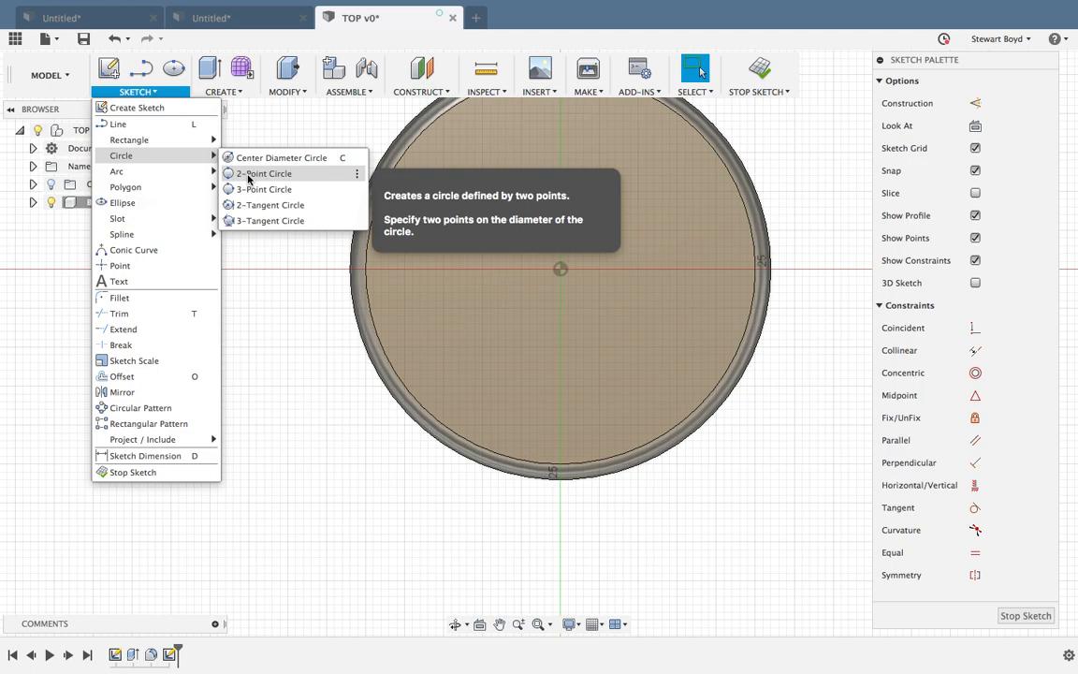
pyautogui.click(265, 173)
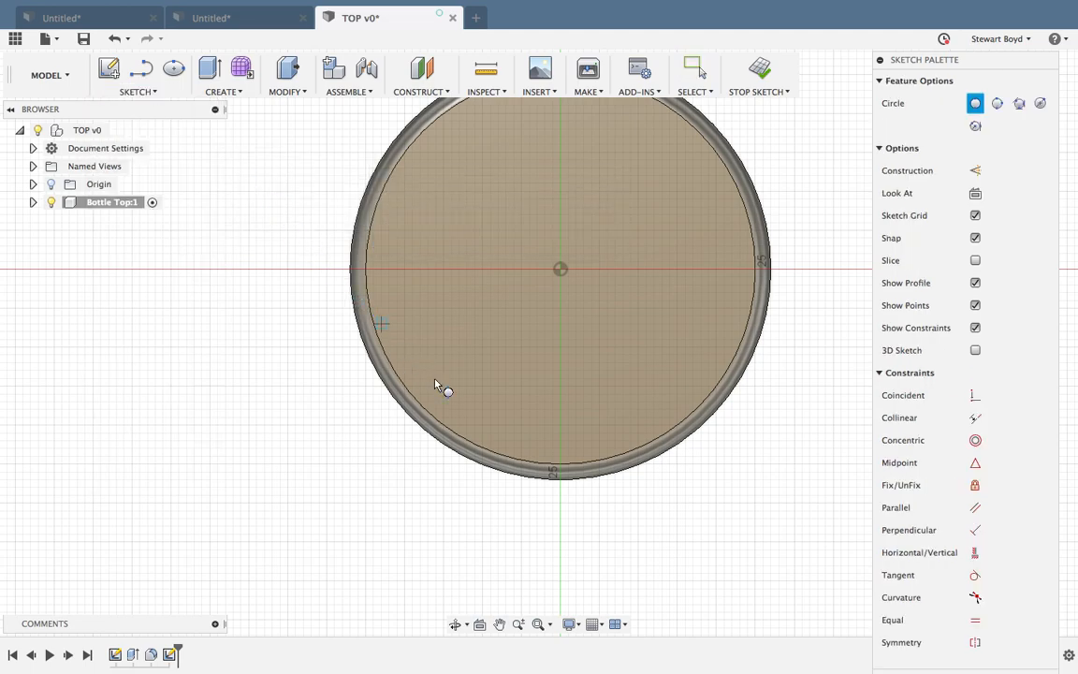
pyautogui.moveTo(559, 494)
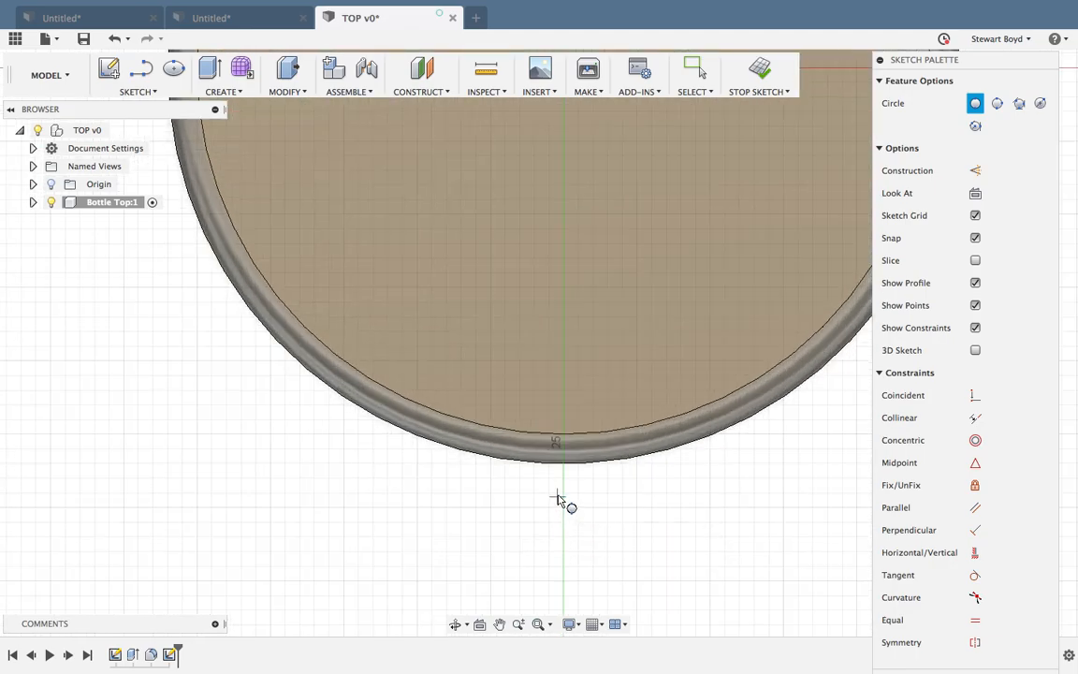
pyautogui.moveTo(552, 489)
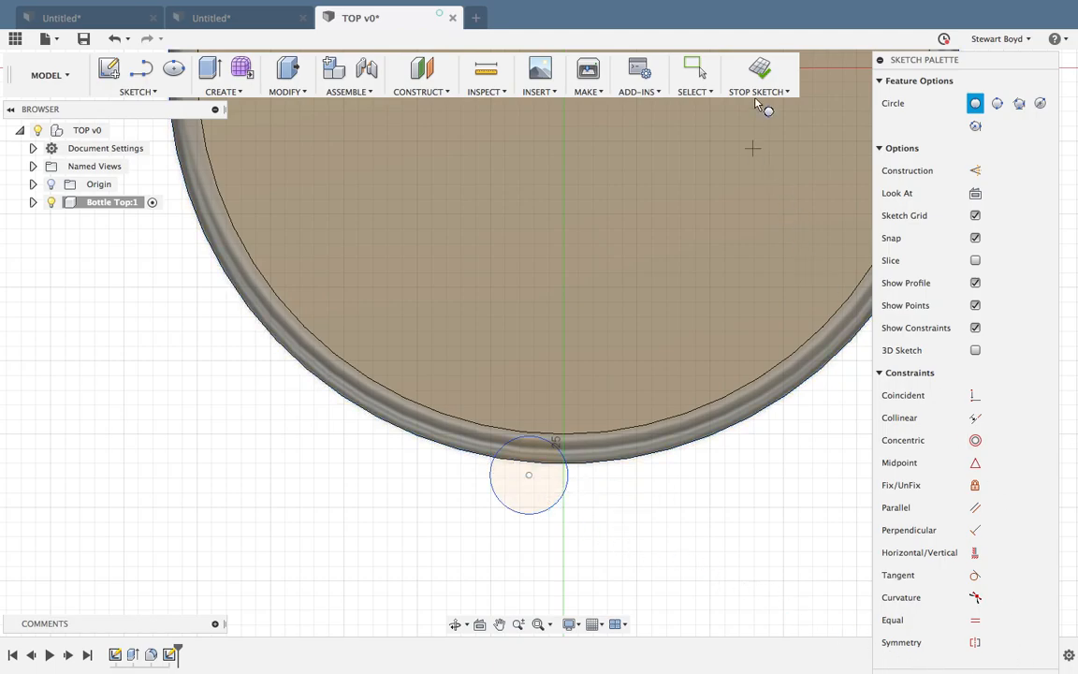
# Stop the sketch holding the small circle straddling the cylinder's rim.
pyautogui.click(694, 68)
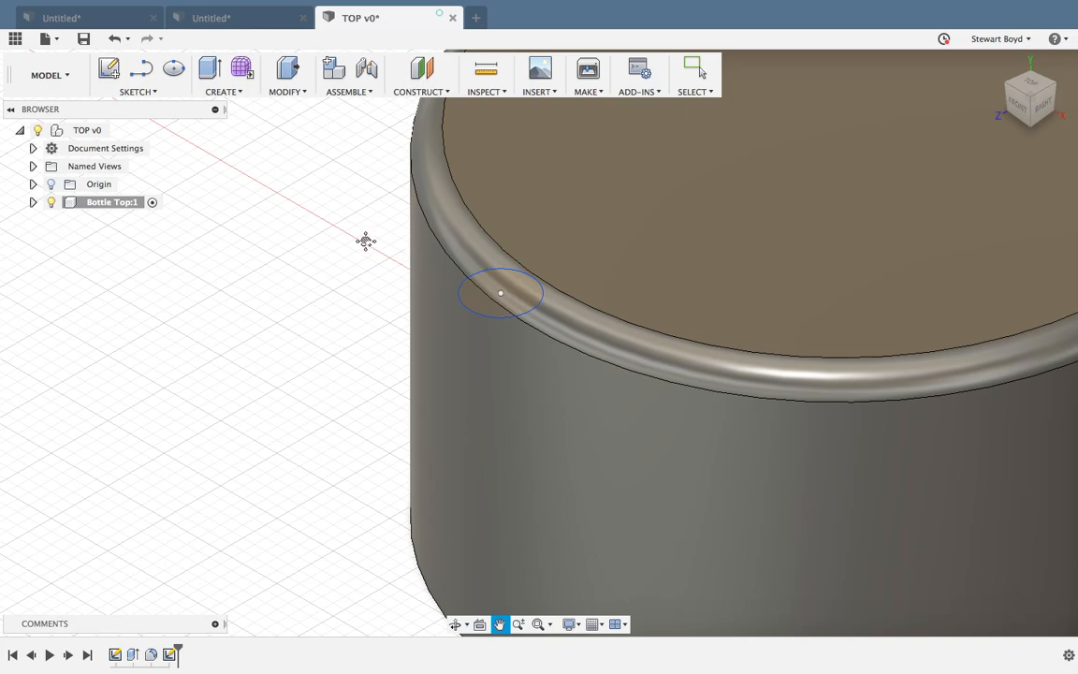
pyautogui.moveTo(291, 257)
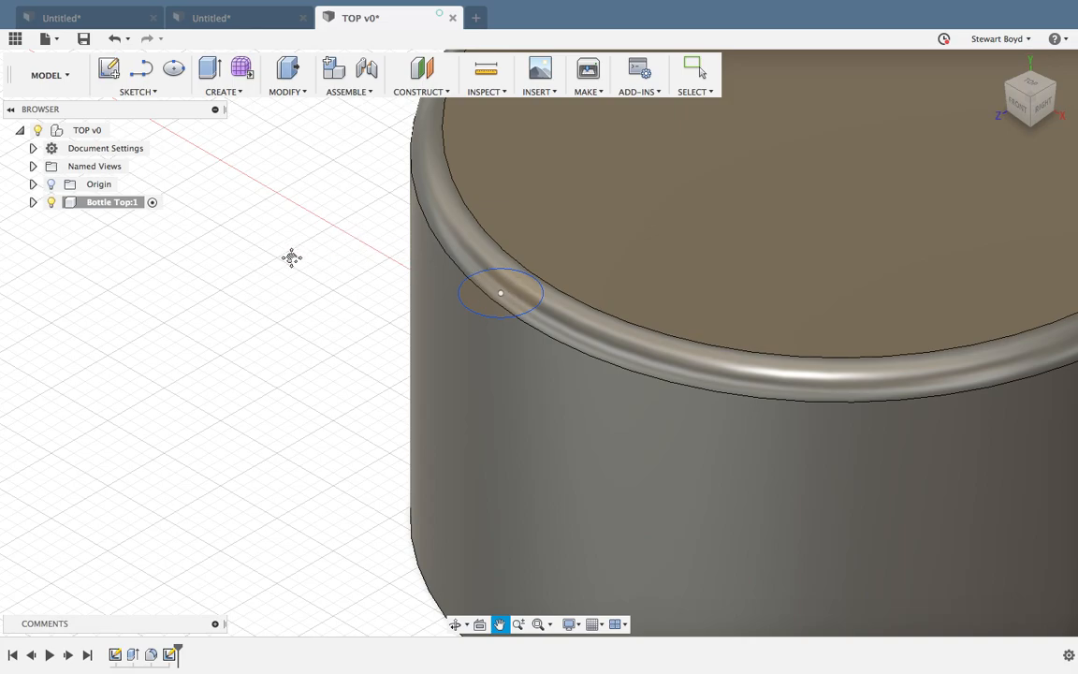
pyautogui.moveTo(299, 274)
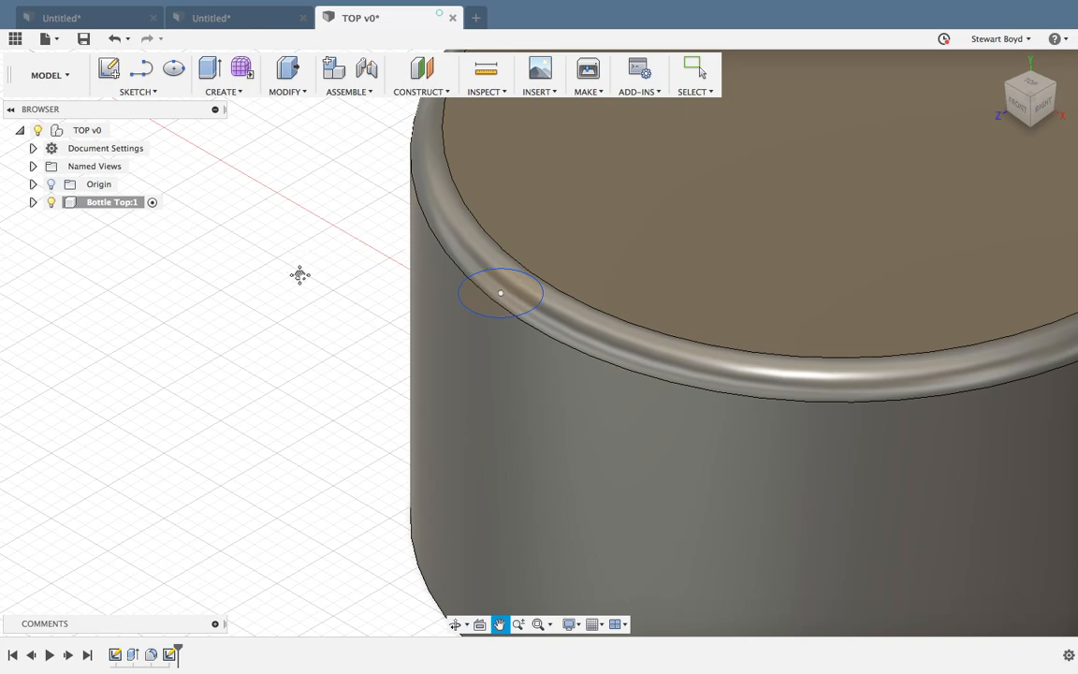
pyautogui.moveTo(302, 283)
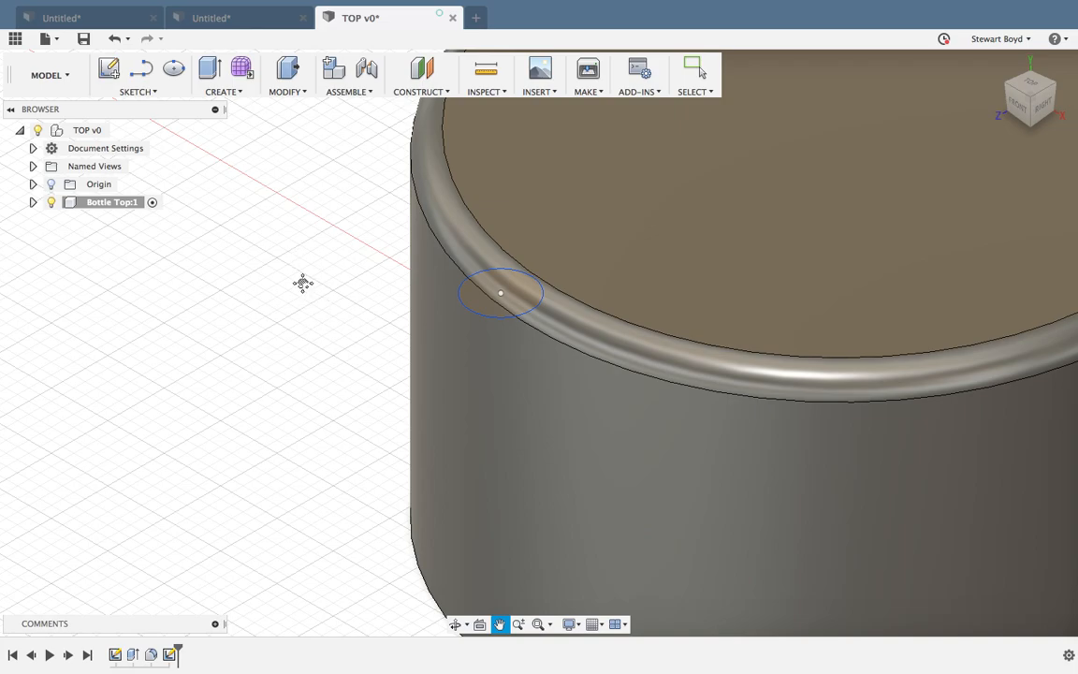
pyautogui.click(696, 73)
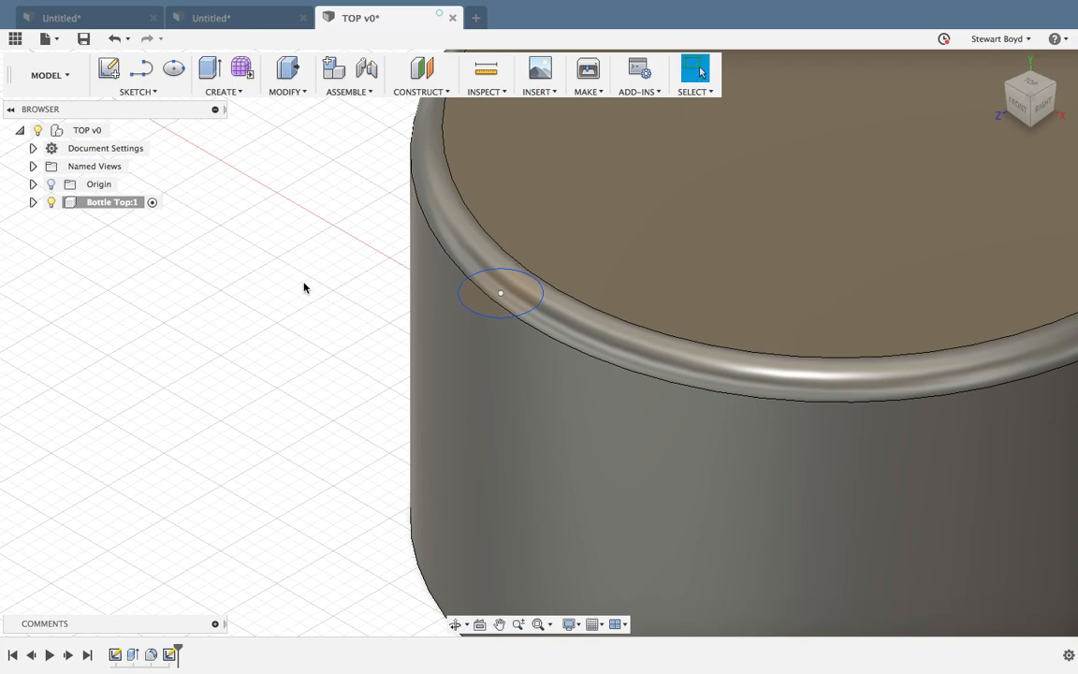
# Extrude-cut the small rim circle 32 mm down the cylinder's side.
pyautogui.click(223, 75)
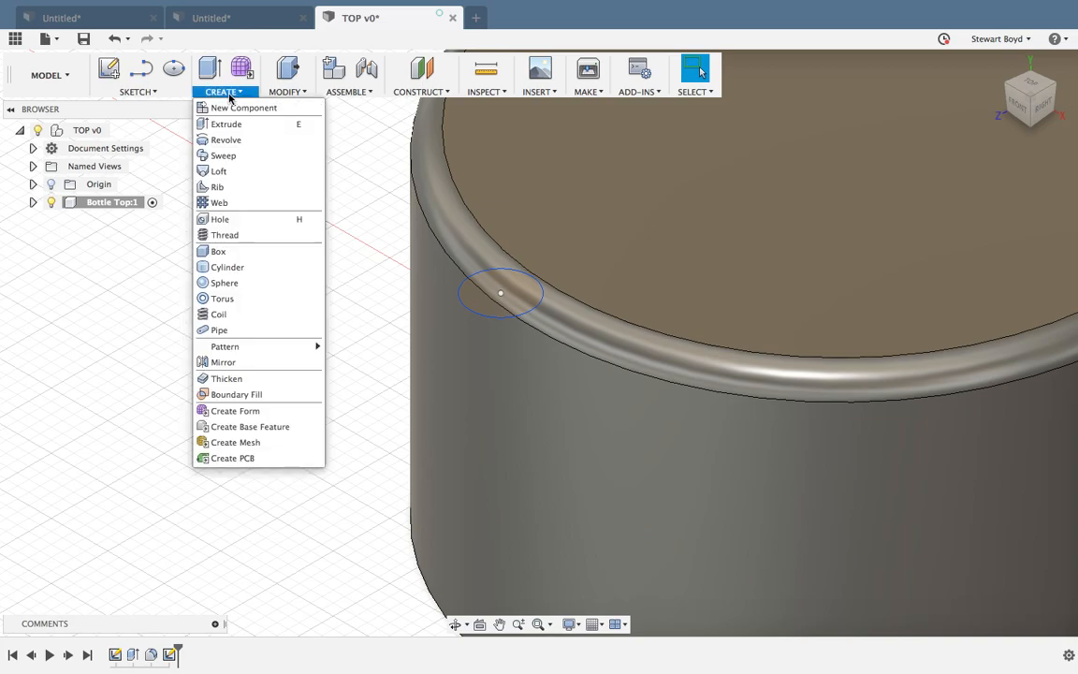
pyautogui.click(226, 124)
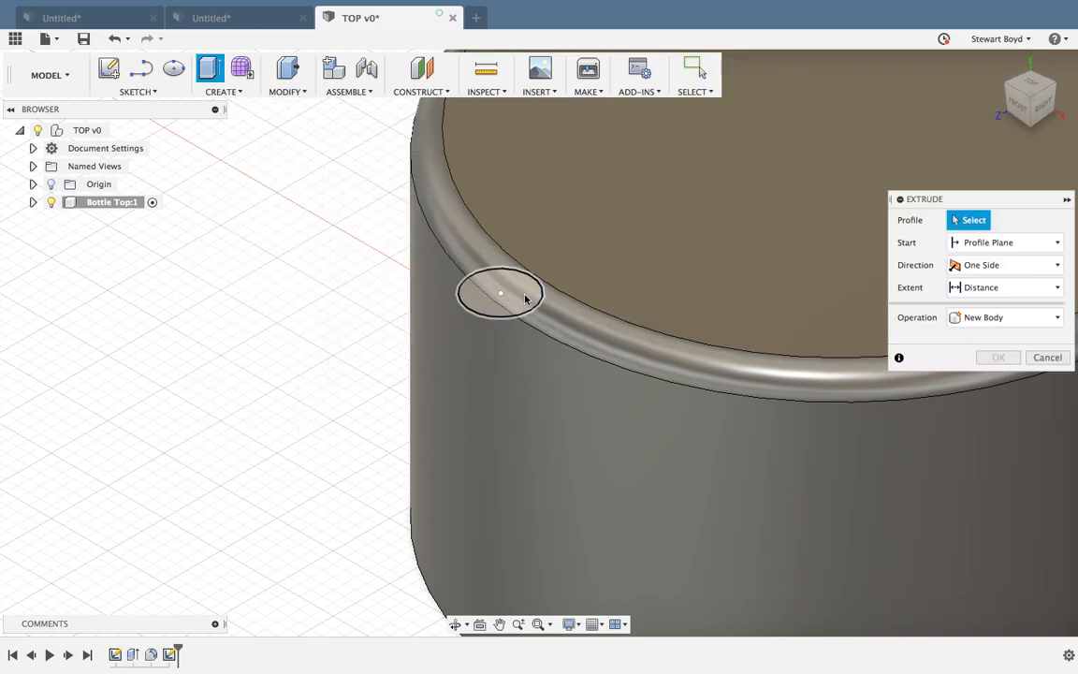
pyautogui.click(501, 294)
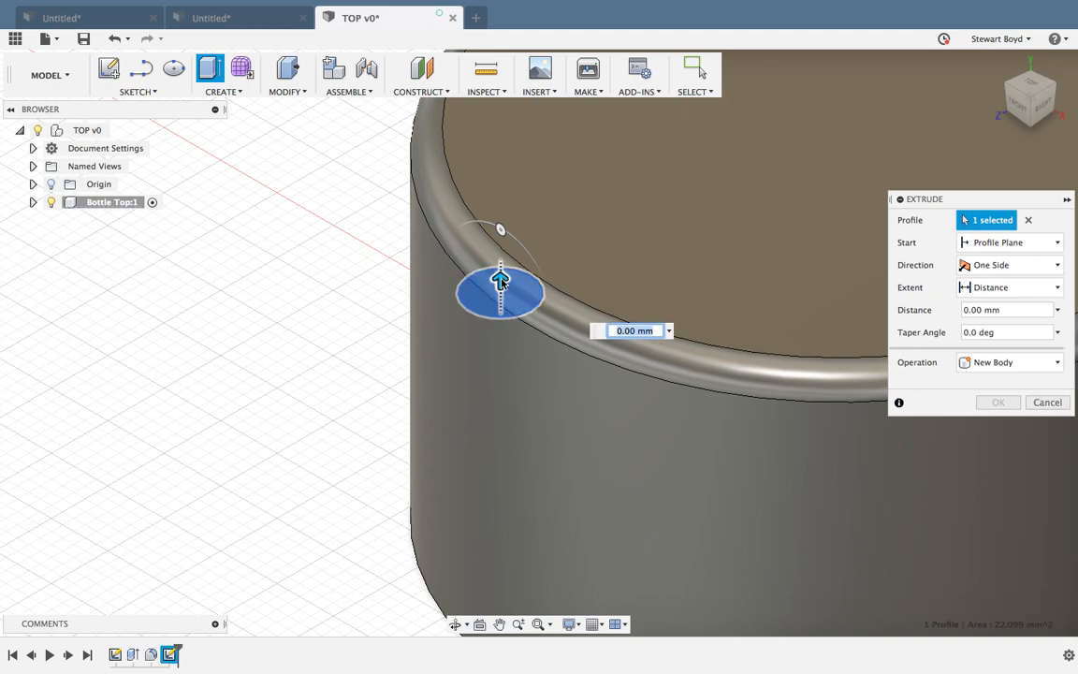
pyautogui.moveTo(501, 281); pyautogui.dragTo(501, 318)
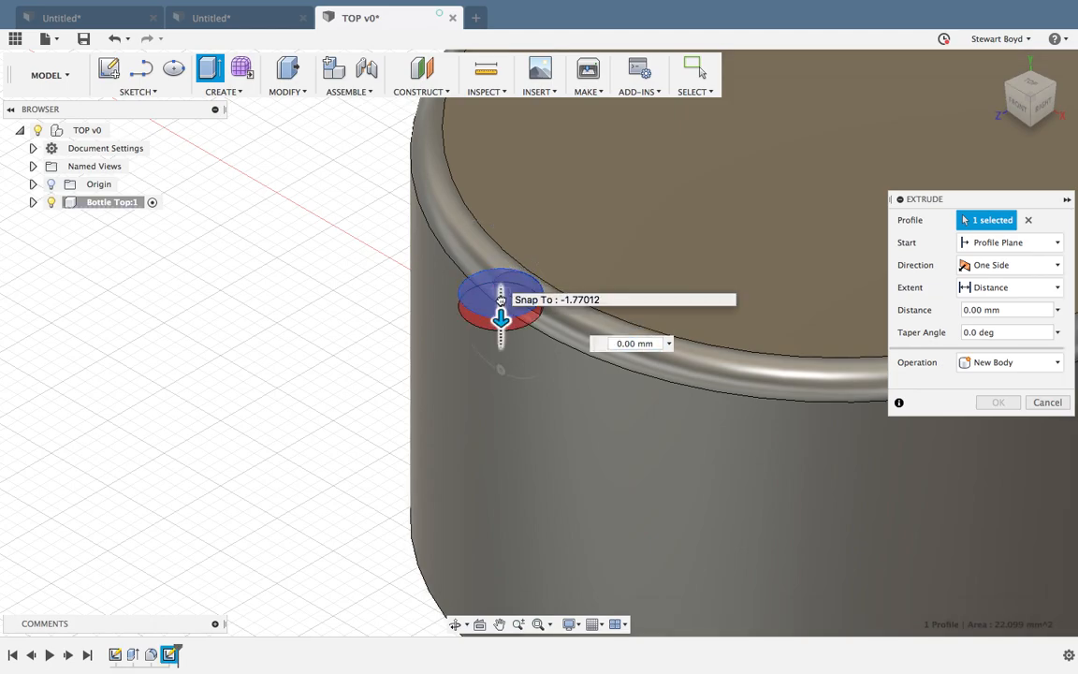
pyautogui.moveTo(501, 300); pyautogui.dragTo(500, 412)
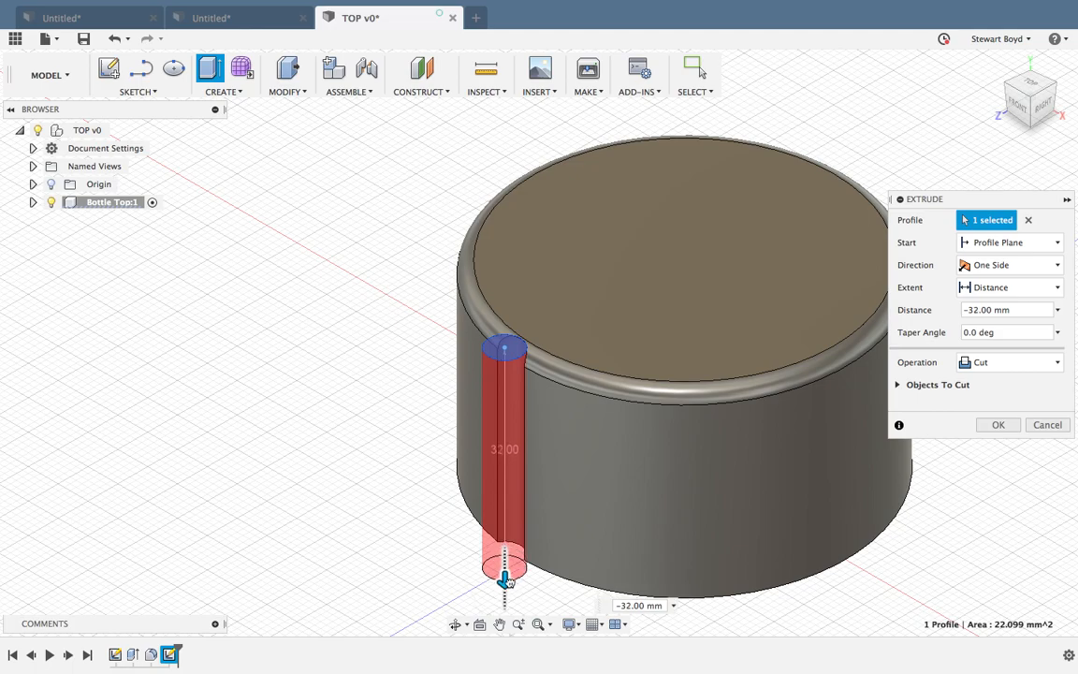
pyautogui.click(998, 424)
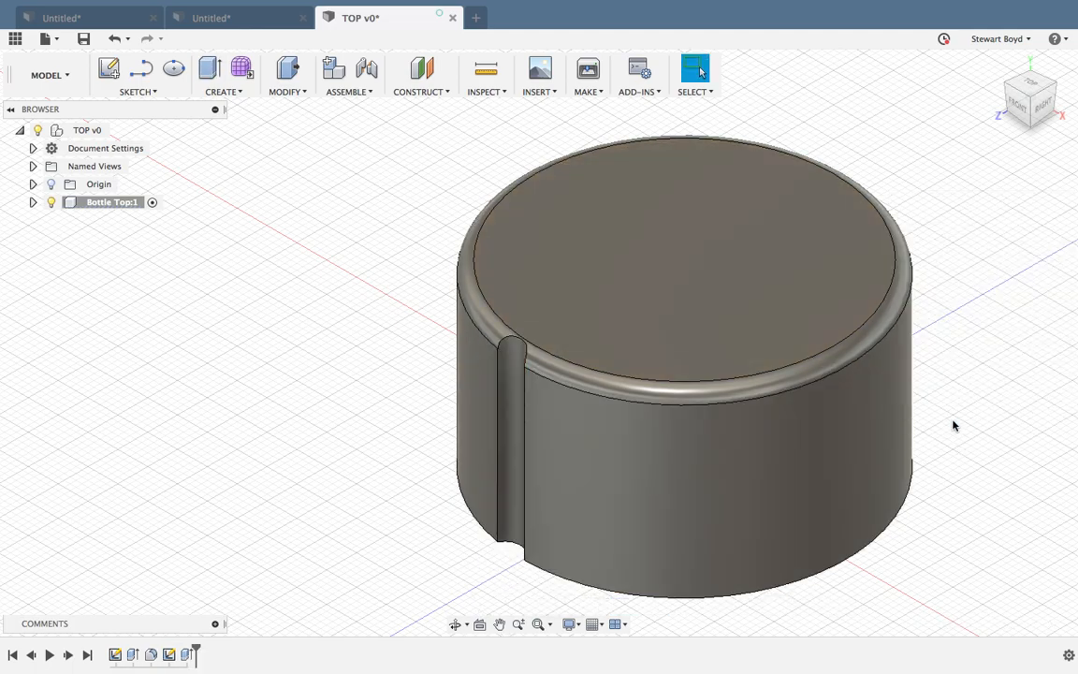
pyautogui.moveTo(953, 414)
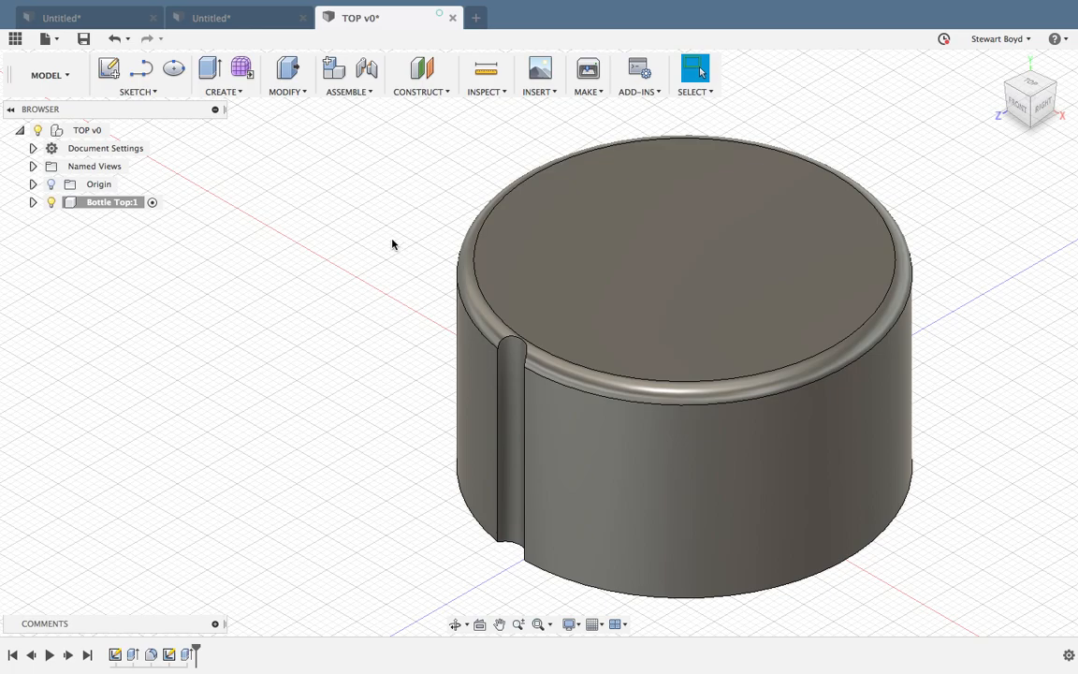
pyautogui.moveTo(238, 101)
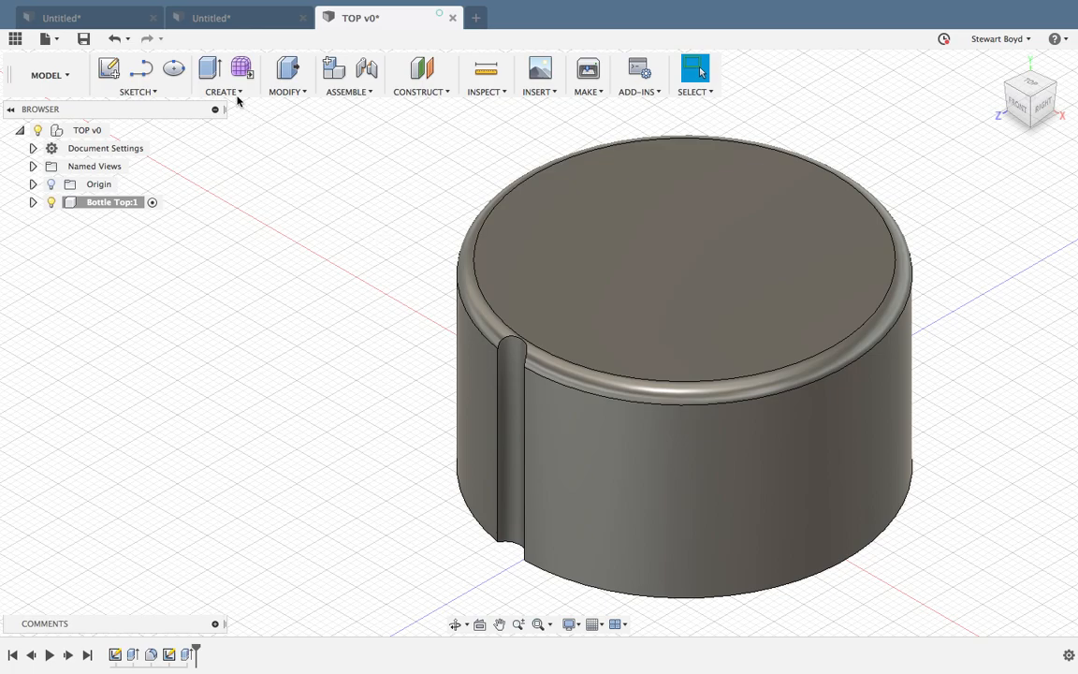
# Start a Circular Pattern from the Create menu to repeat the groove.
pyautogui.click(222, 74)
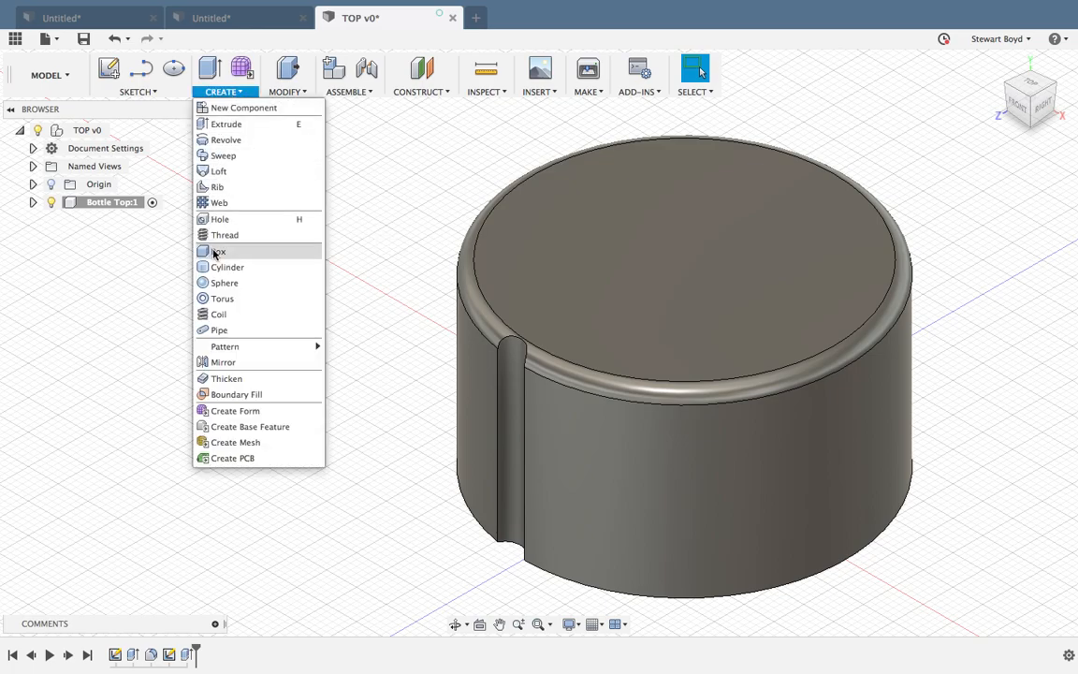
pyautogui.moveTo(224, 346)
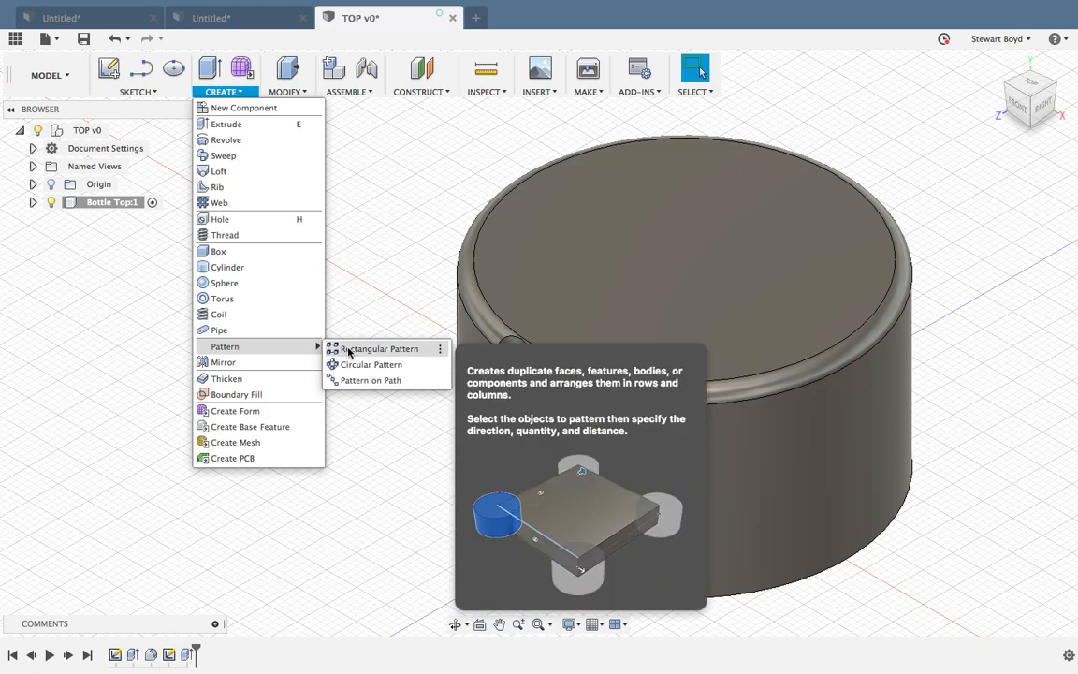
pyautogui.click(372, 364)
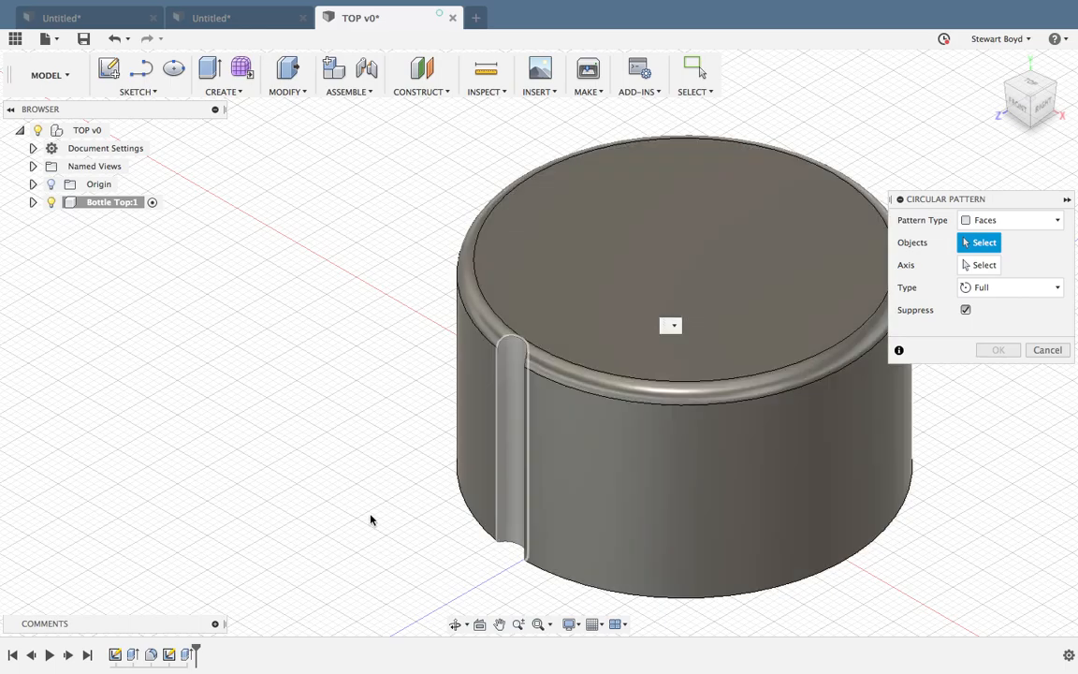
pyautogui.moveTo(186, 654)
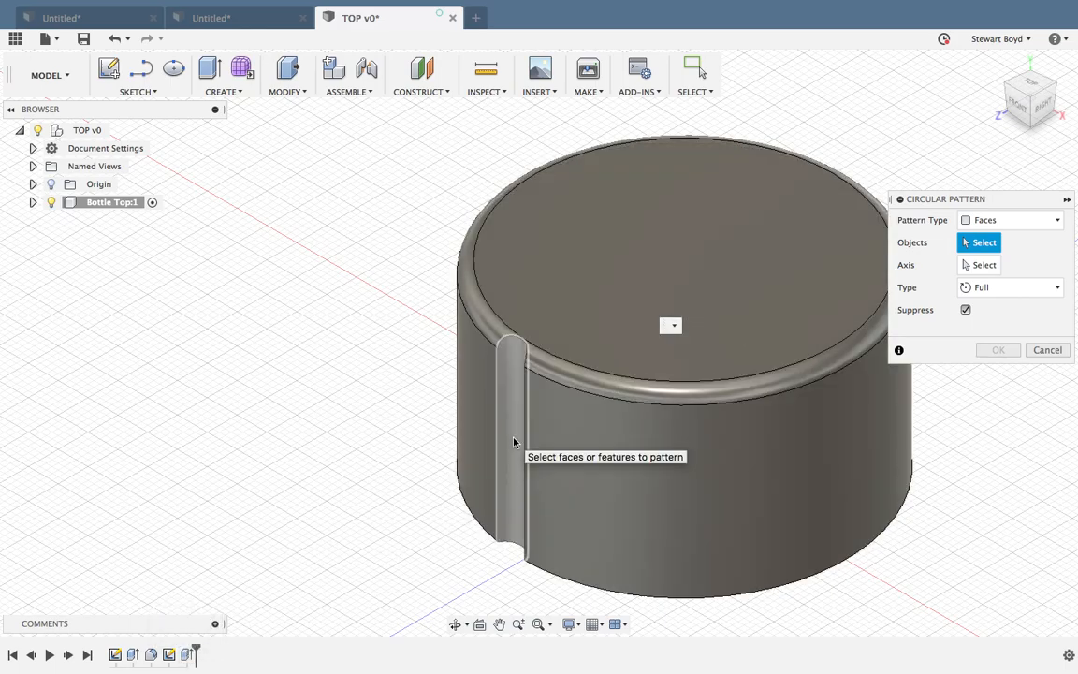
# Select the groove's curved face as the Objects to pattern.
pyautogui.click(510, 440)
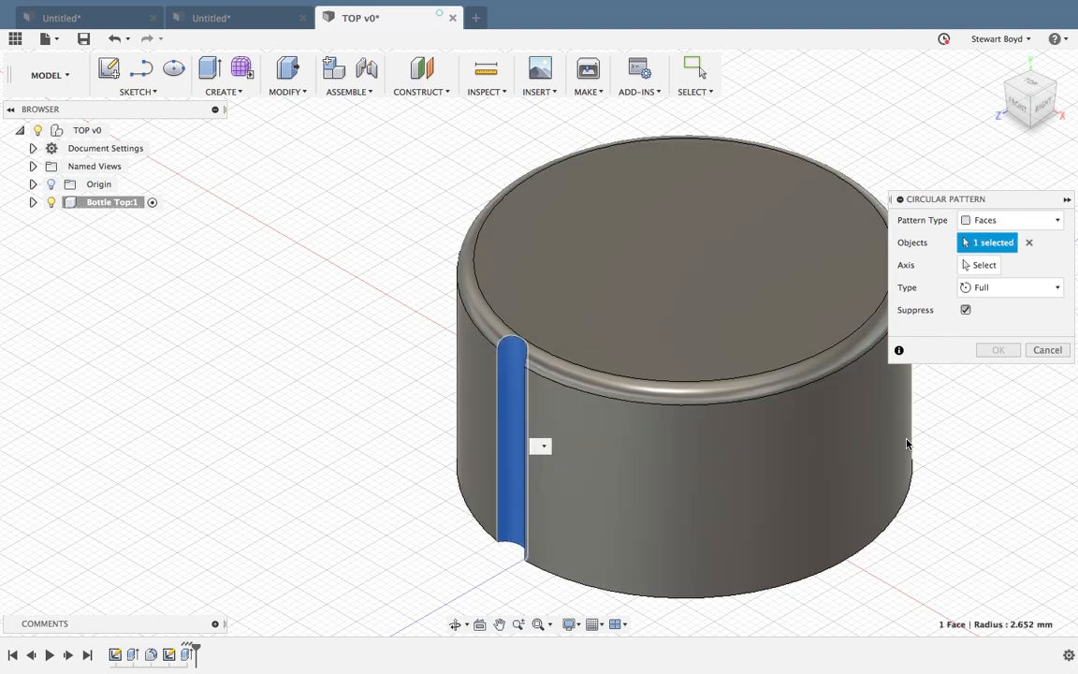
pyautogui.click(1029, 242)
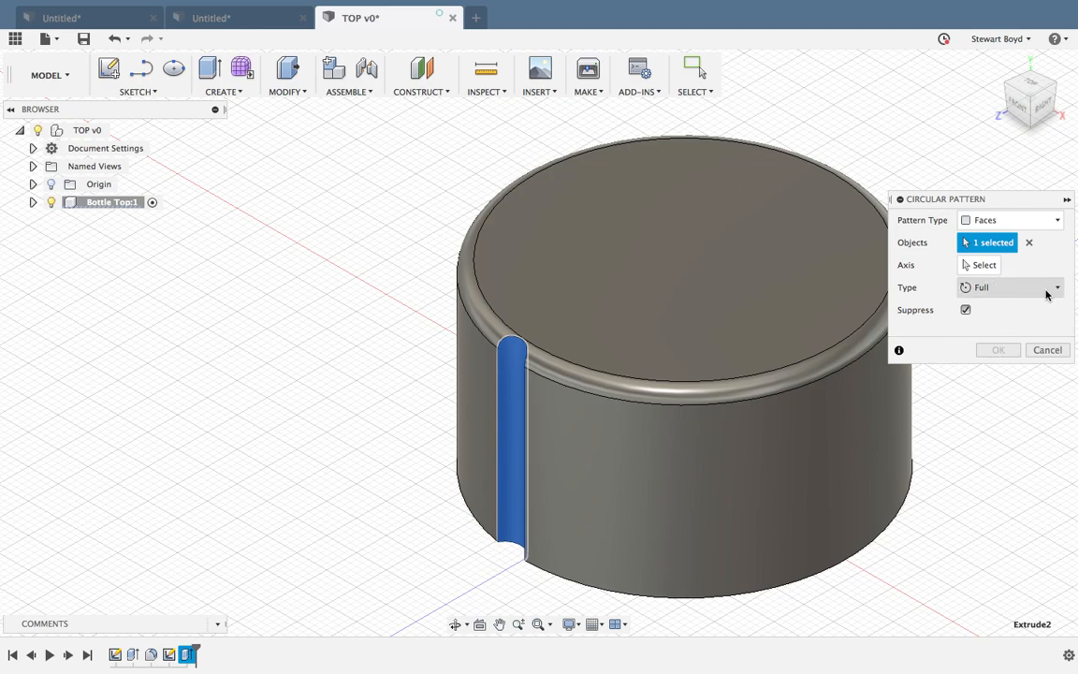
pyautogui.moveTo(926, 246)
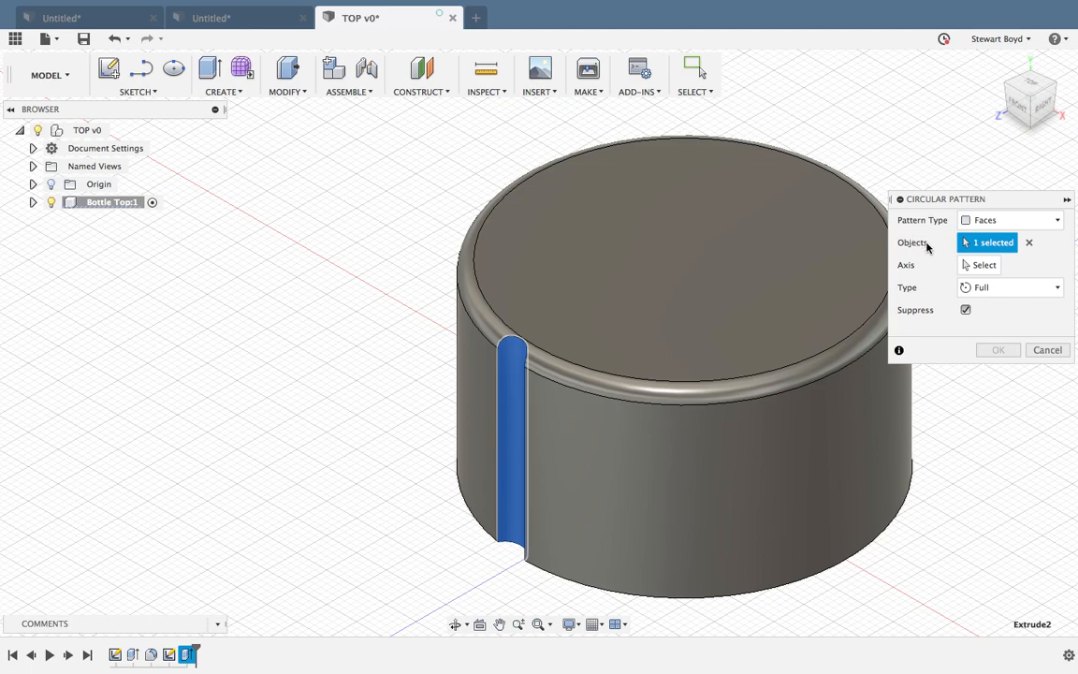
pyautogui.moveTo(916, 268)
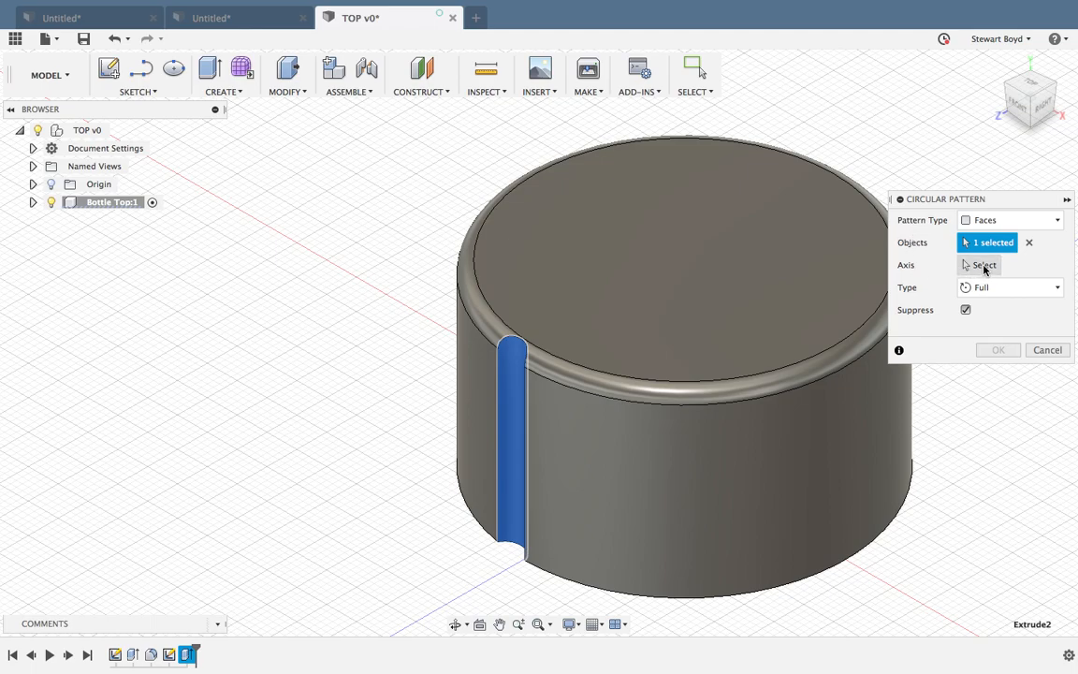
# Set the pattern axis, raise Quantity to 25, and confirm the circular pattern.
pyautogui.click(980, 264)
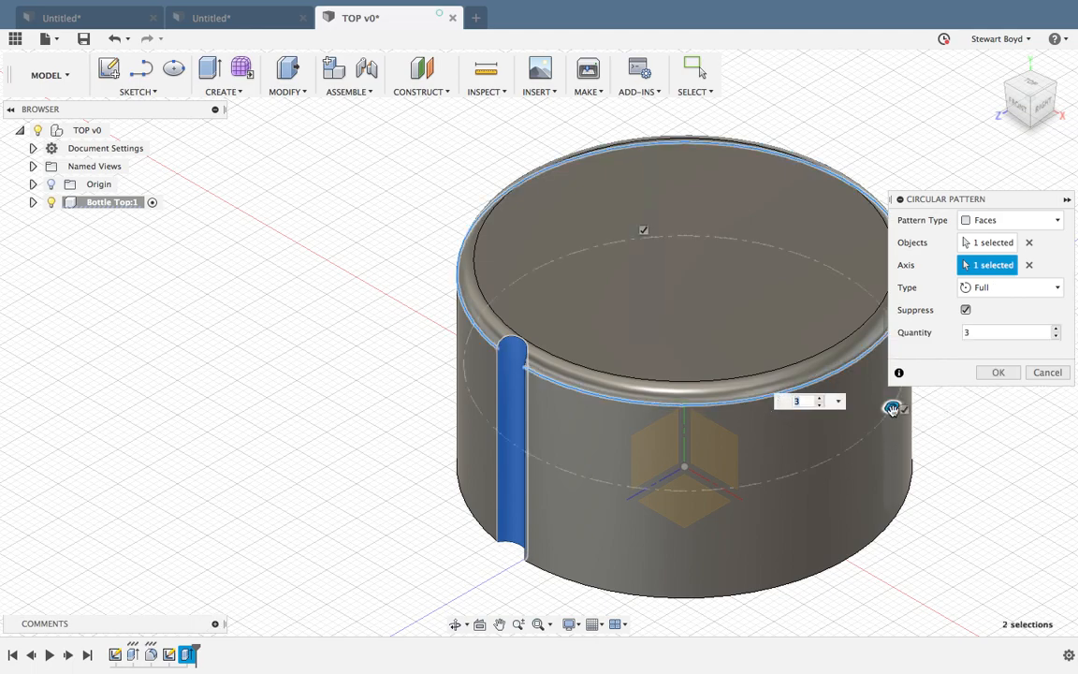
pyautogui.moveTo(588, 255)
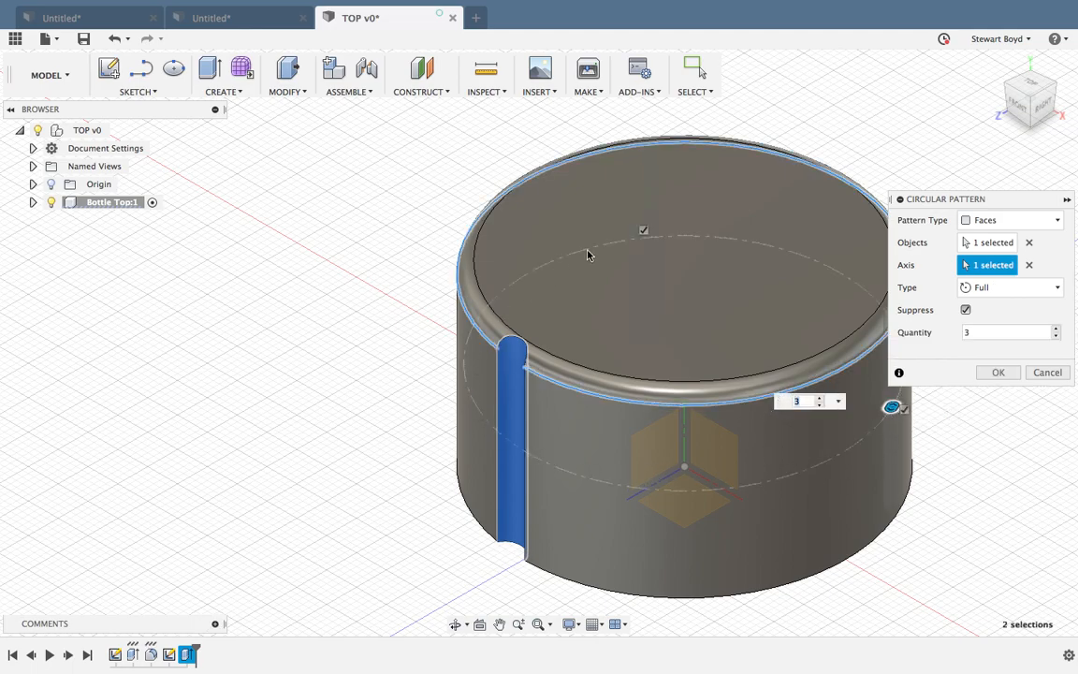
pyautogui.moveTo(504, 444)
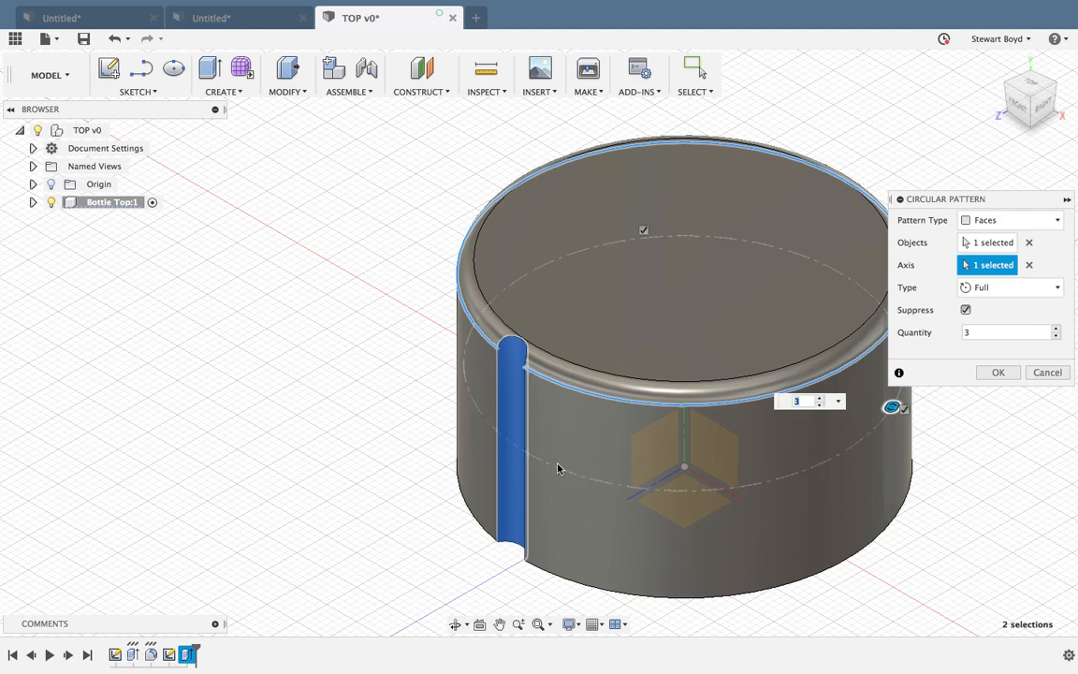
pyautogui.moveTo(871, 426)
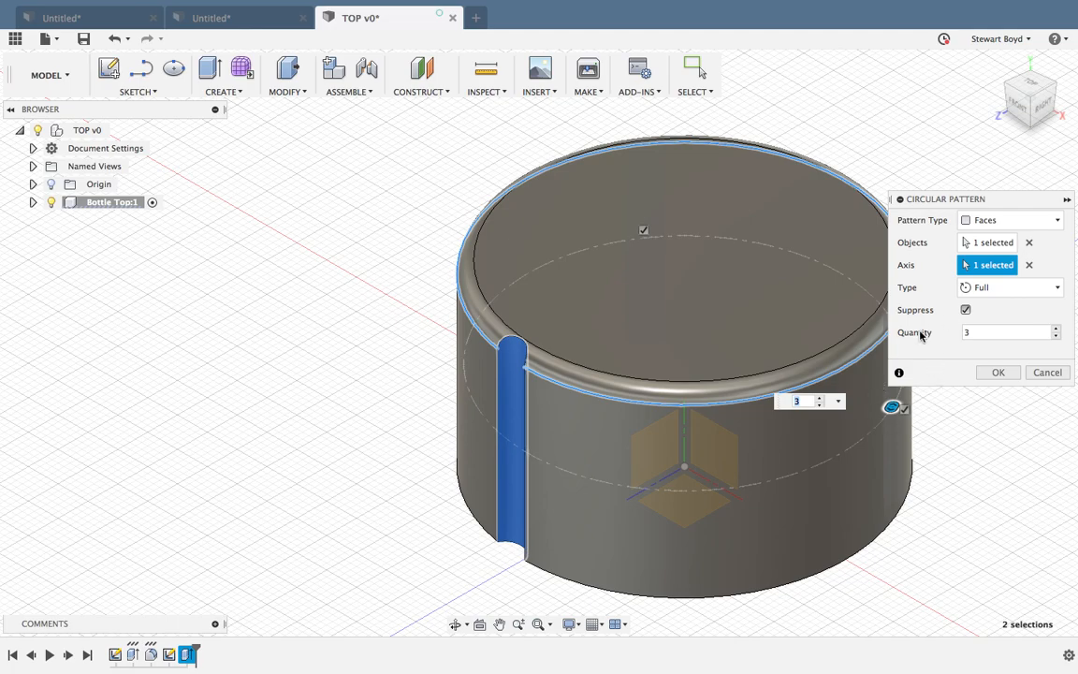
pyautogui.moveTo(933, 338)
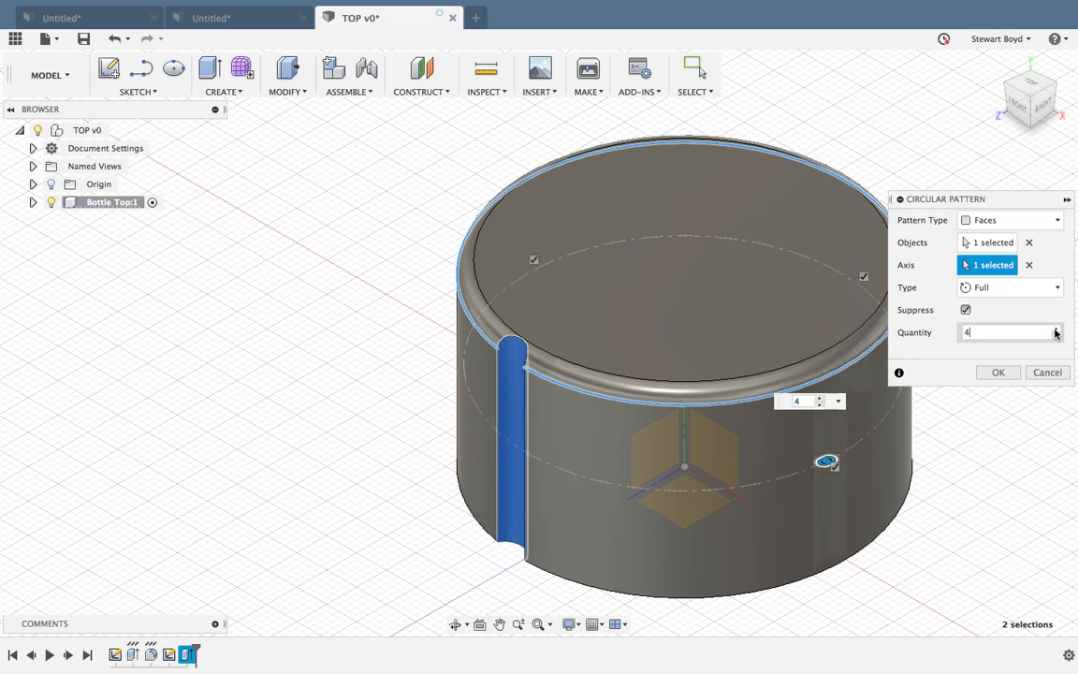
pyautogui.write('8')
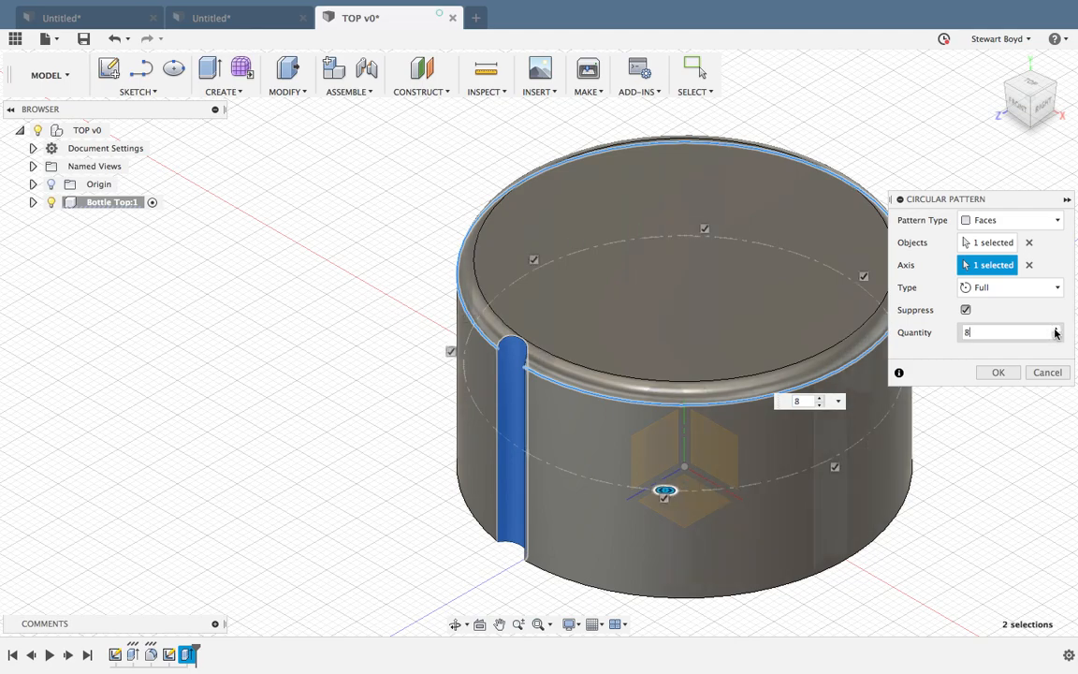
pyautogui.write('11')
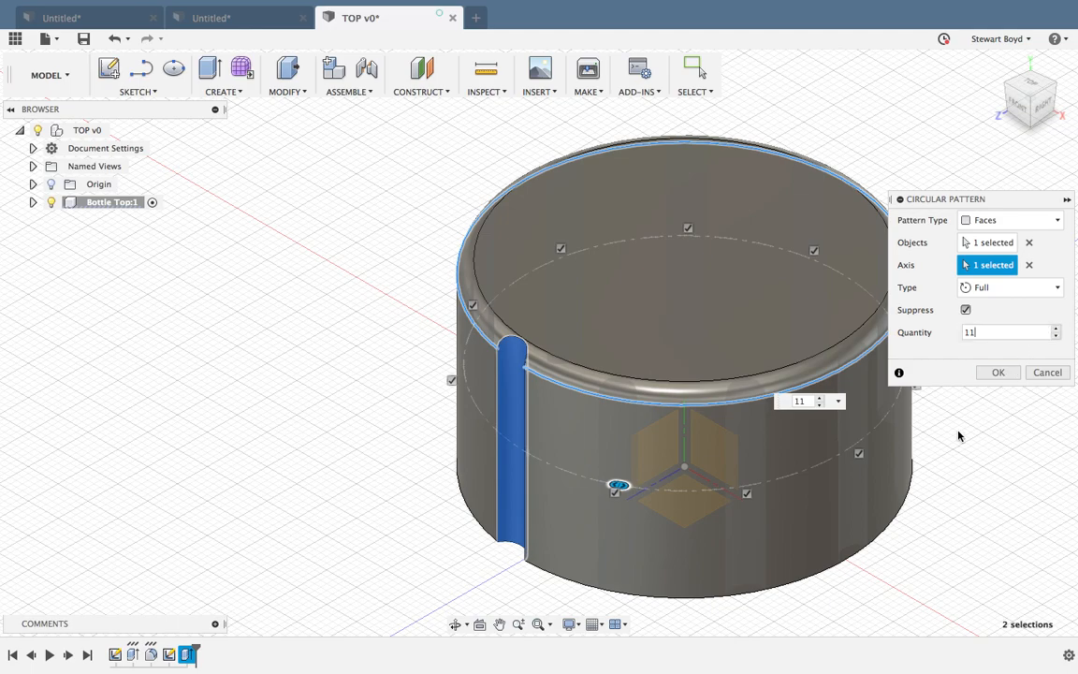
pyautogui.moveTo(630, 531)
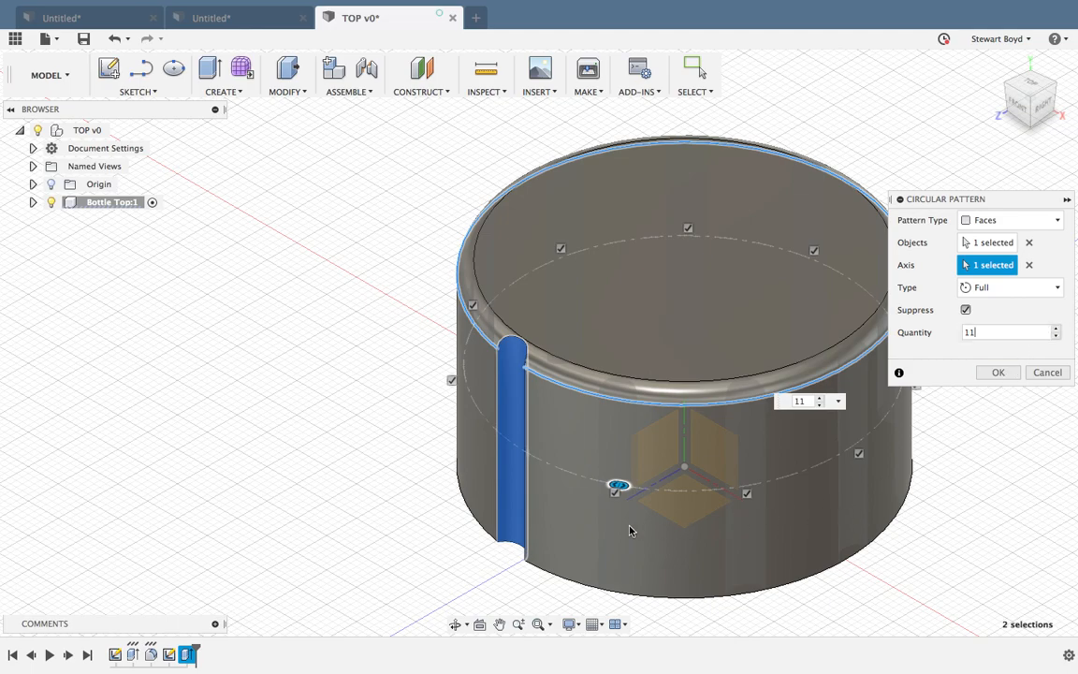
pyautogui.click(1056, 329)
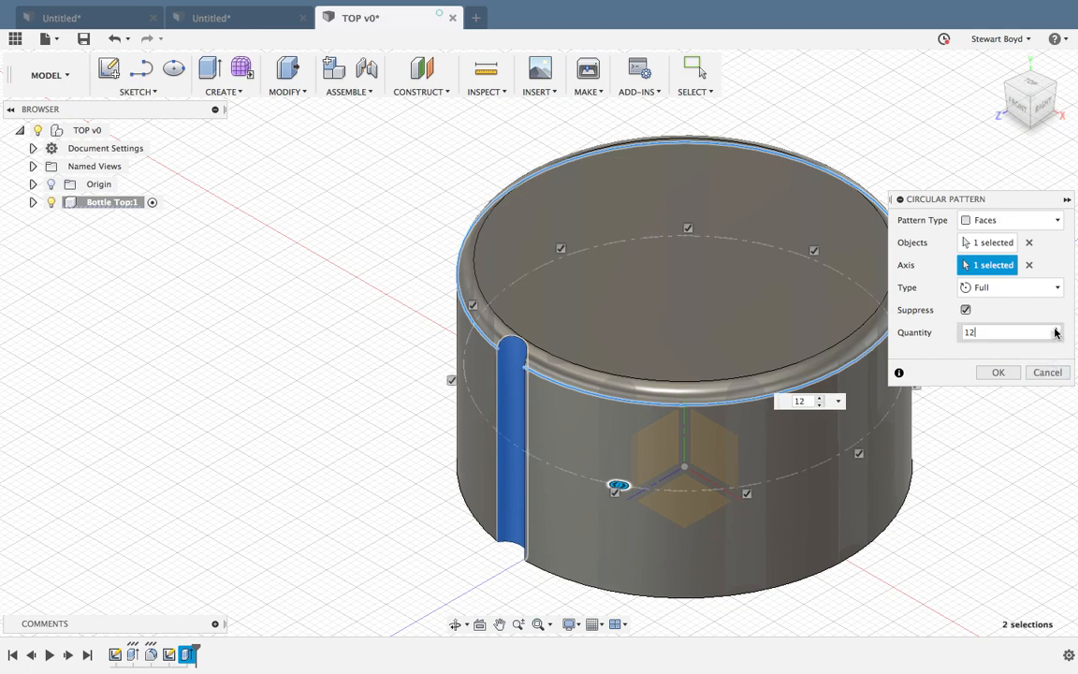
pyautogui.write('16')
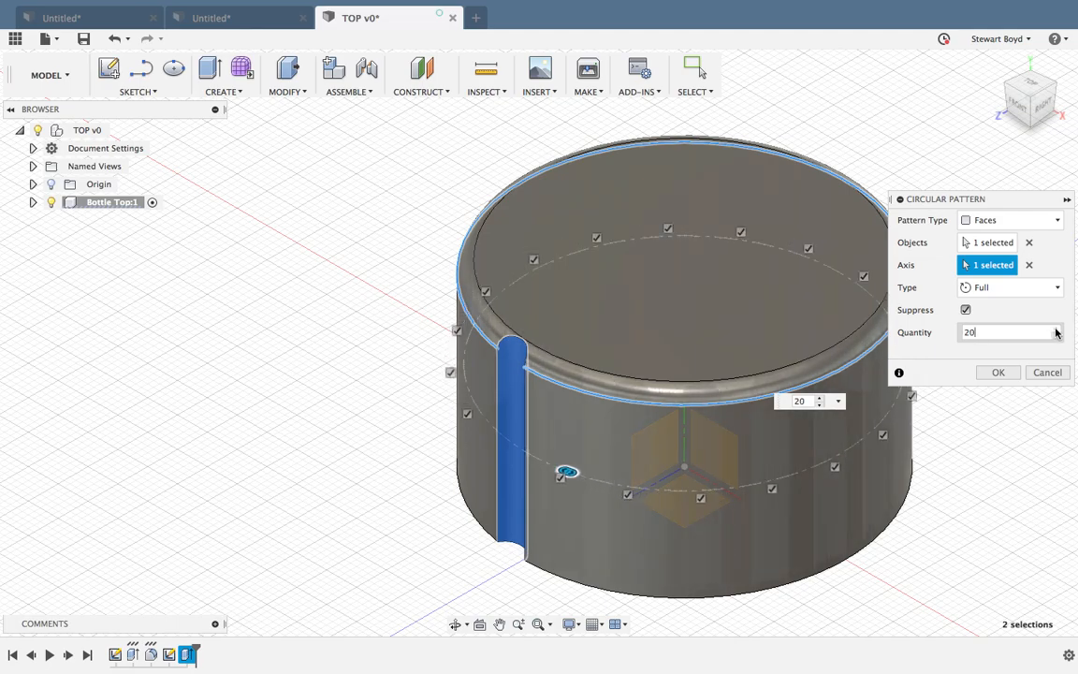
pyautogui.write('24')
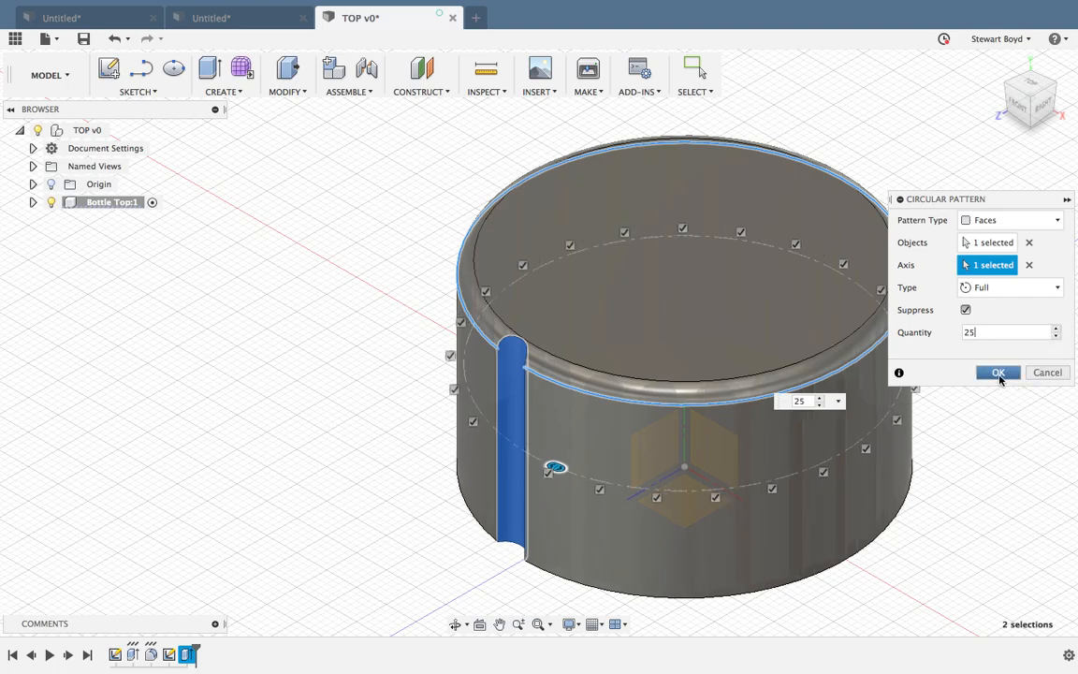
pyautogui.moveTo(1000, 379)
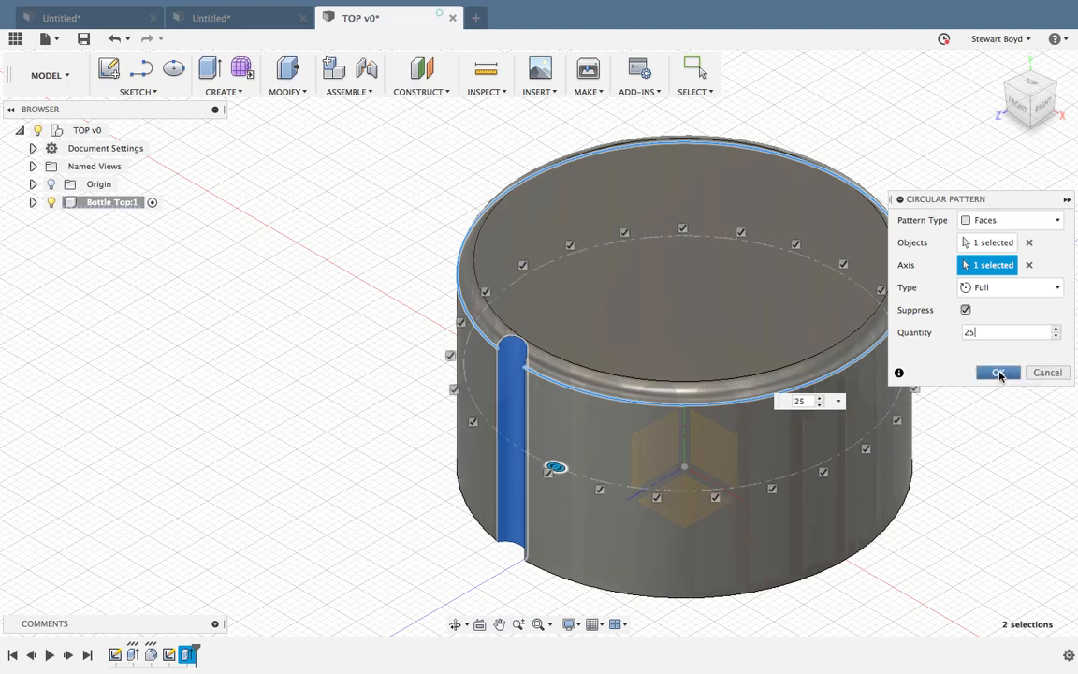
pyautogui.click(999, 373)
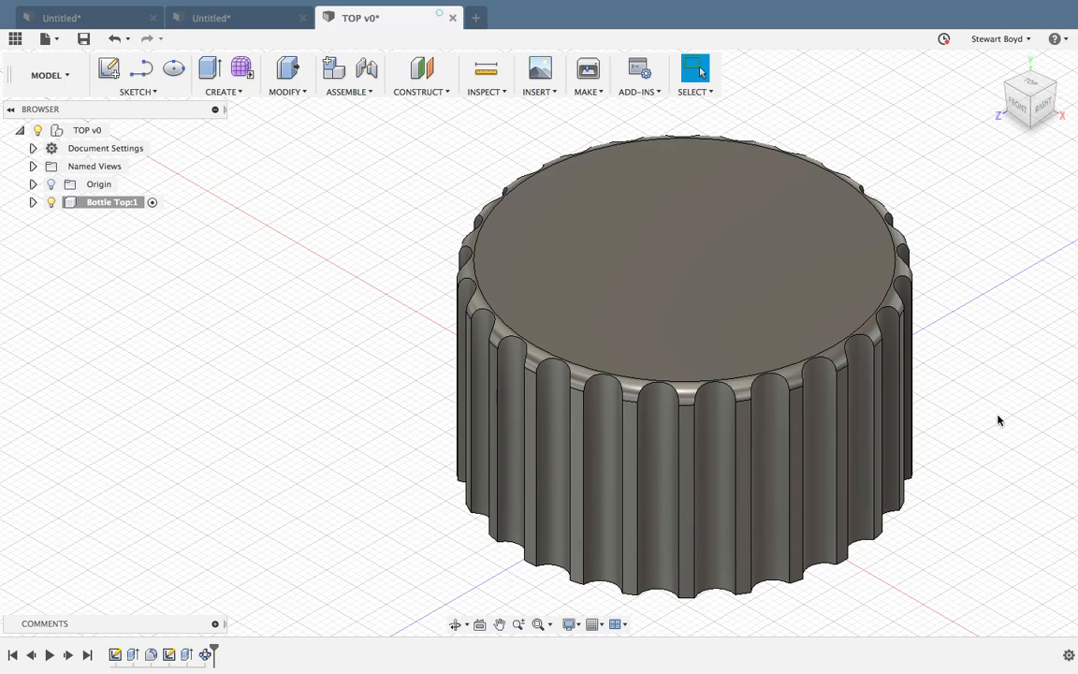
pyautogui.moveTo(414, 637)
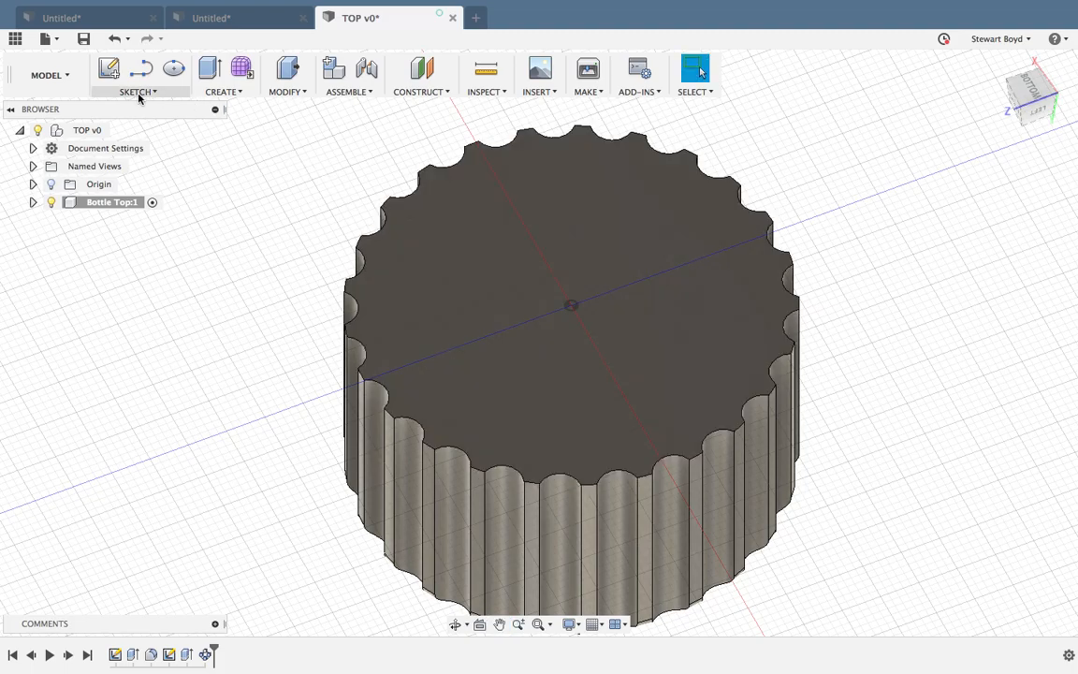
# Sketch a center-diameter circle from the origin on the bottom face, sized just inside the grooves.
pyautogui.click(108, 67)
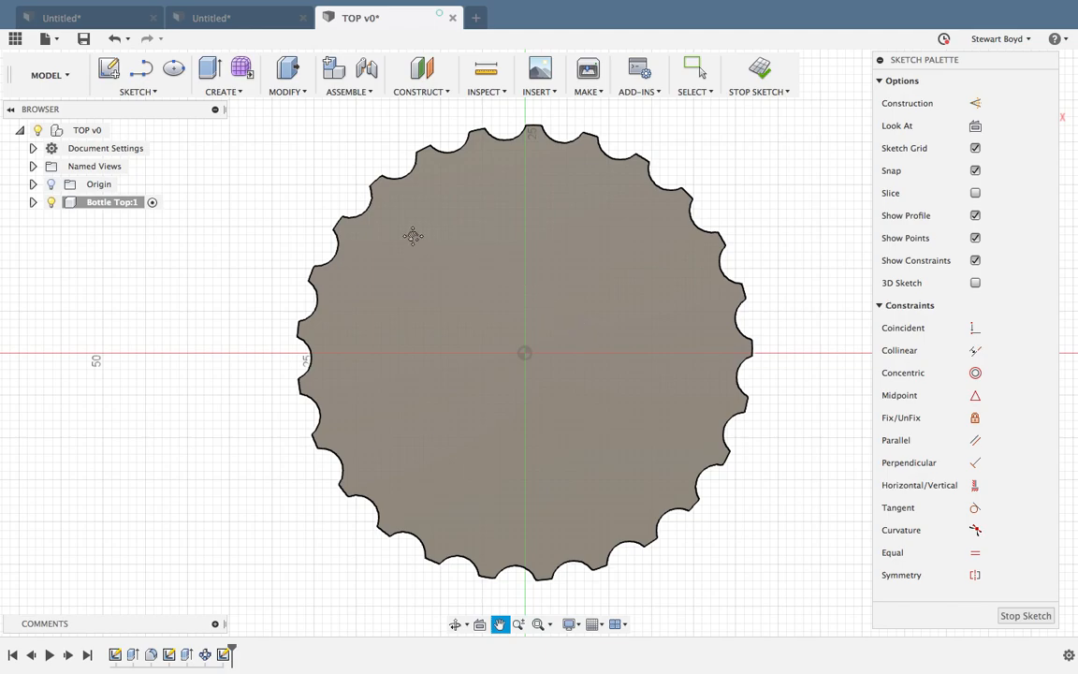
pyautogui.click(137, 75)
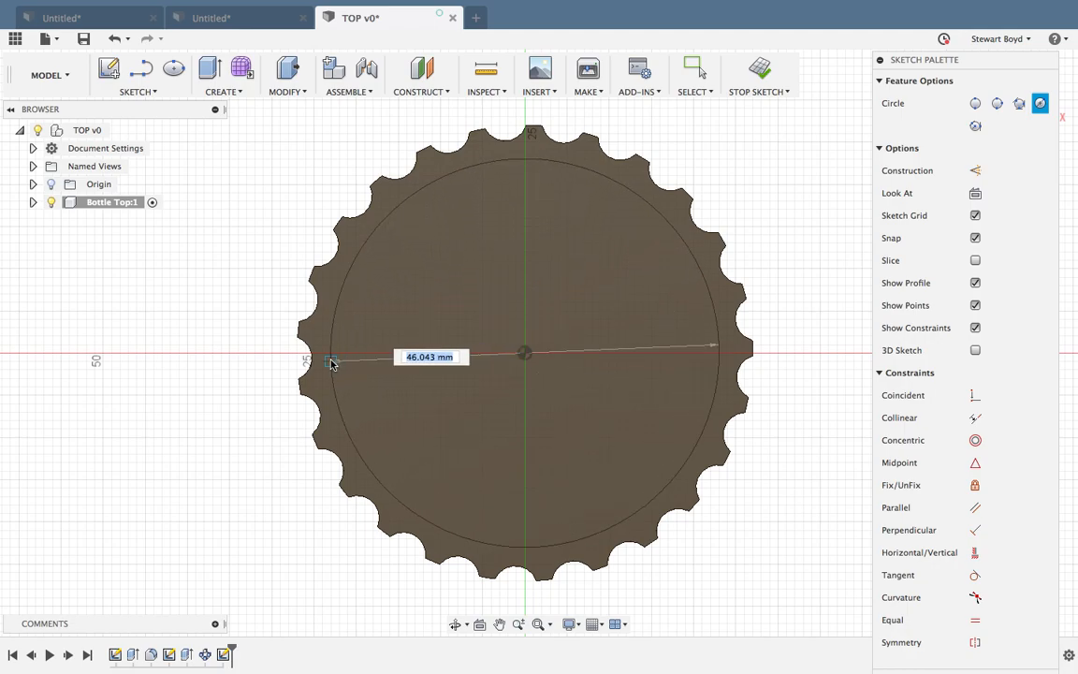
pyautogui.click(329, 364)
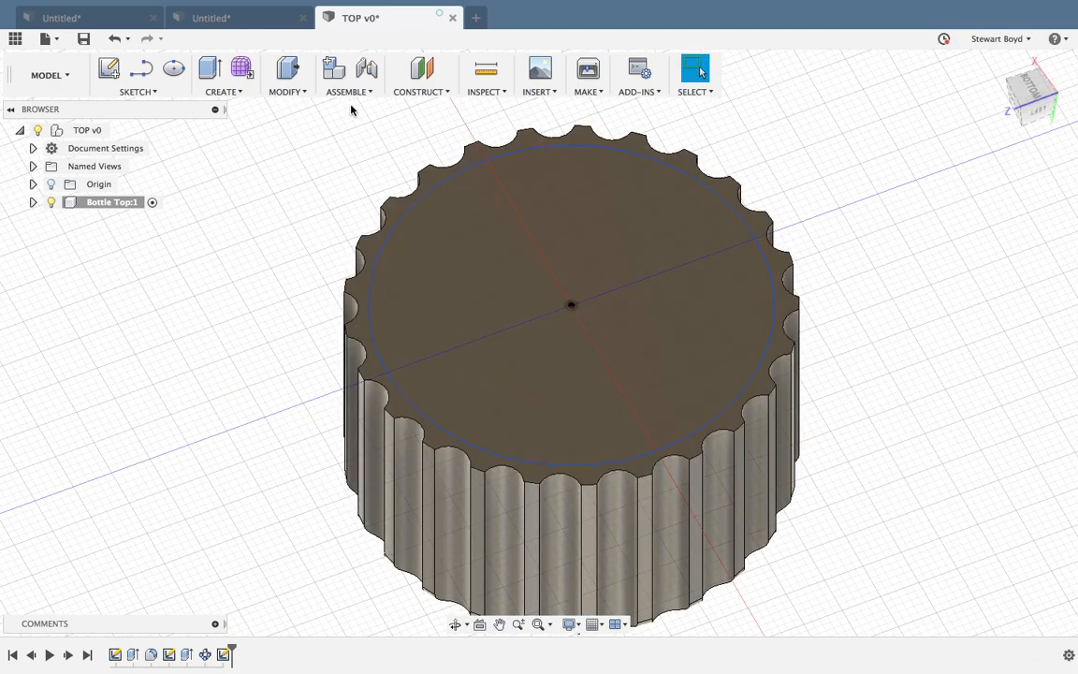
# Extrude the underside circle as a cut 27 mm into the body and confirm.
pyautogui.click(222, 90)
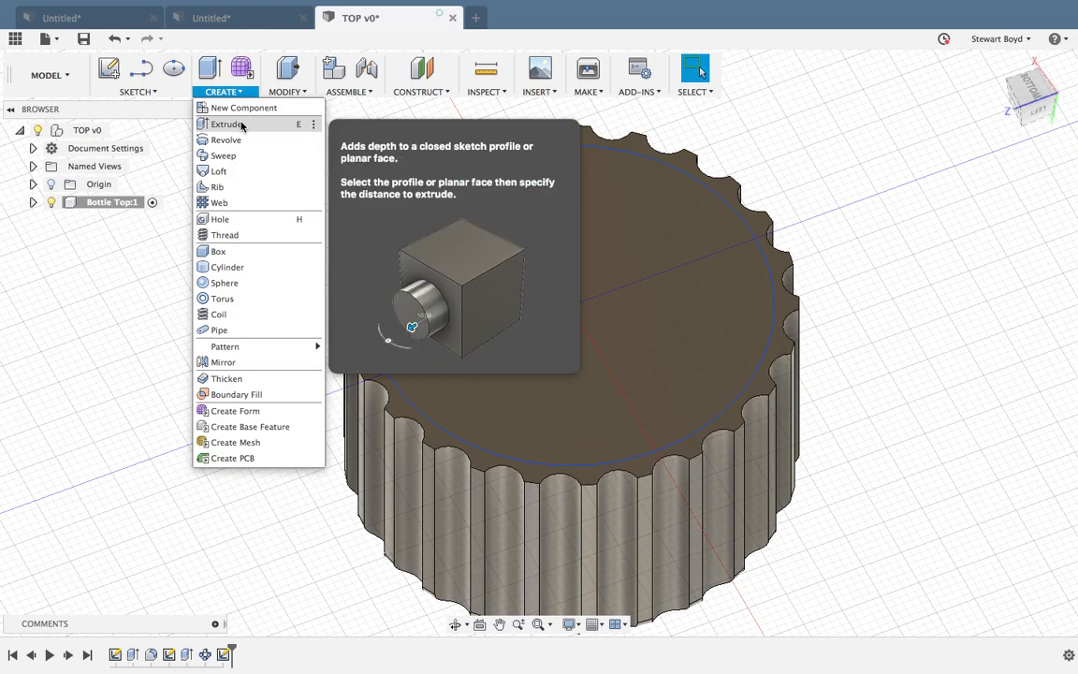
pyautogui.click(225, 124)
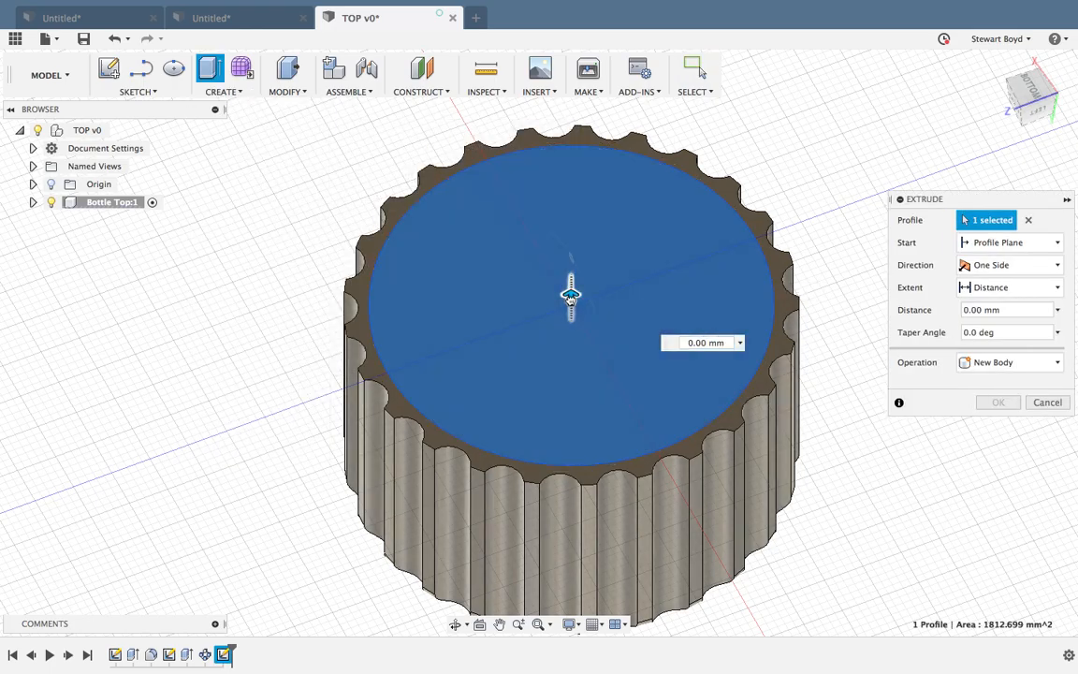
pyautogui.moveTo(571, 290); pyautogui.dragTo(571, 393)
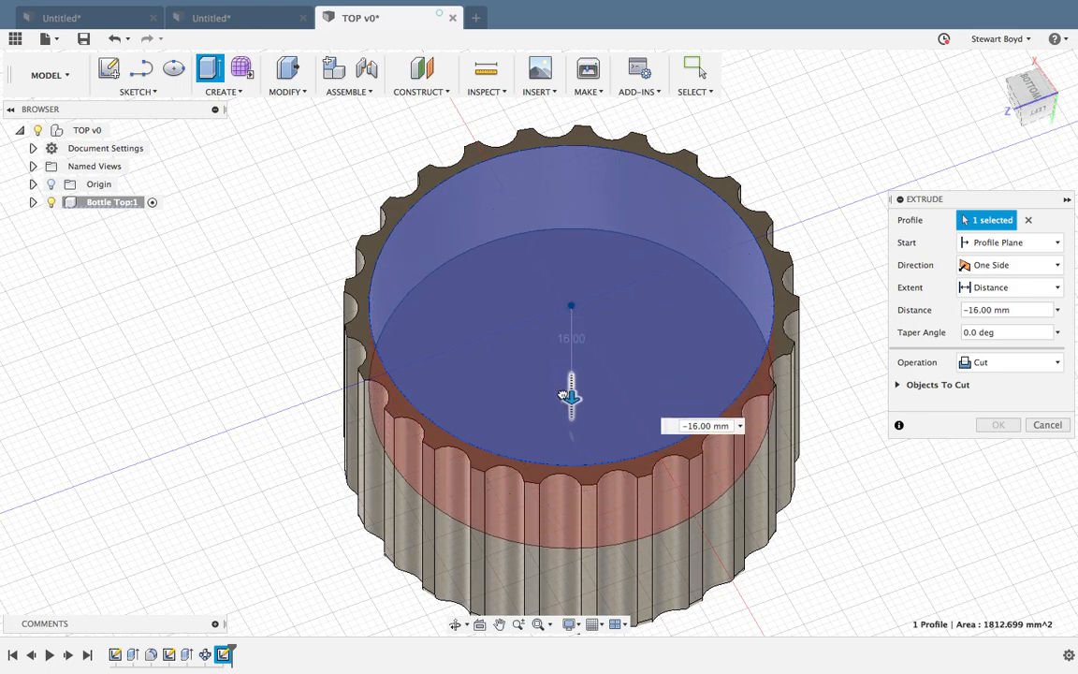
pyautogui.moveTo(571, 392); pyautogui.dragTo(572, 413)
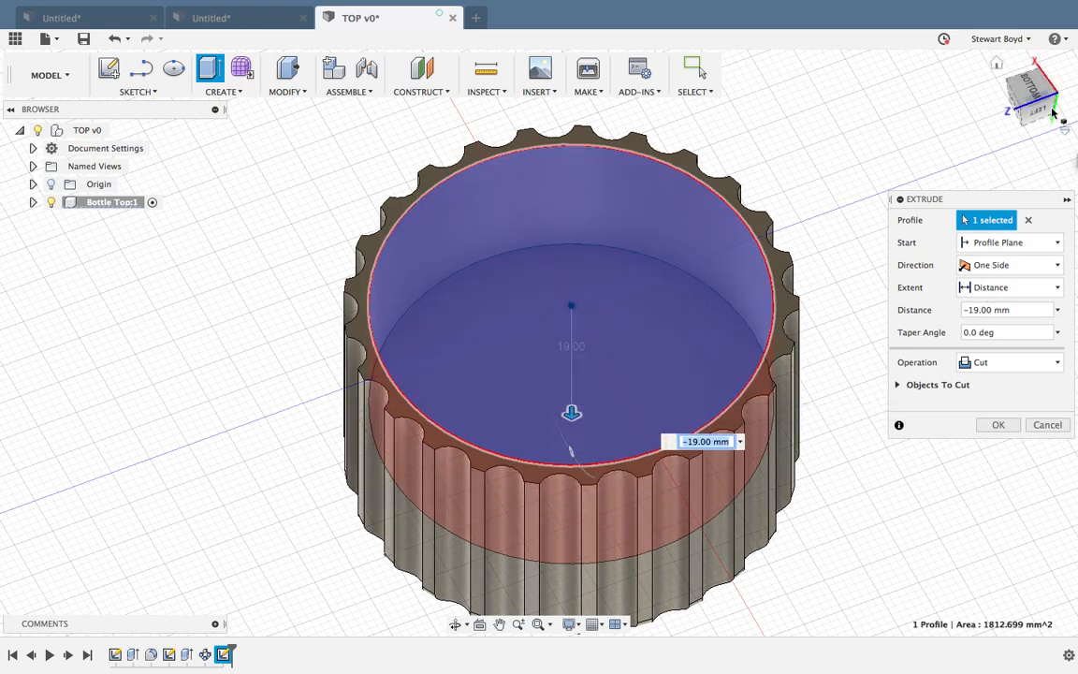
pyautogui.click(1029, 96)
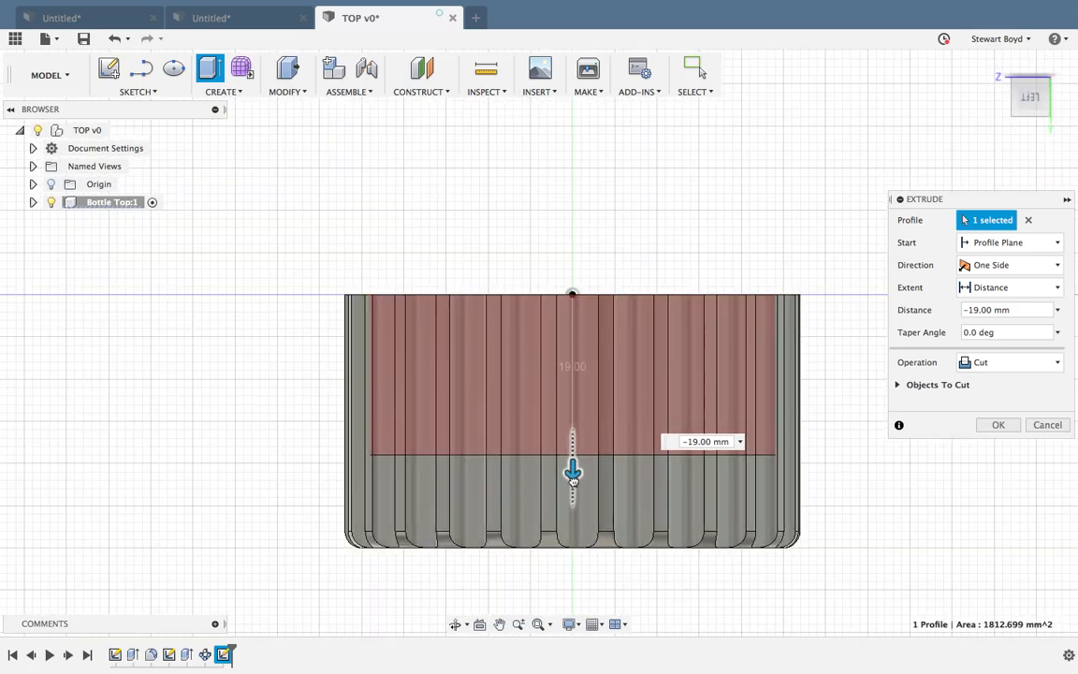
pyautogui.moveTo(572, 473); pyautogui.dragTo(572, 536)
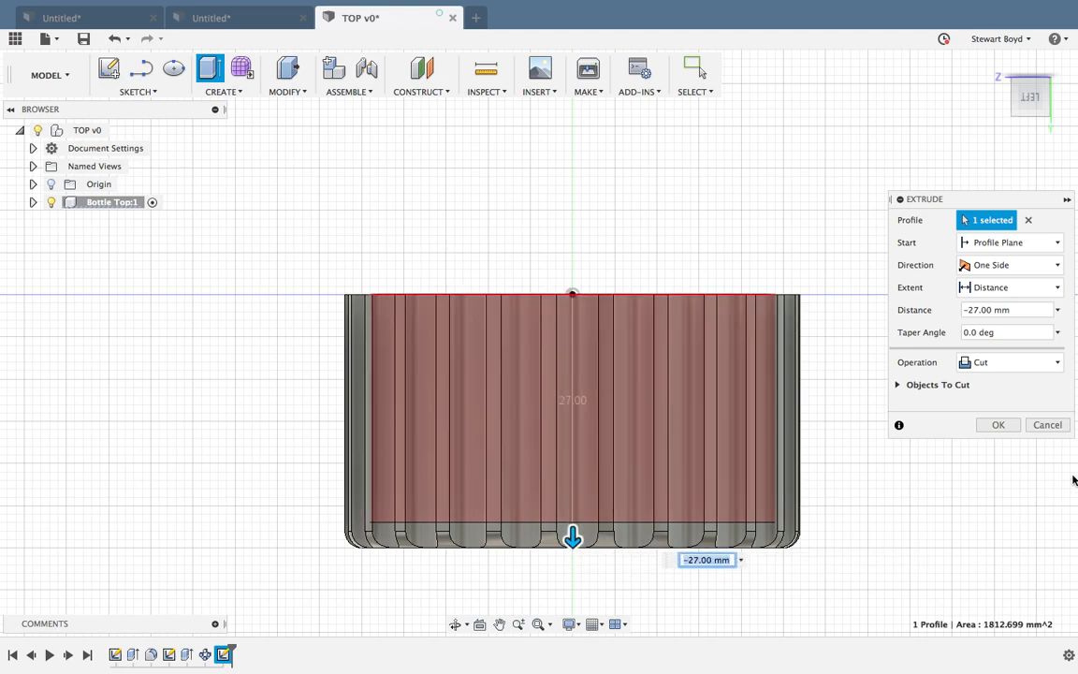
pyautogui.click(998, 424)
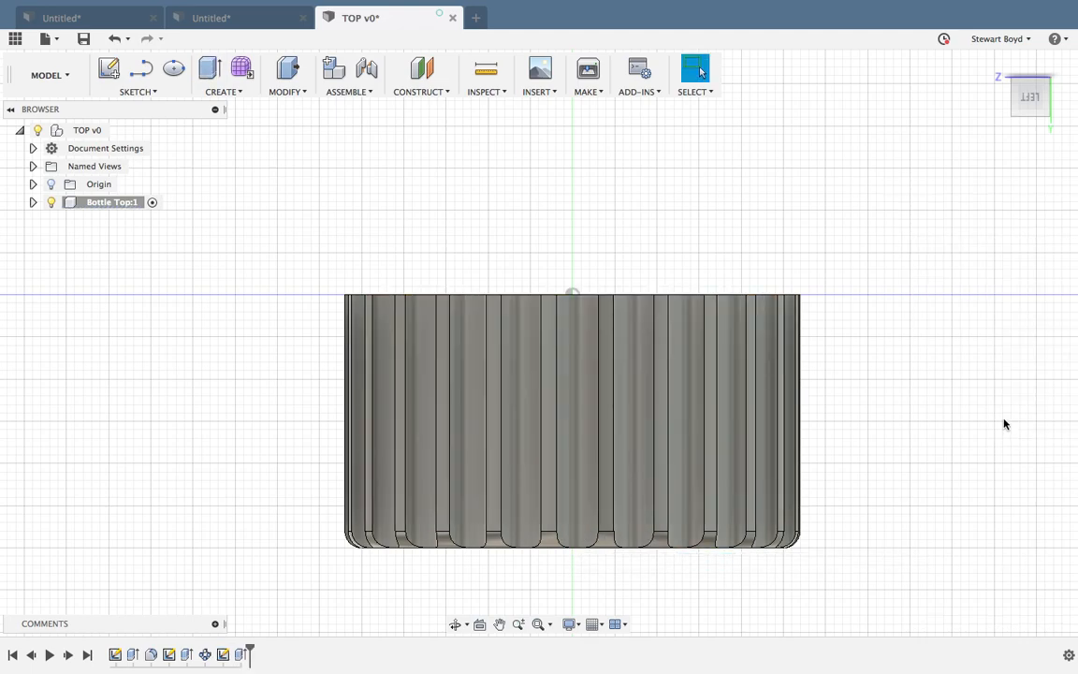